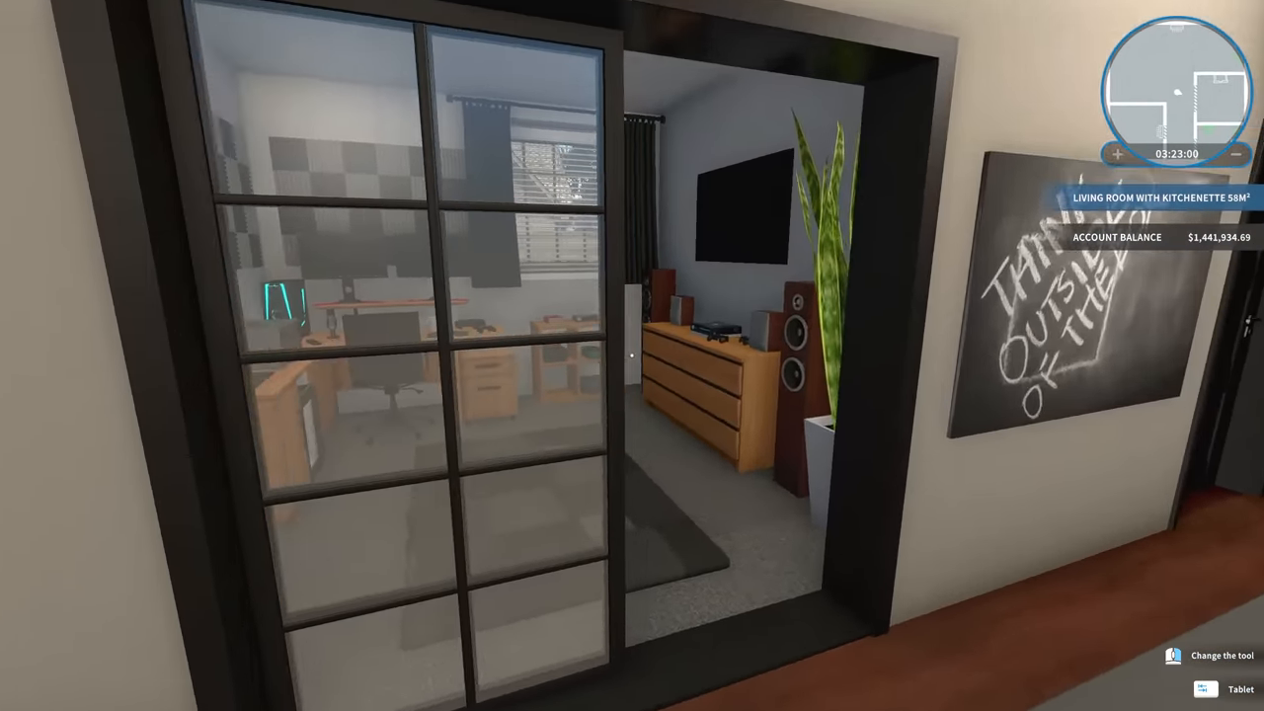
mouse_move(632, 355)
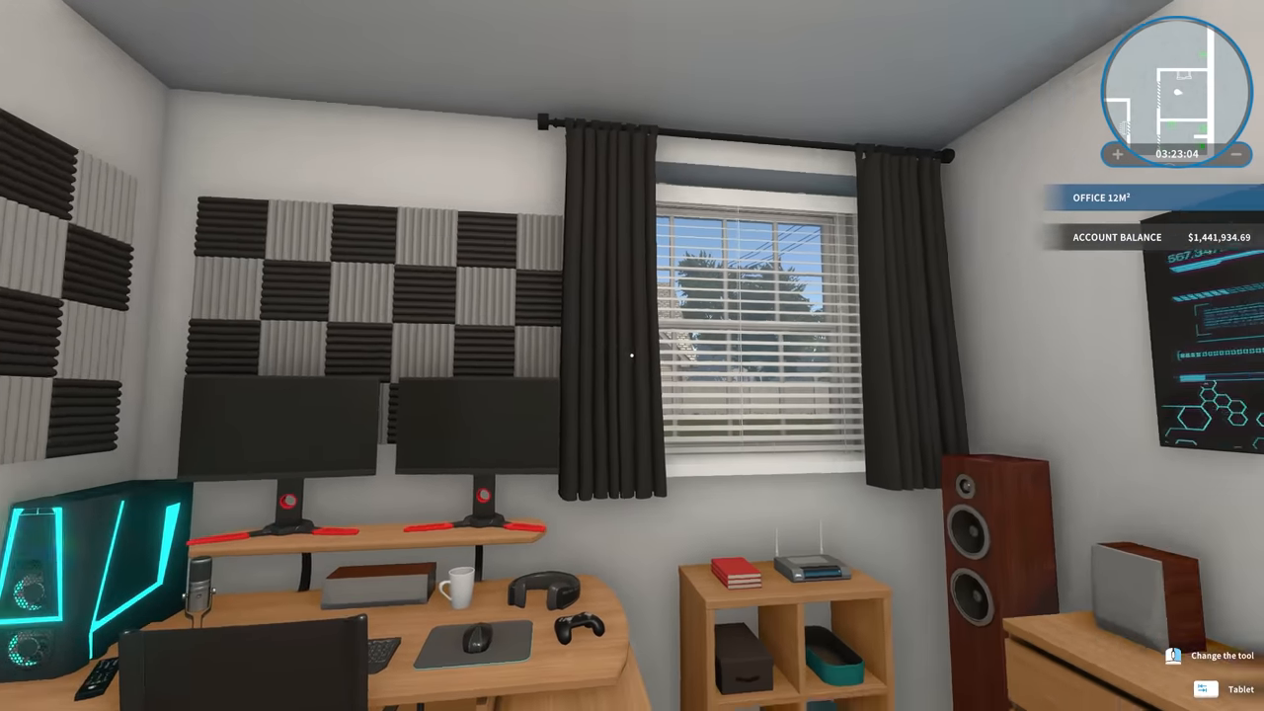
mouse_move(632, 355)
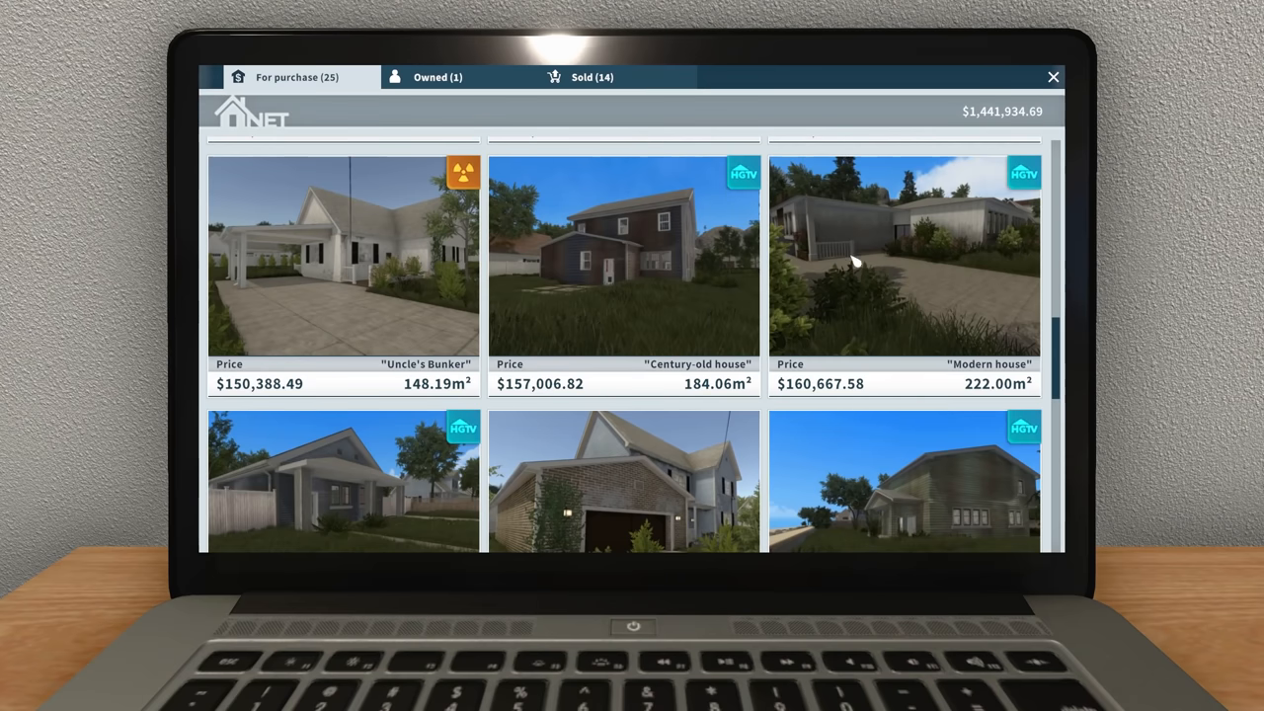
View the Modern house listing details and purchase it for $160,667.58.
scroll(up, 3)
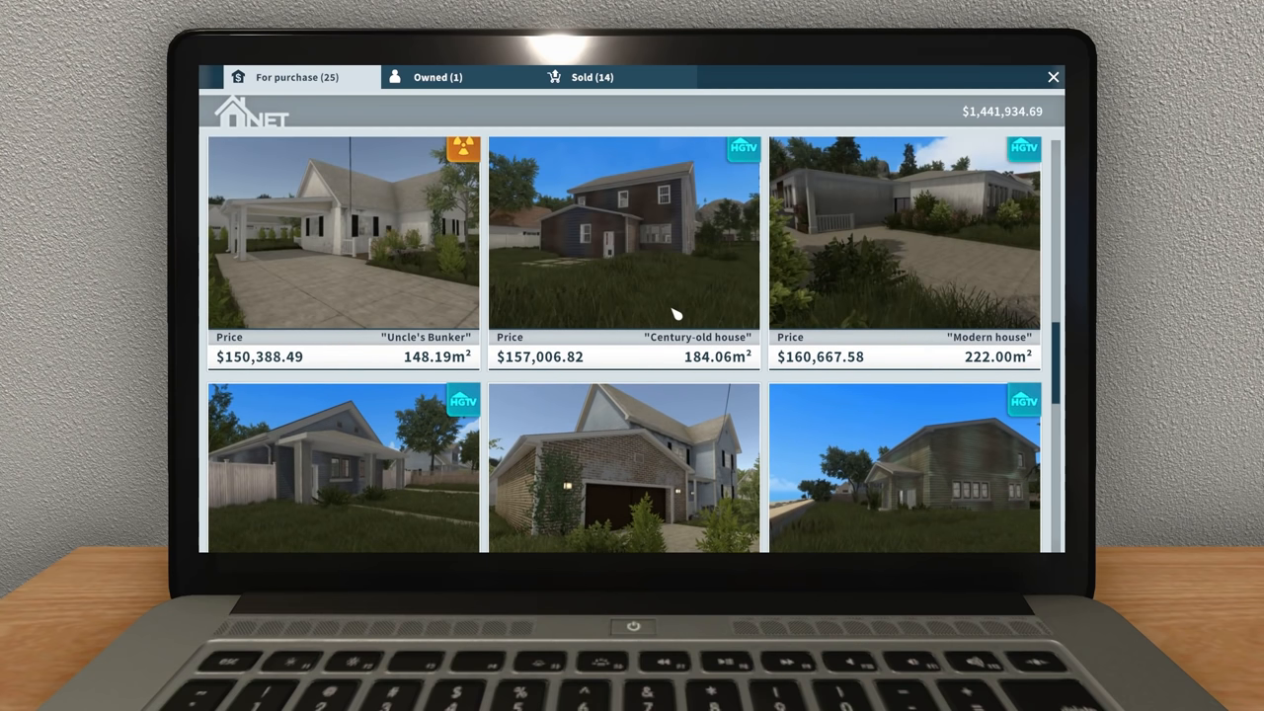
click(900, 233)
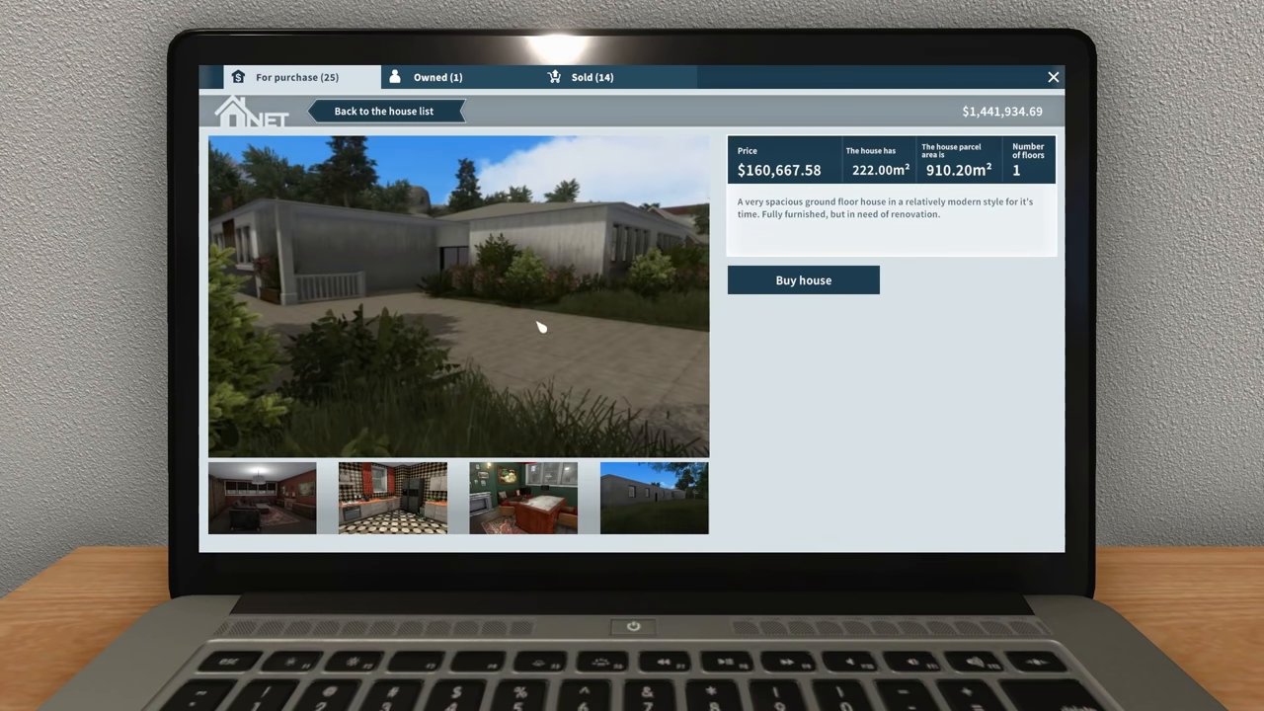
mouse_move(952, 300)
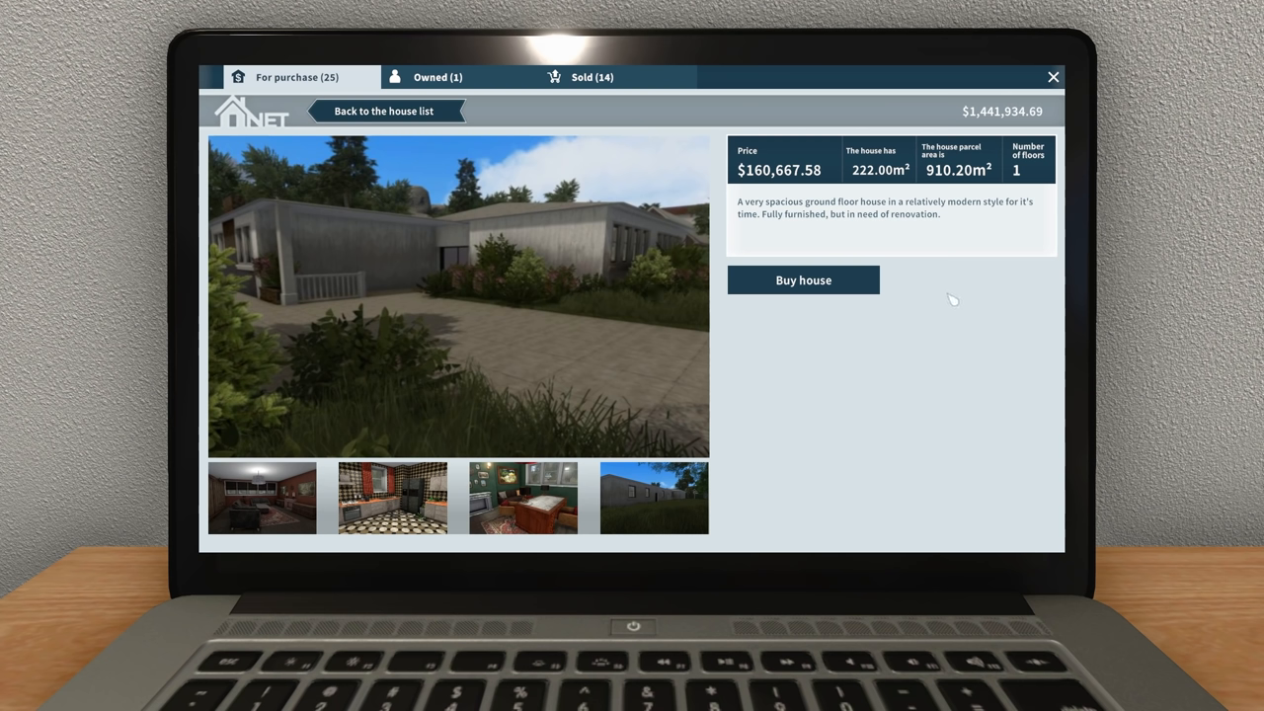
click(383, 111)
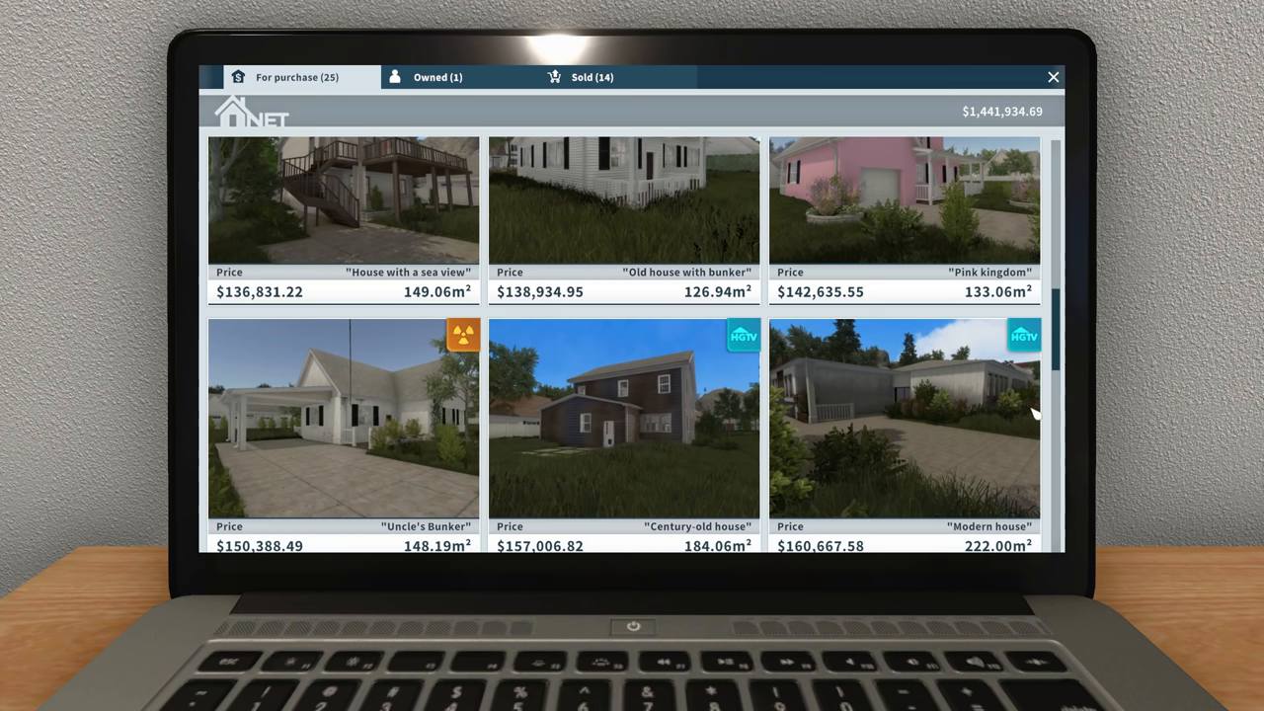
click(904, 419)
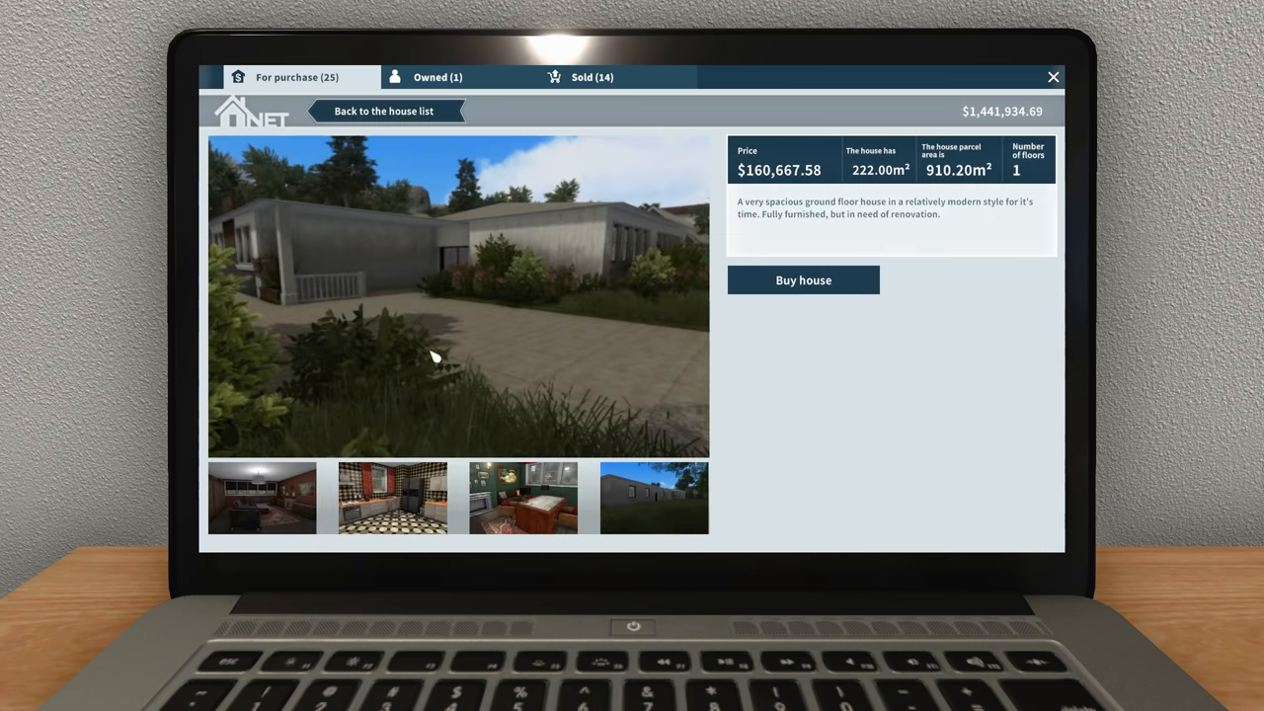
click(802, 281)
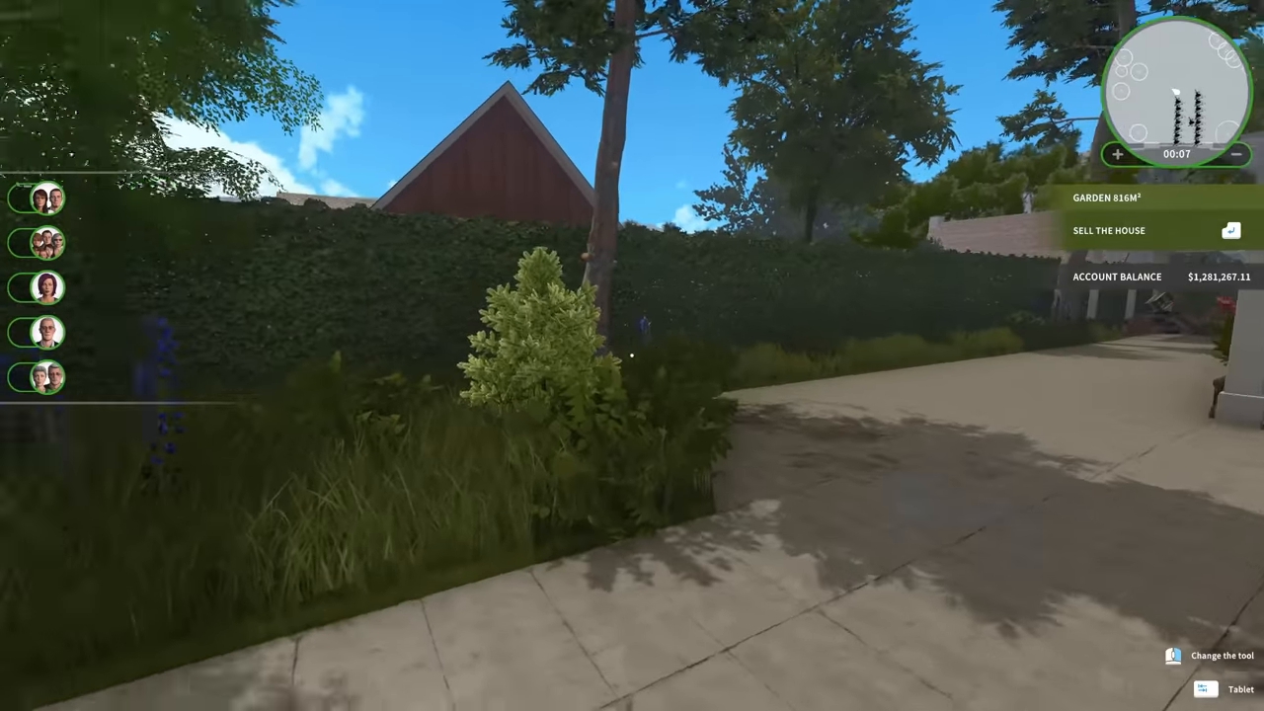
mouse_move(631, 355)
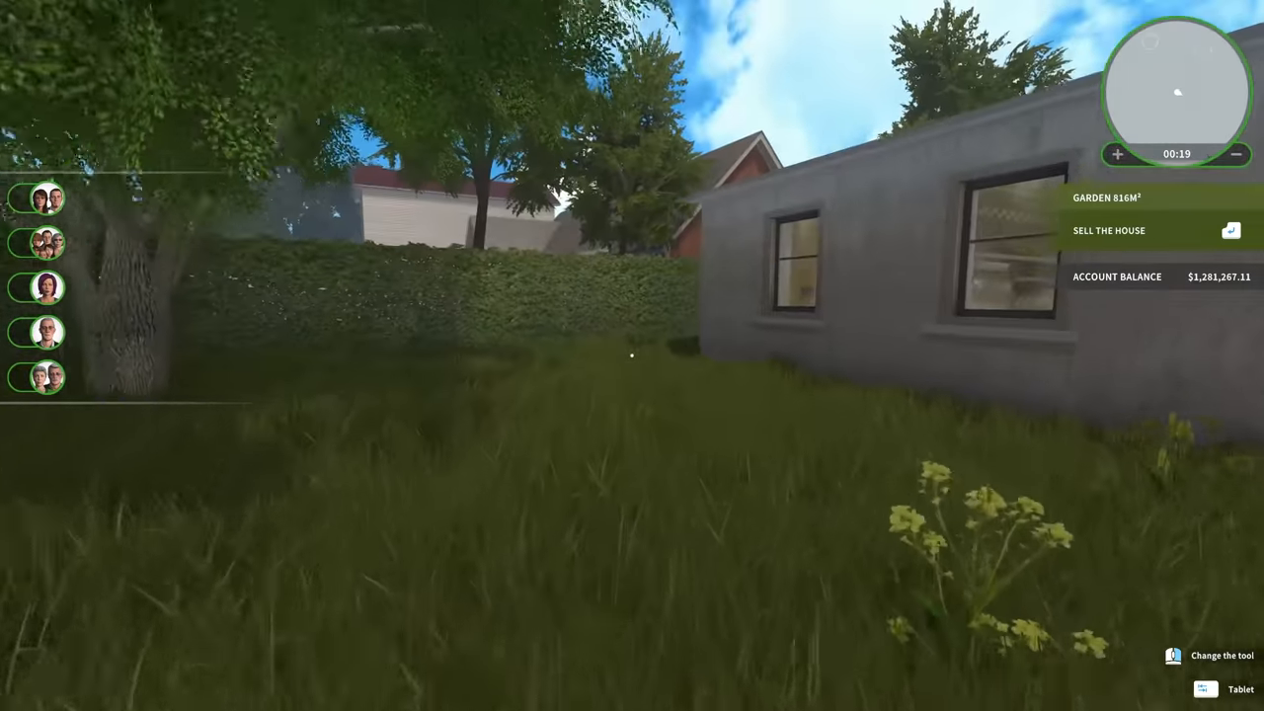
mouse_move(632, 355)
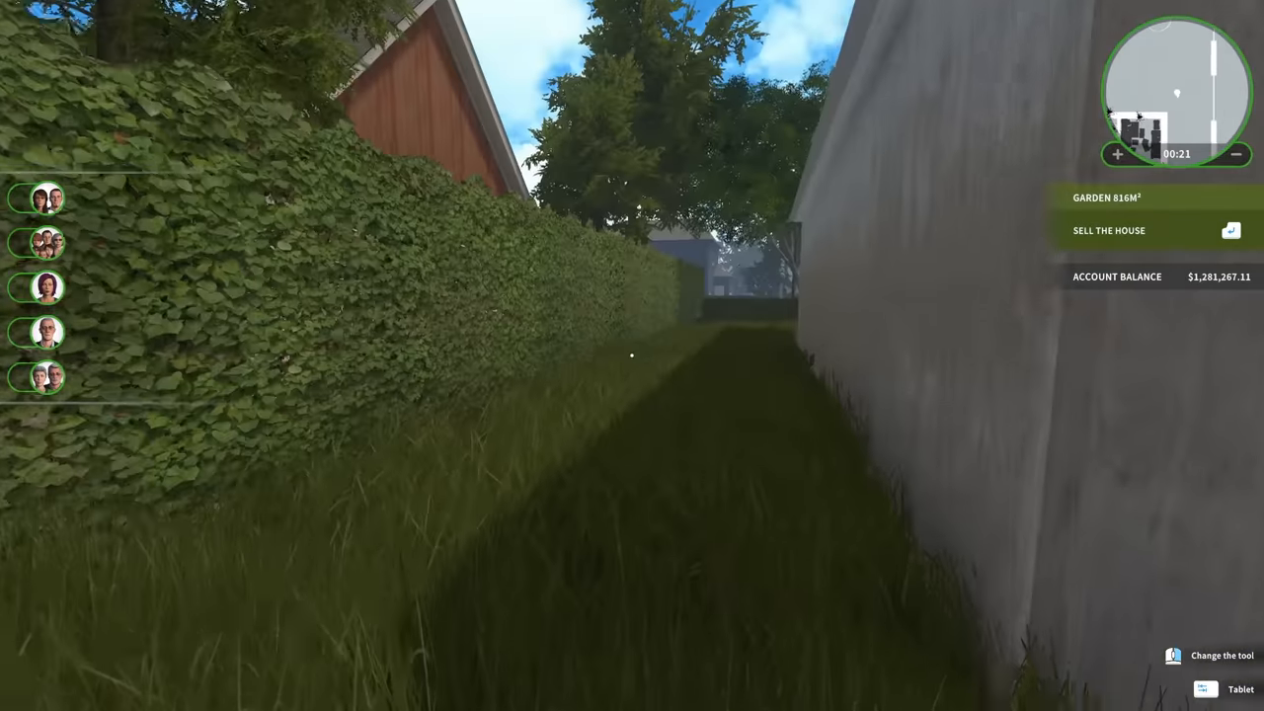
mouse_move(632, 355)
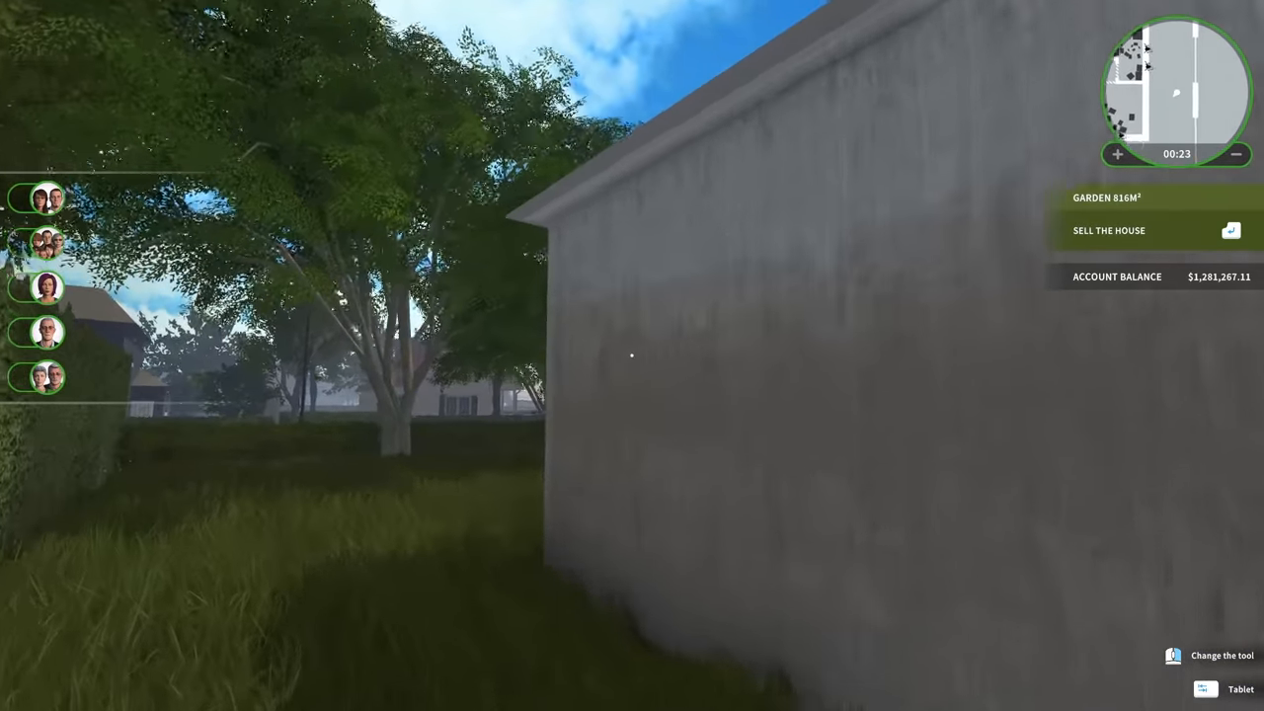
mouse_move(632, 355)
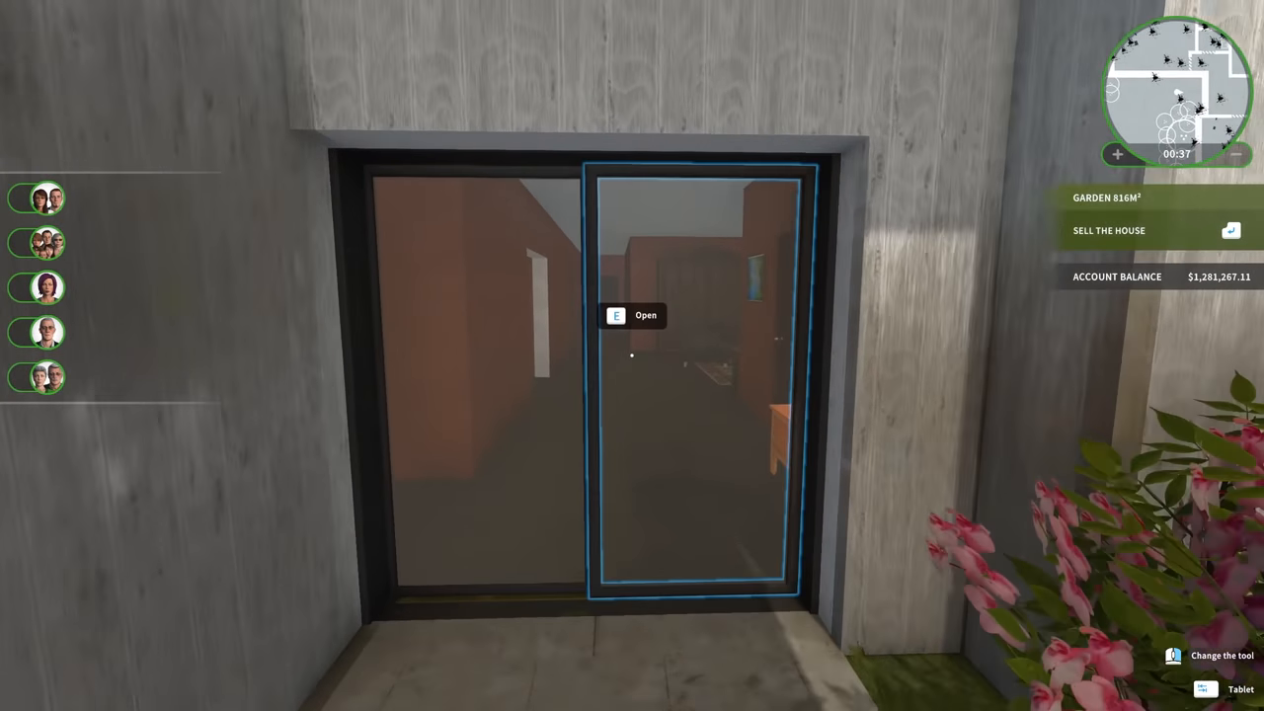
key(e)
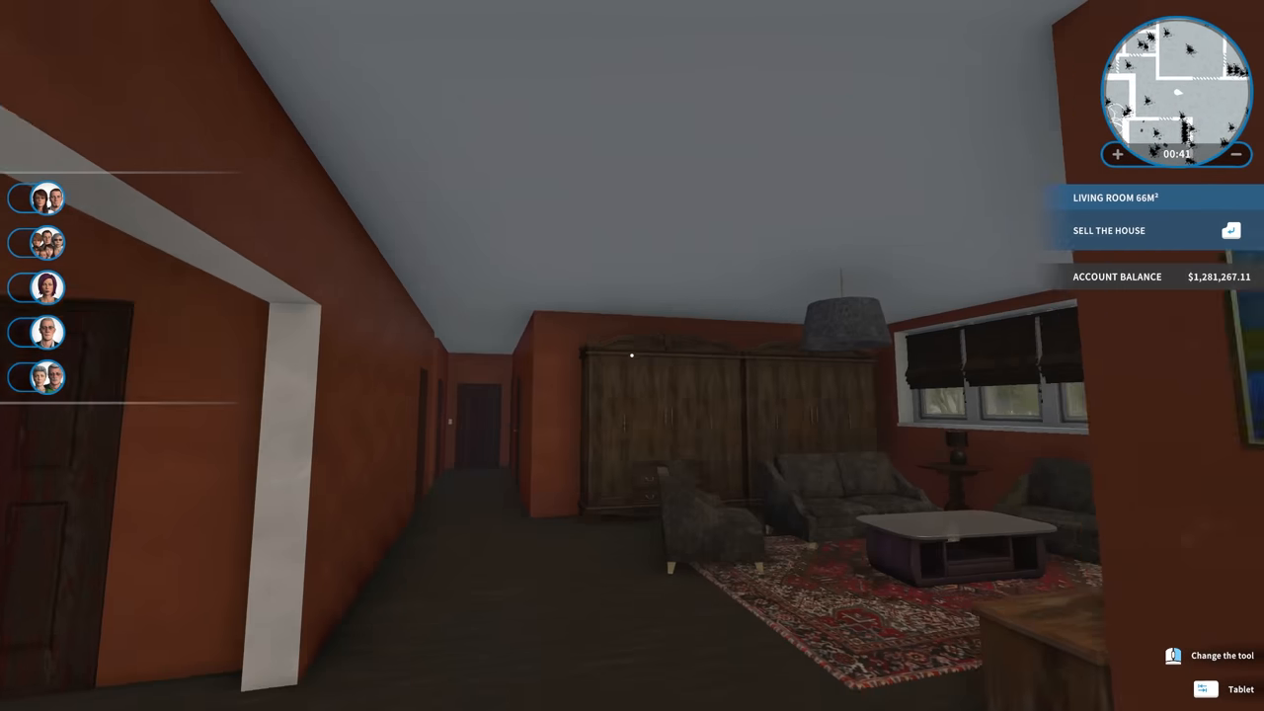
mouse_move(631, 355)
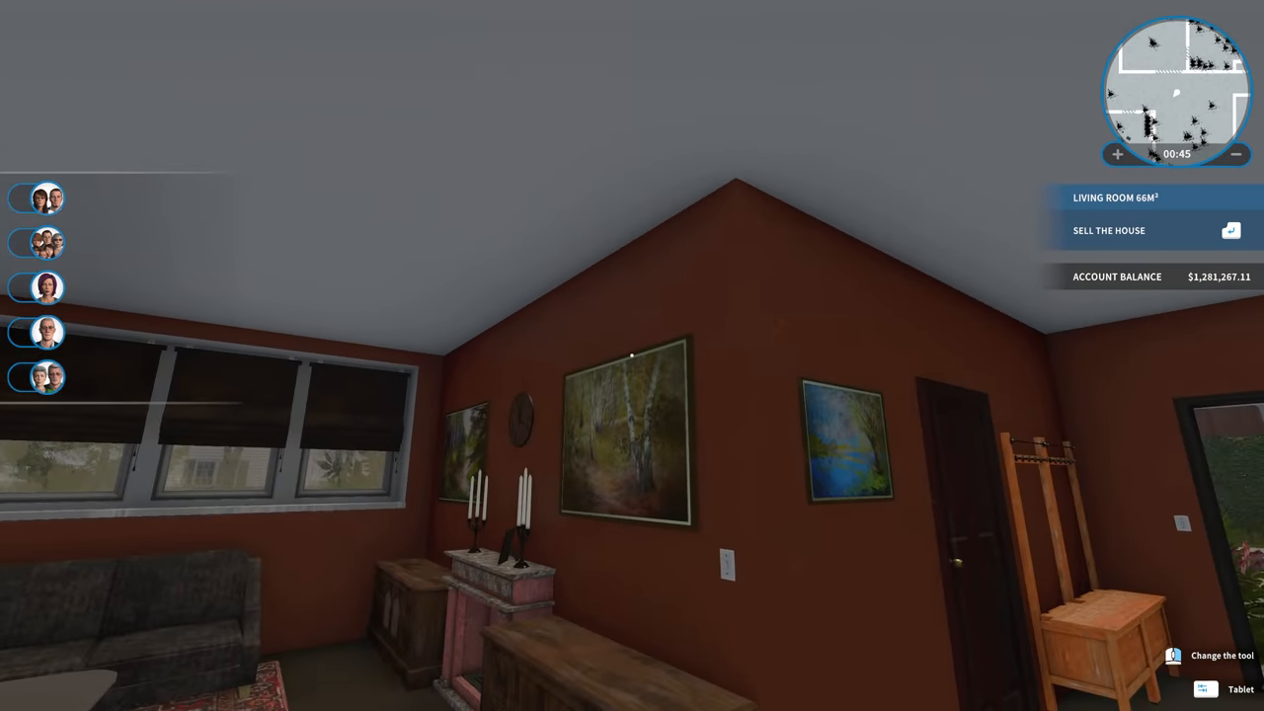
mouse_move(632, 356)
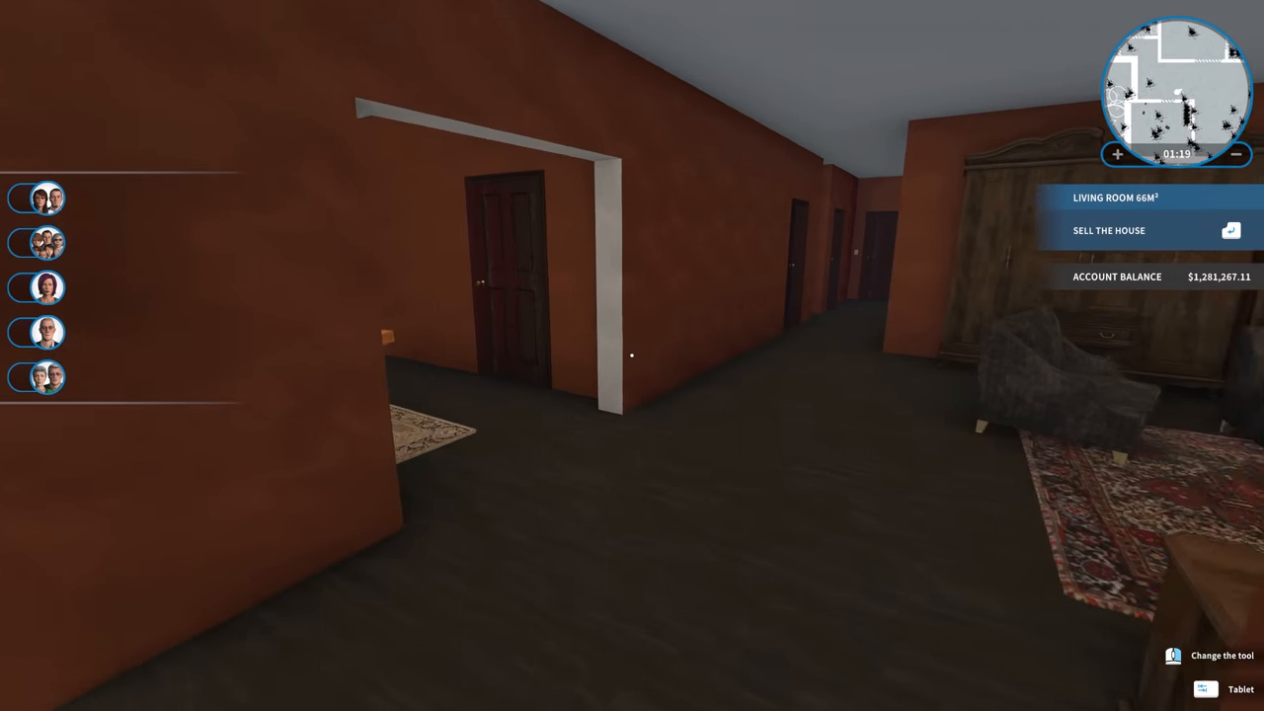
mouse_move(631, 355)
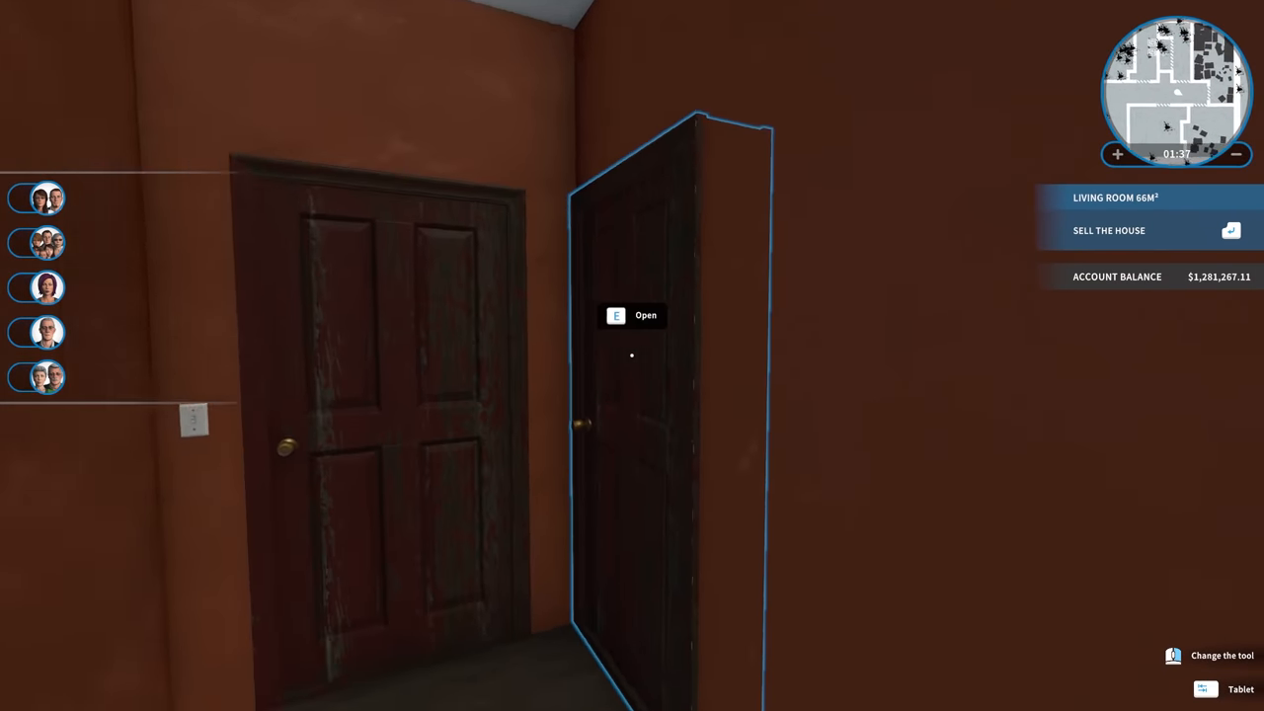
mouse_move(632, 355)
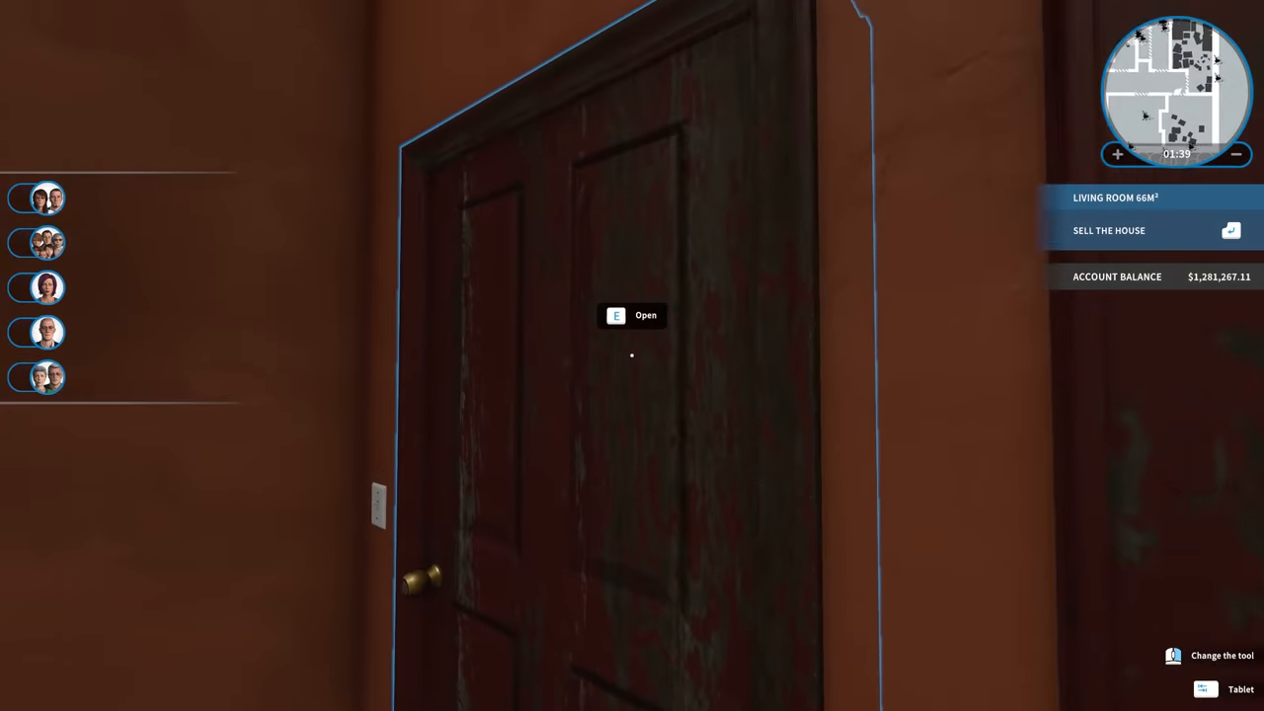
key(e)
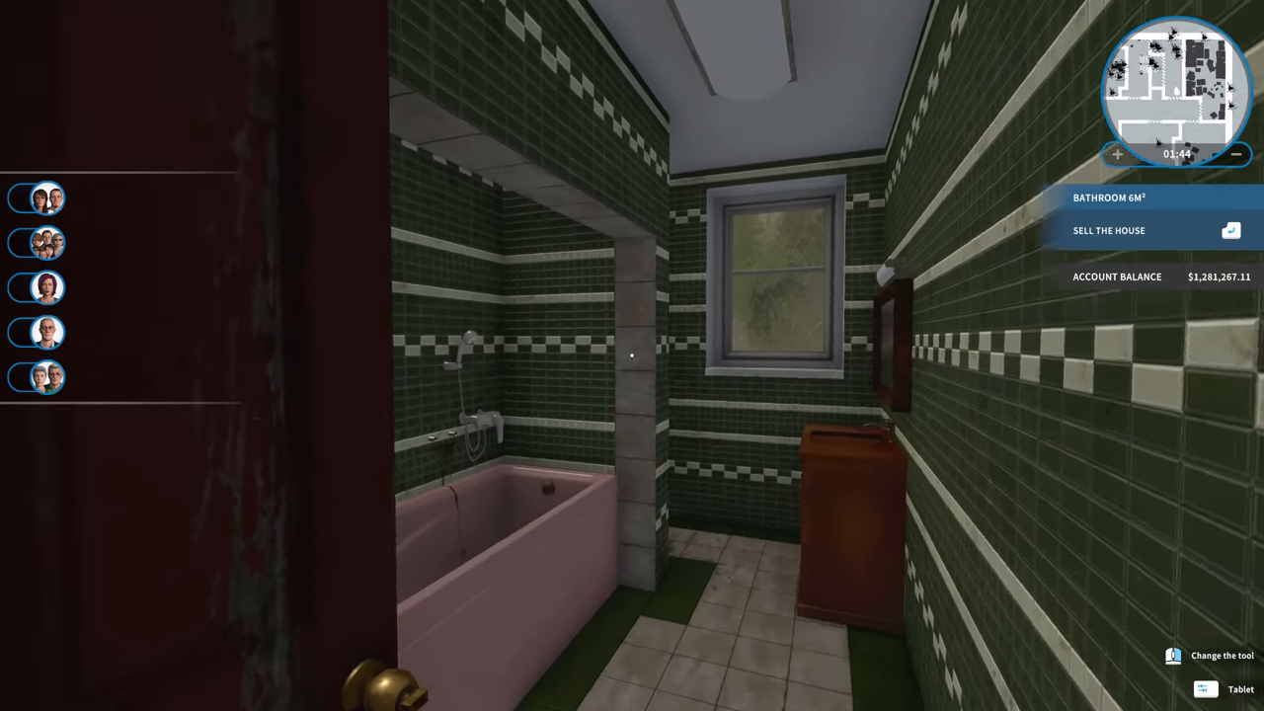
mouse_move(631, 356)
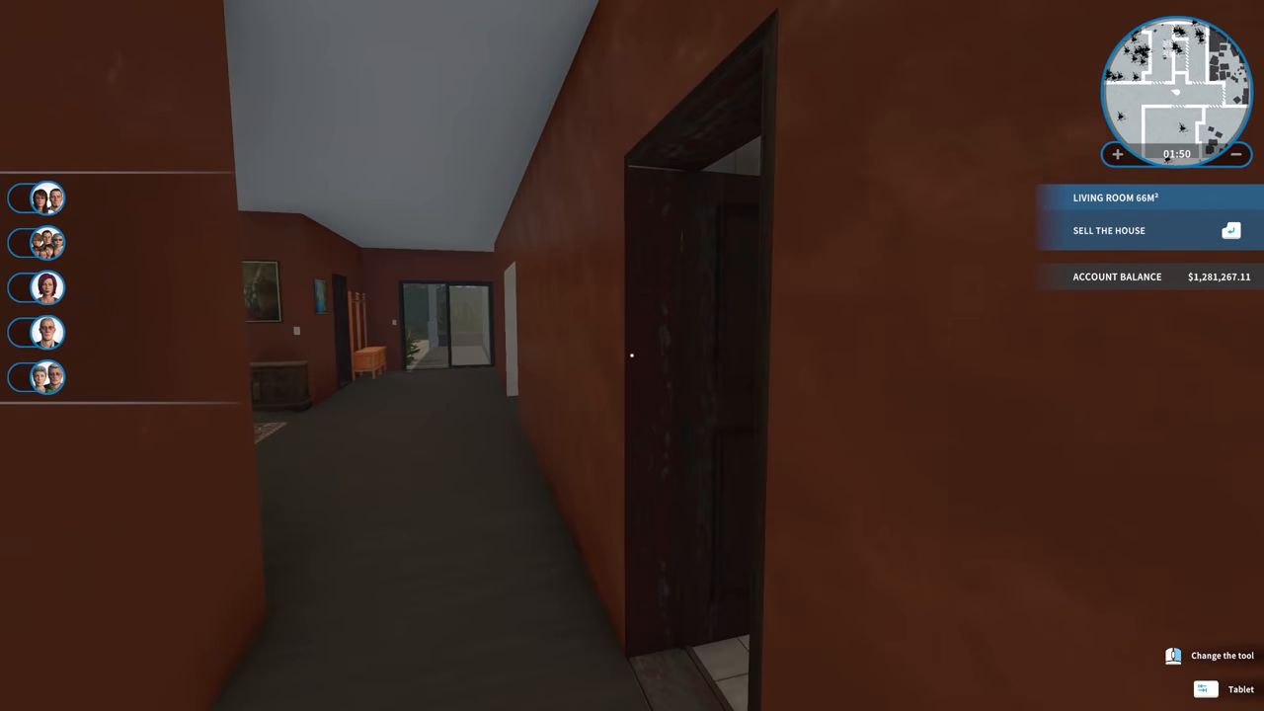
mouse_move(631, 356)
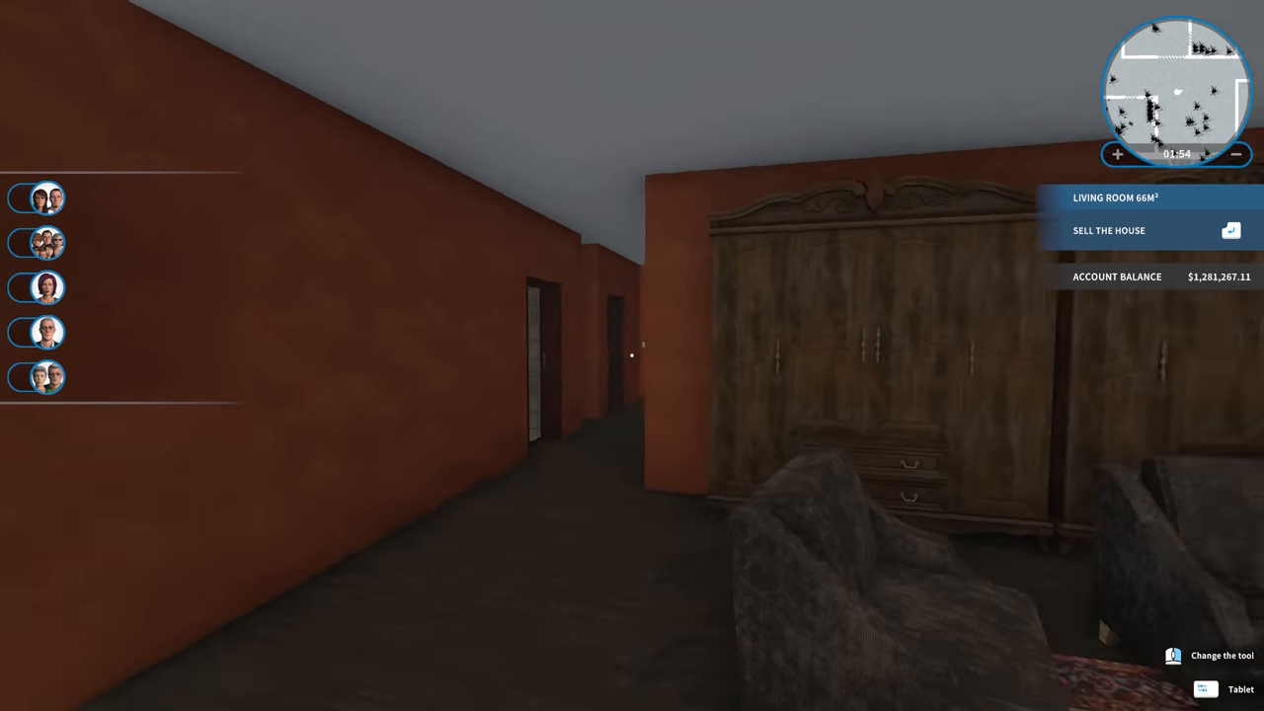
mouse_move(632, 355)
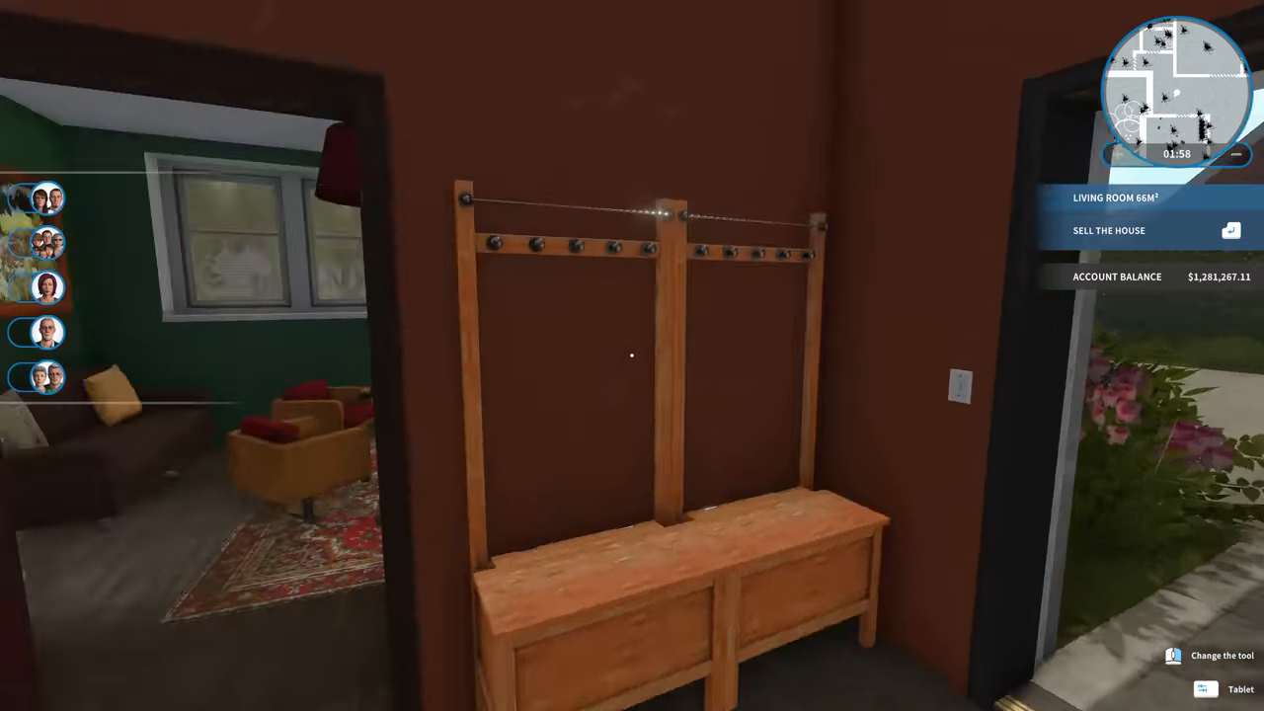
mouse_move(631, 355)
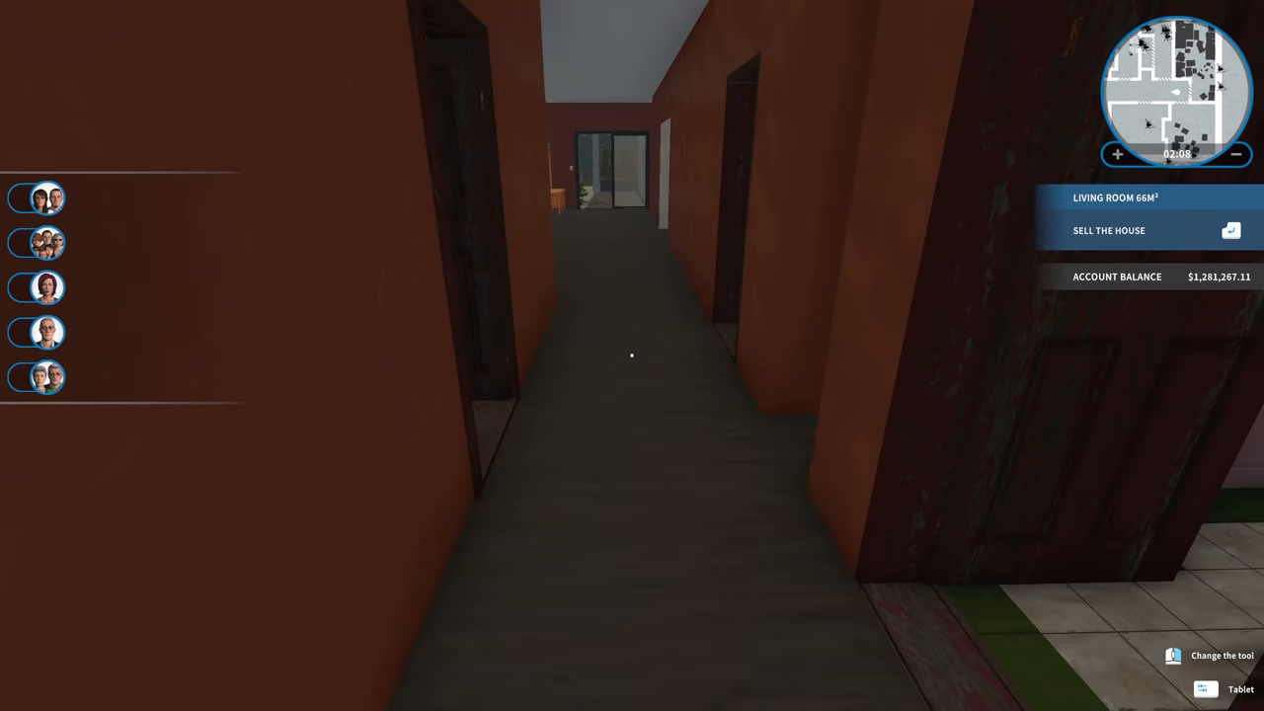
key(w)
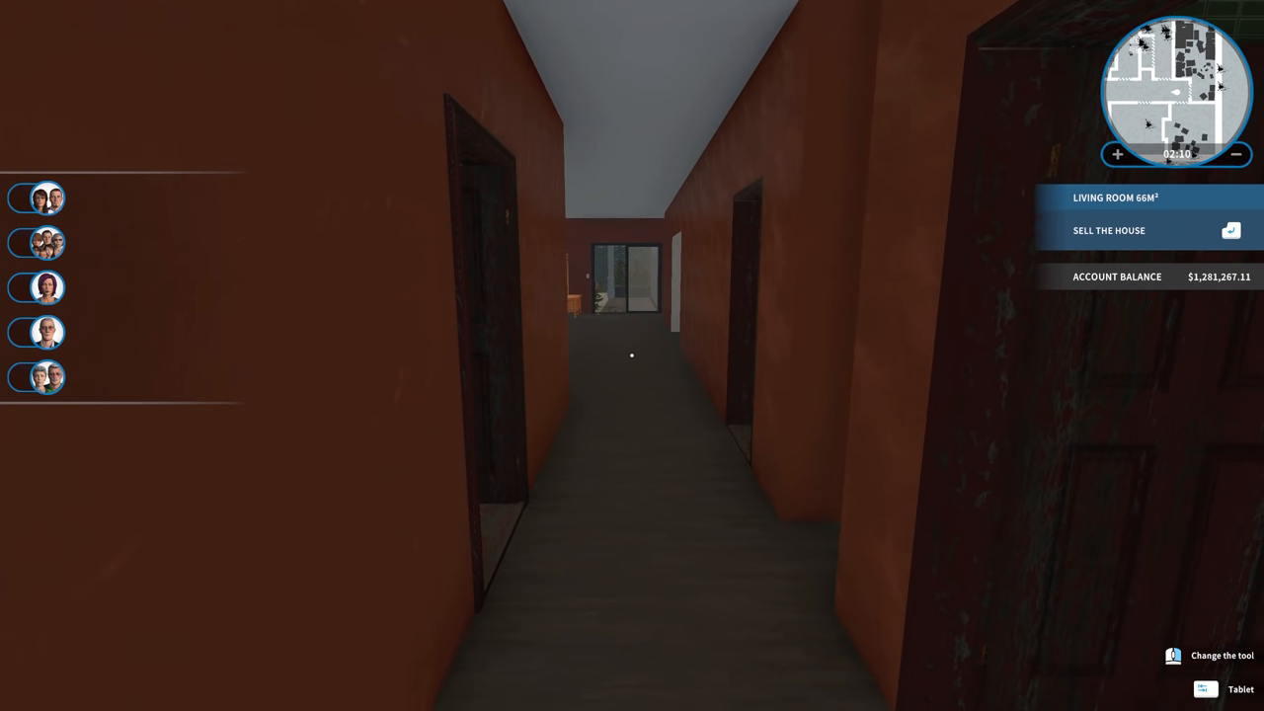
mouse_move(632, 356)
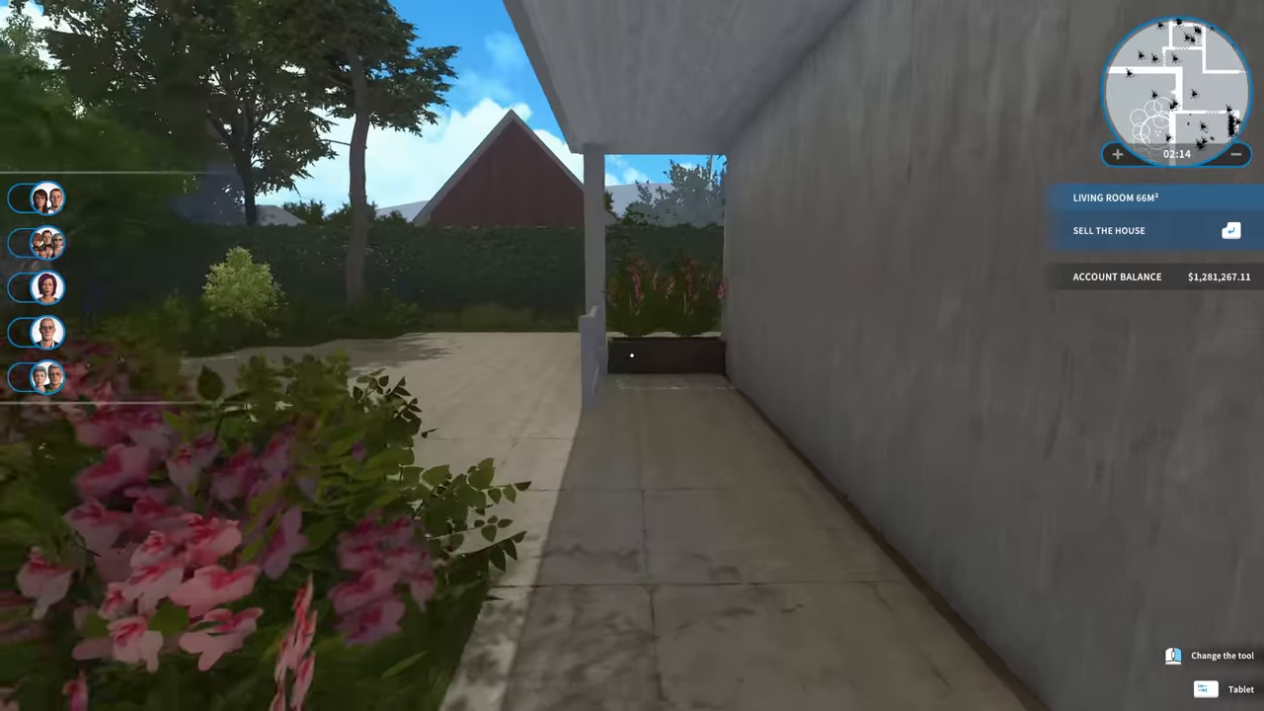
mouse_move(632, 355)
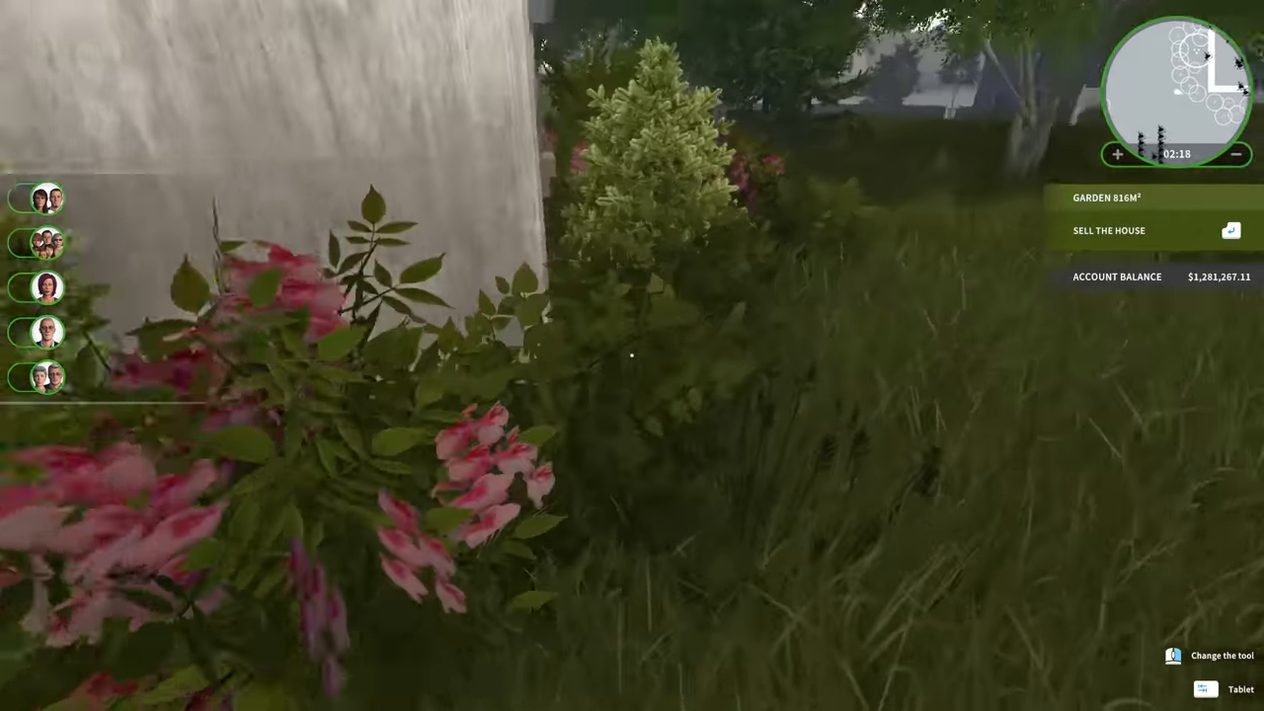
mouse_move(631, 356)
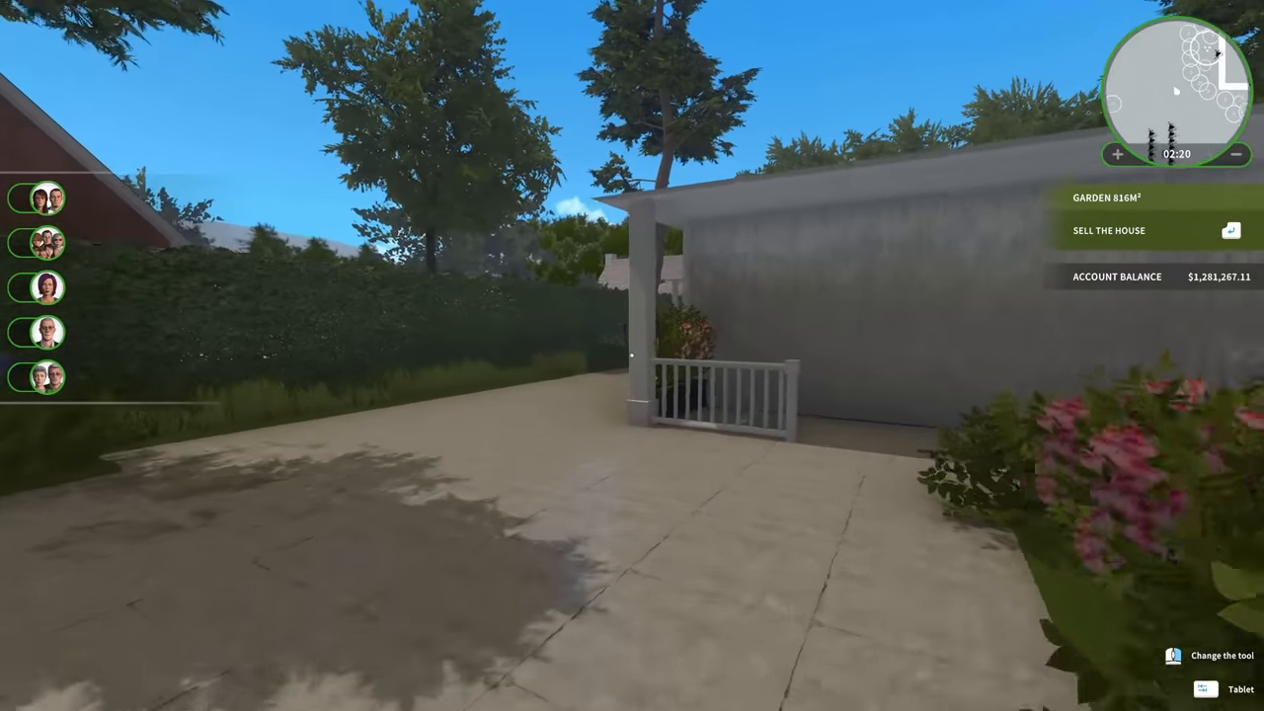
mouse_move(632, 355)
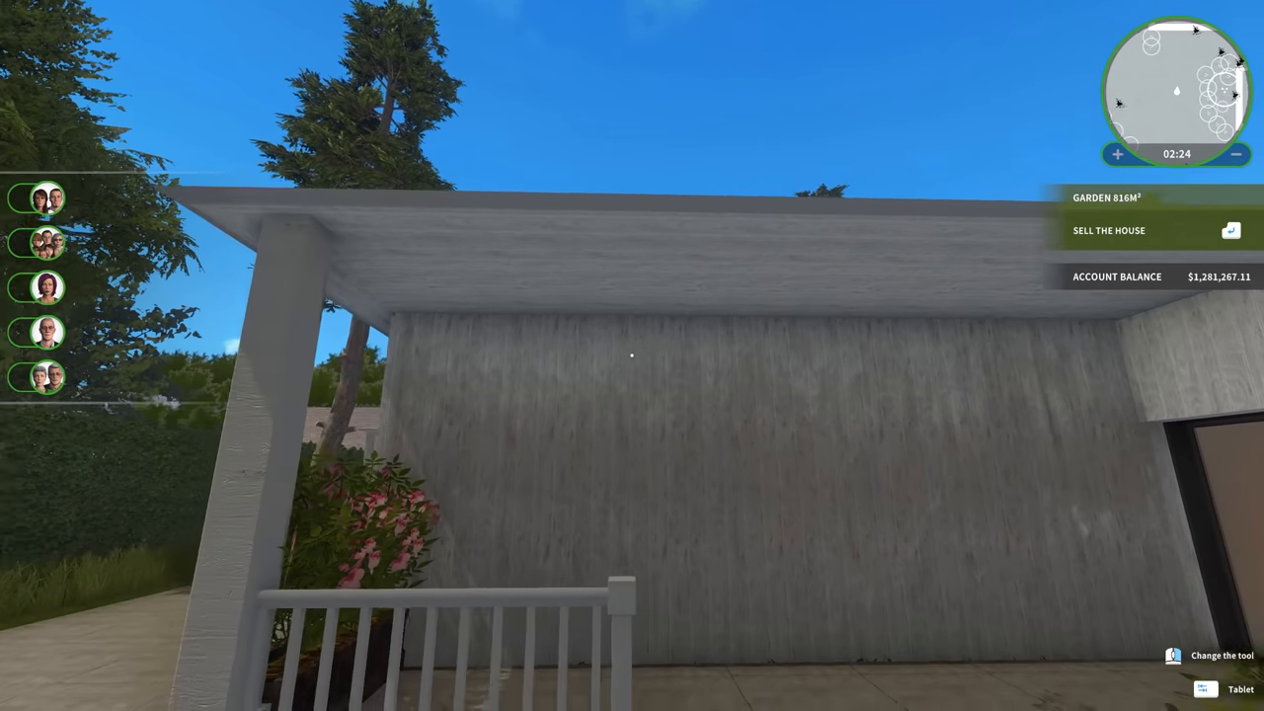
mouse_move(631, 355)
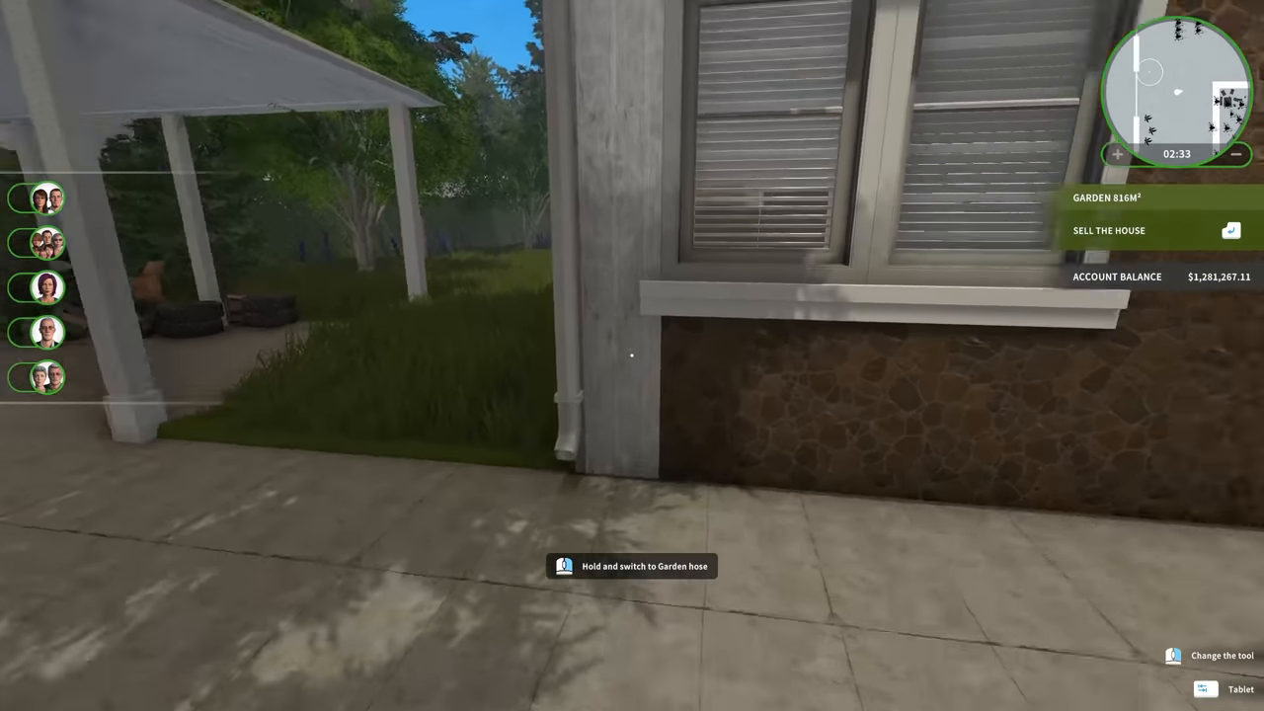
mouse_move(632, 355)
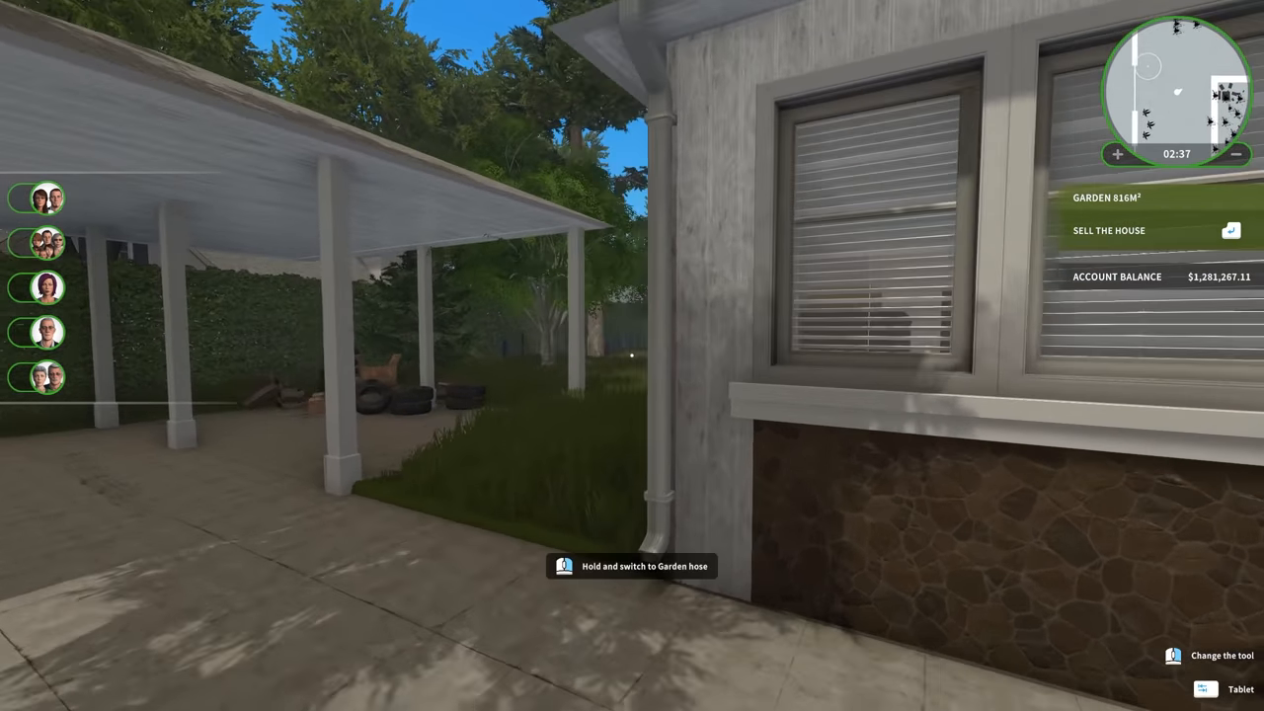
mouse_move(631, 355)
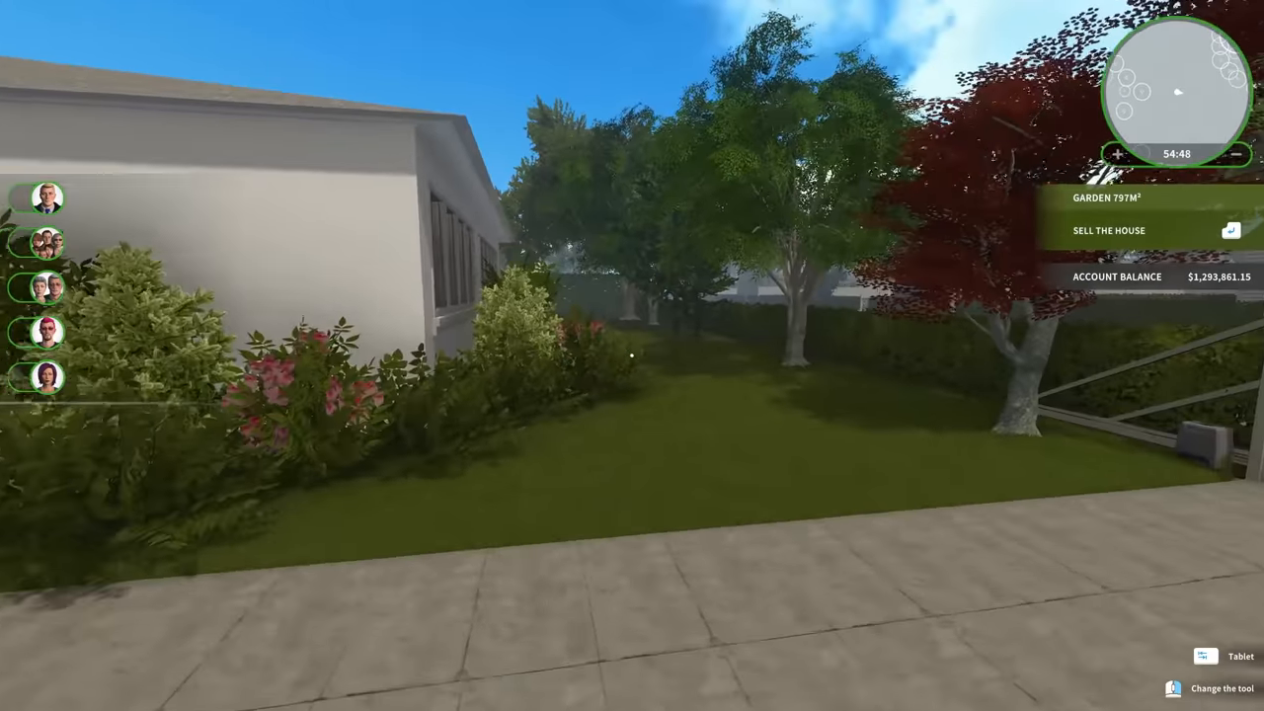
mouse_move(632, 355)
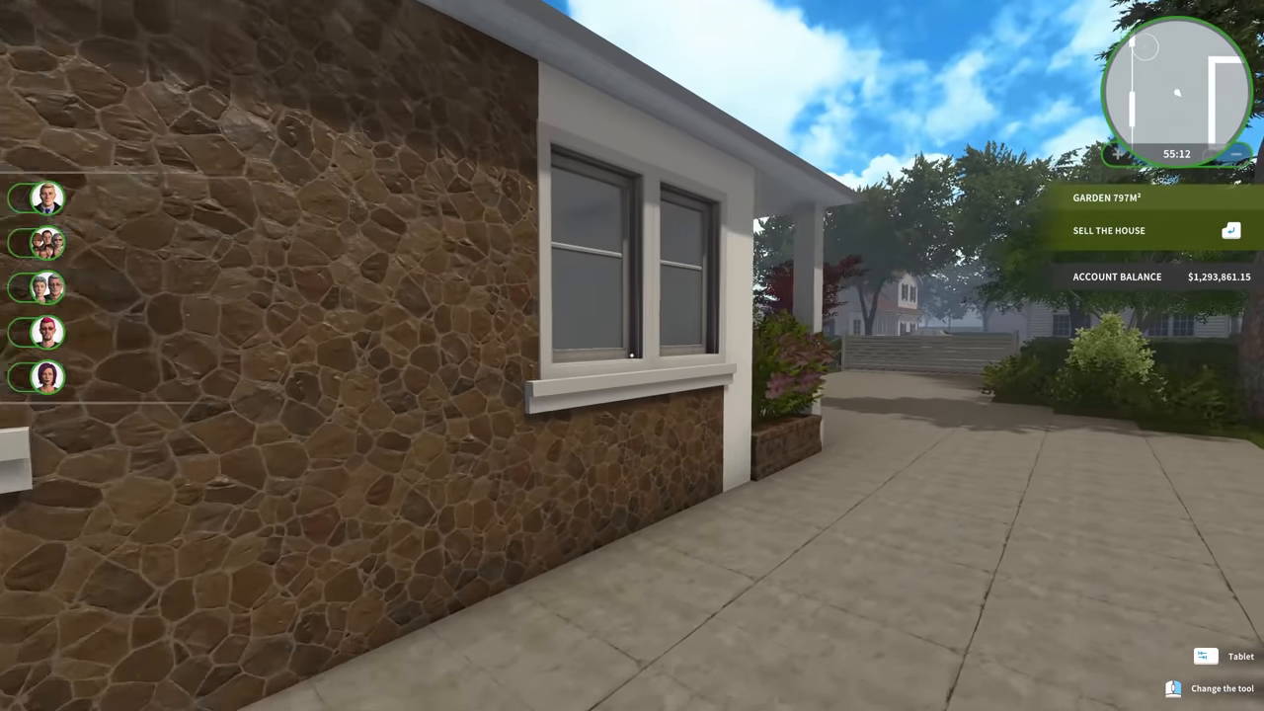
mouse_move(632, 355)
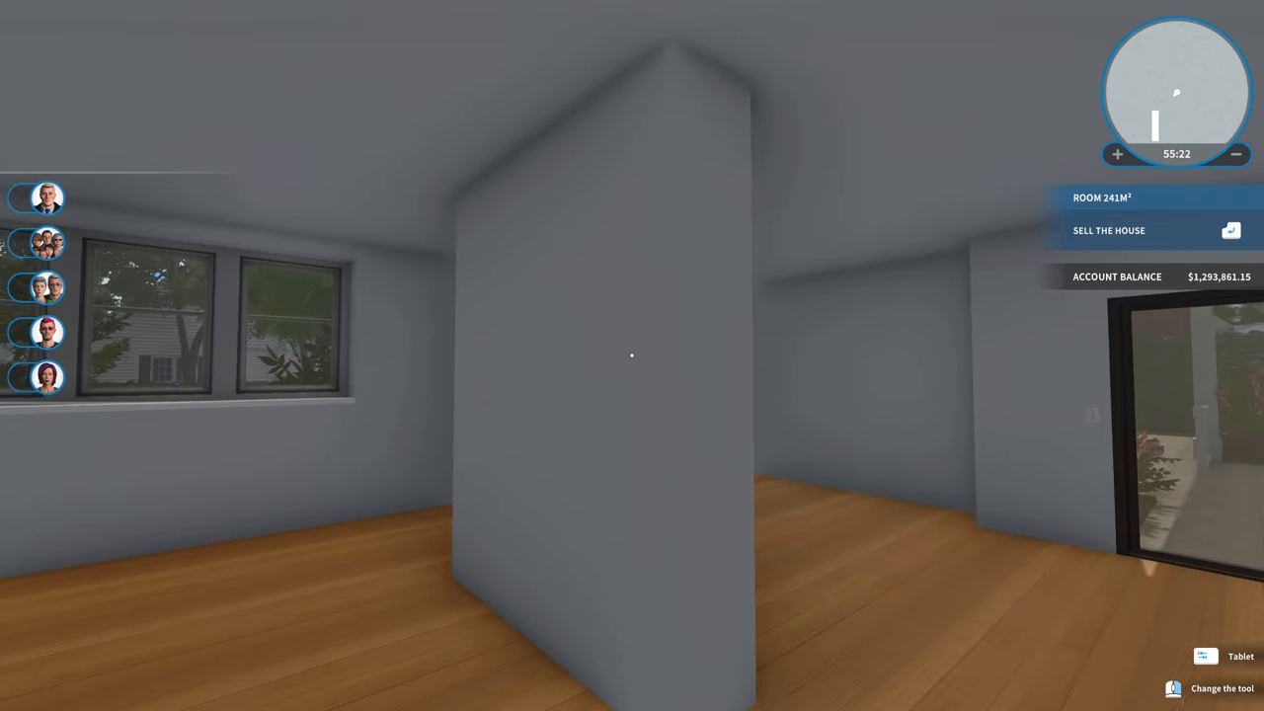
mouse_move(631, 355)
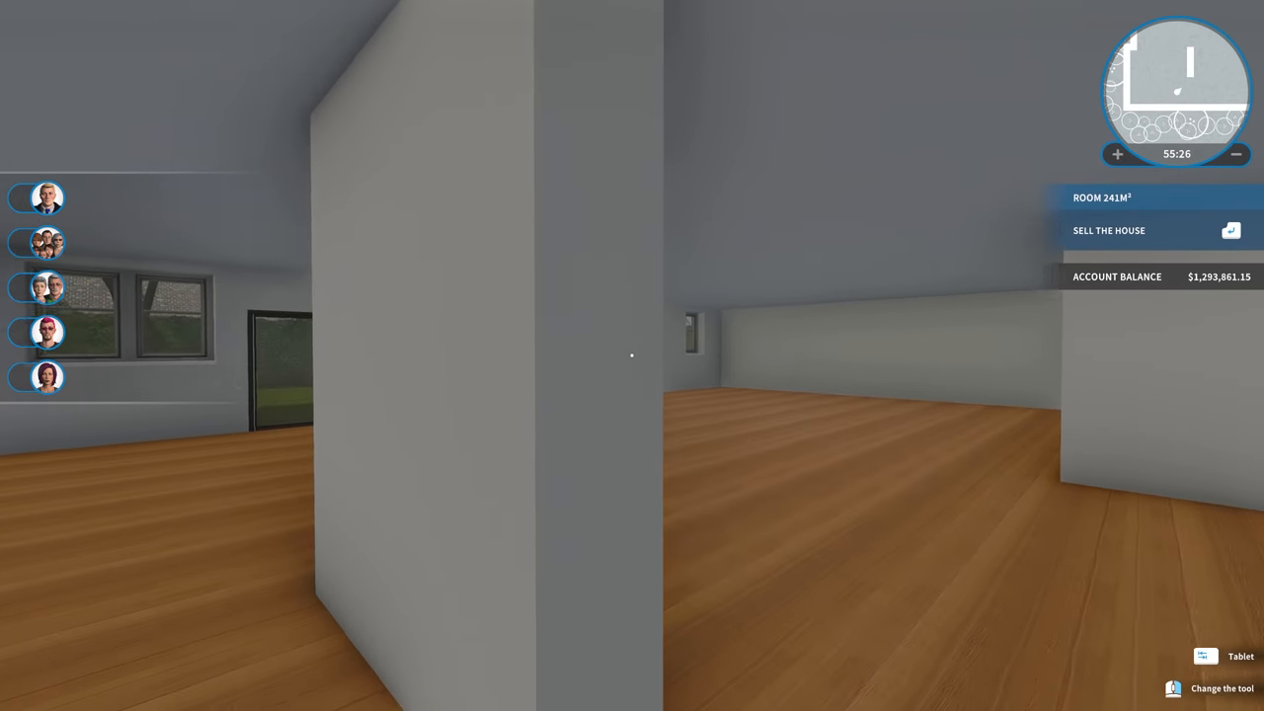
mouse_move(631, 356)
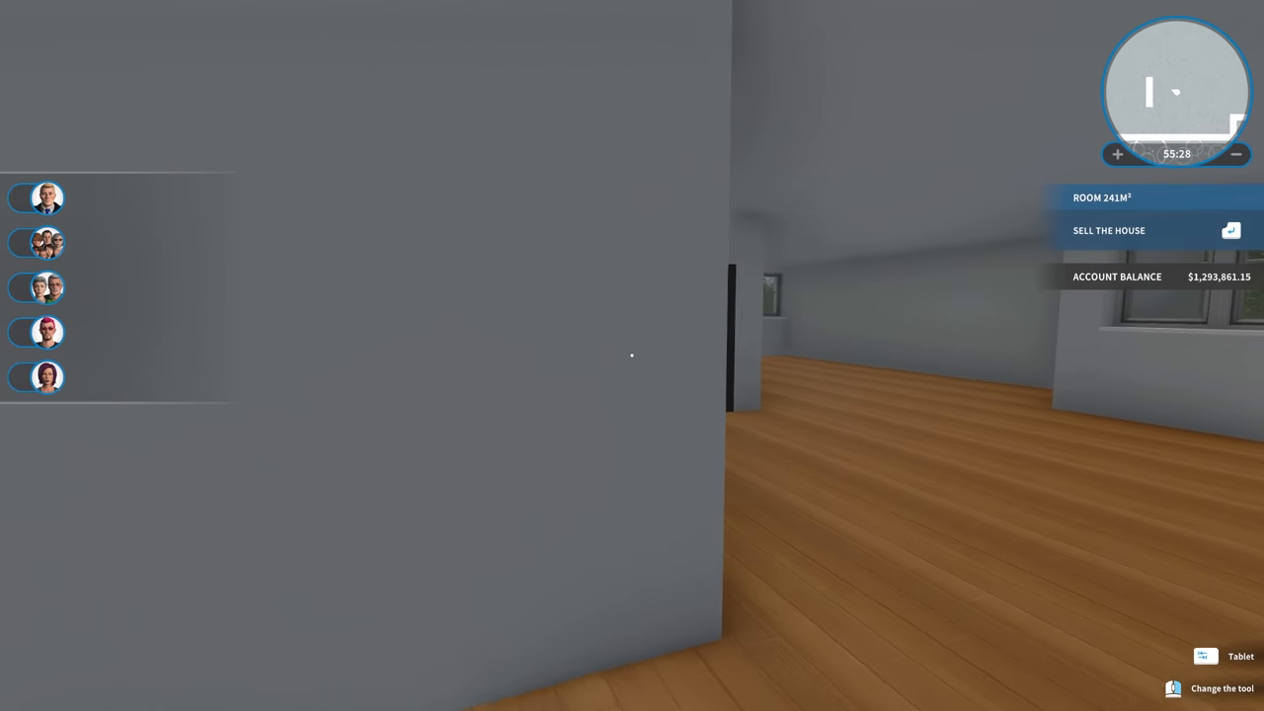
mouse_move(632, 356)
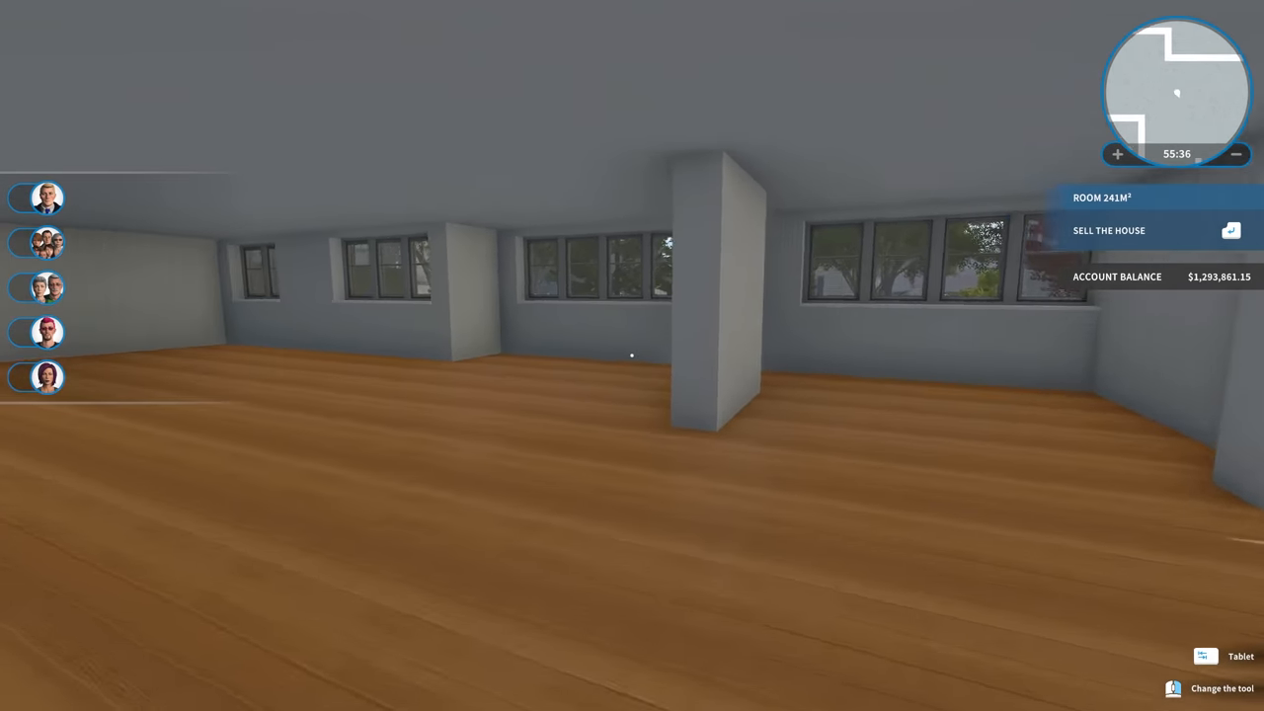
Look around the empty wooden-floored room with the free-standing wall.
drag(789, 355, 395, 355)
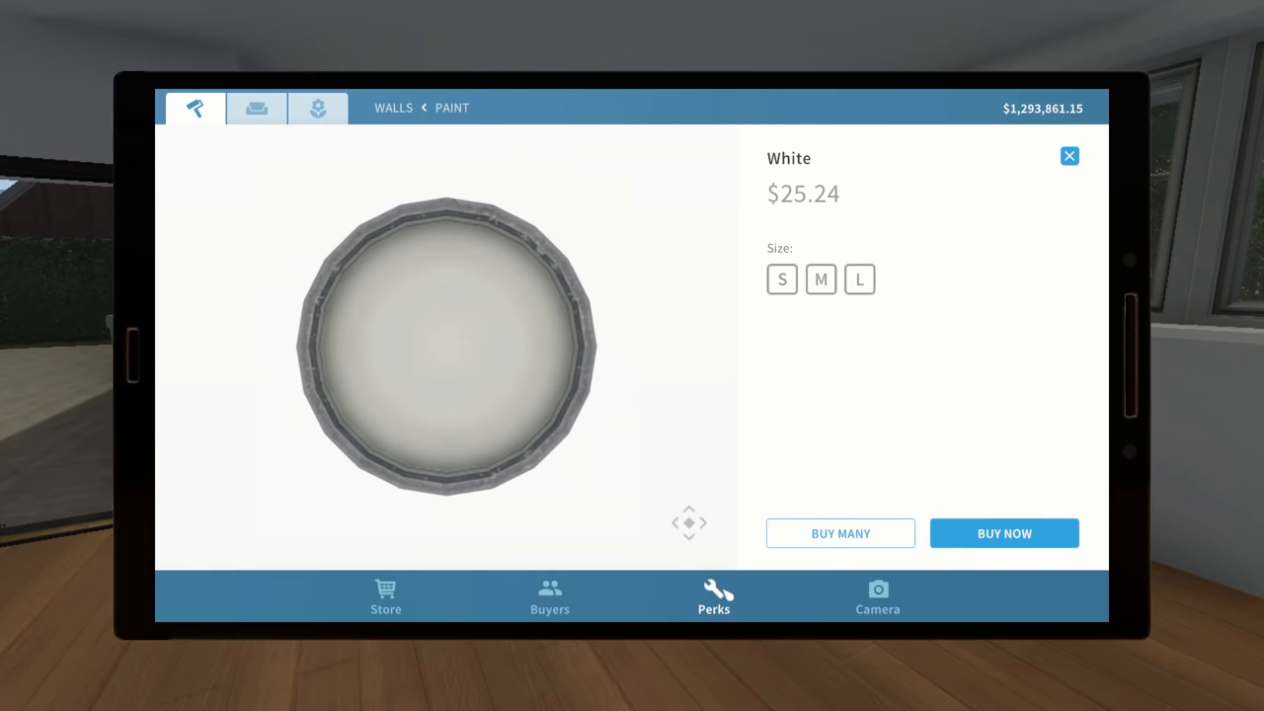
Review the Building perks, then sledgehammer the marked interior wall into rubble.
click(713, 596)
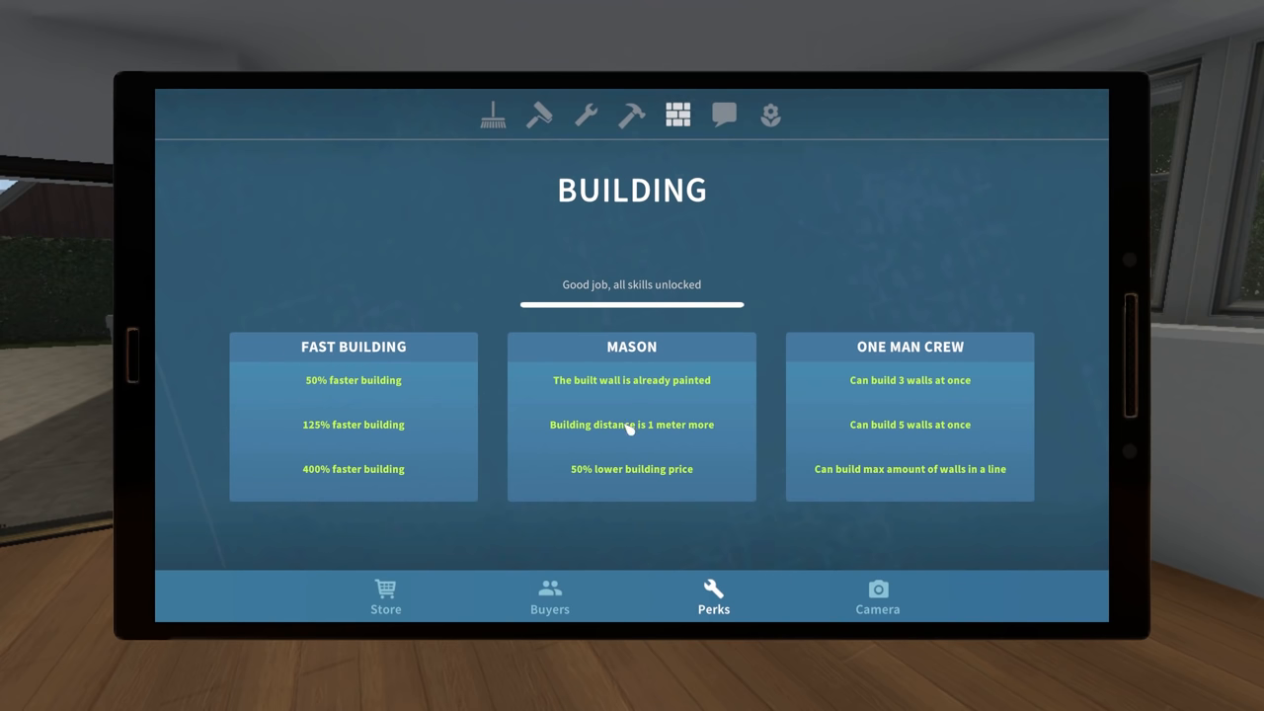
mouse_move(653, 375)
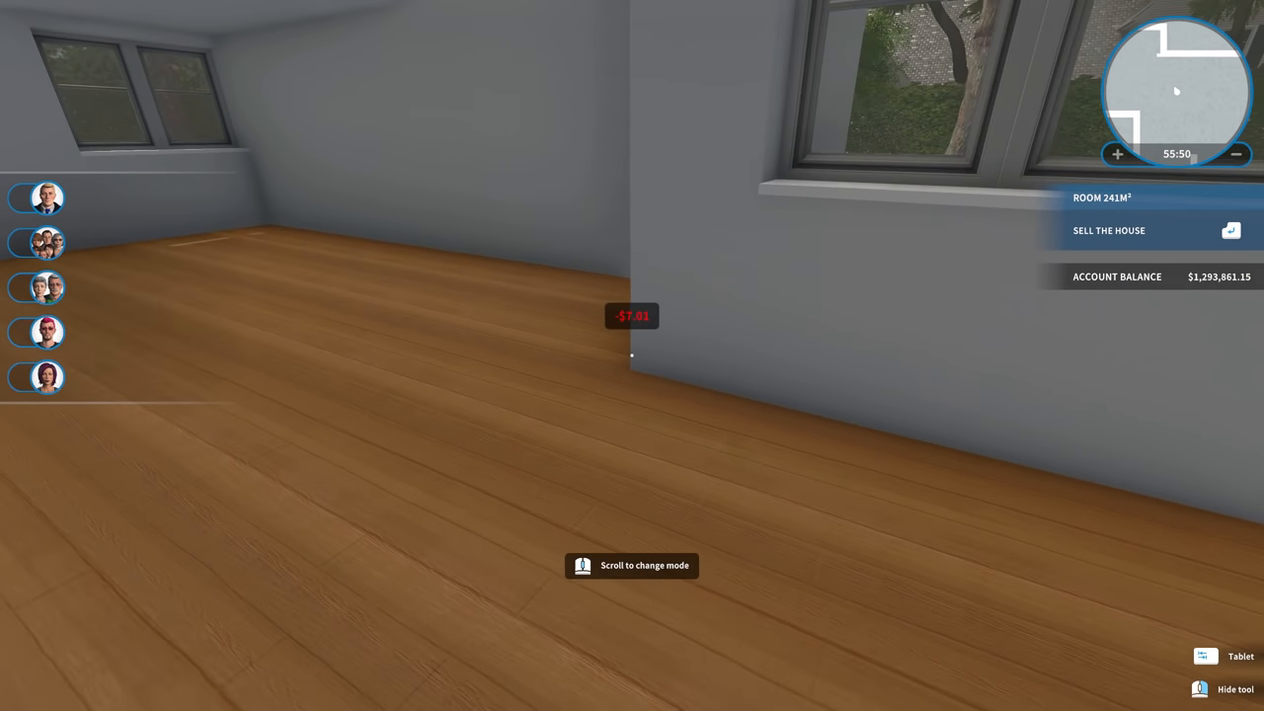
mouse_move(632, 356)
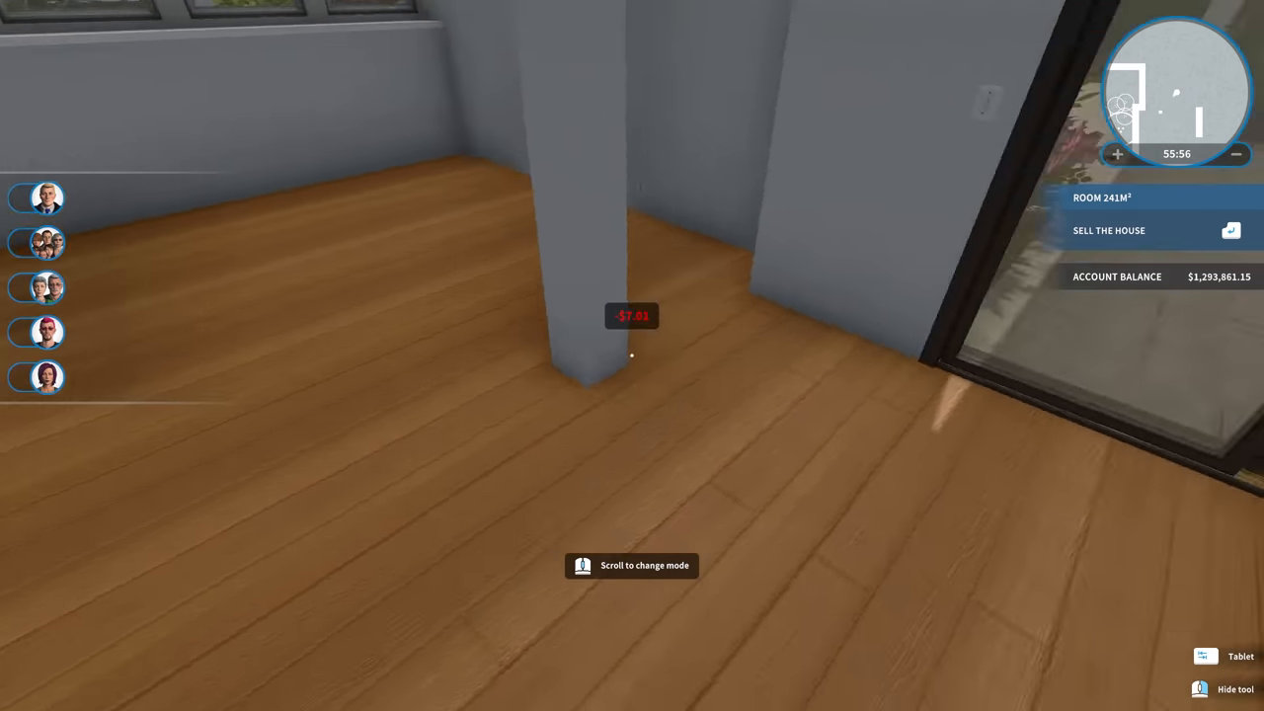
mouse_move(632, 355)
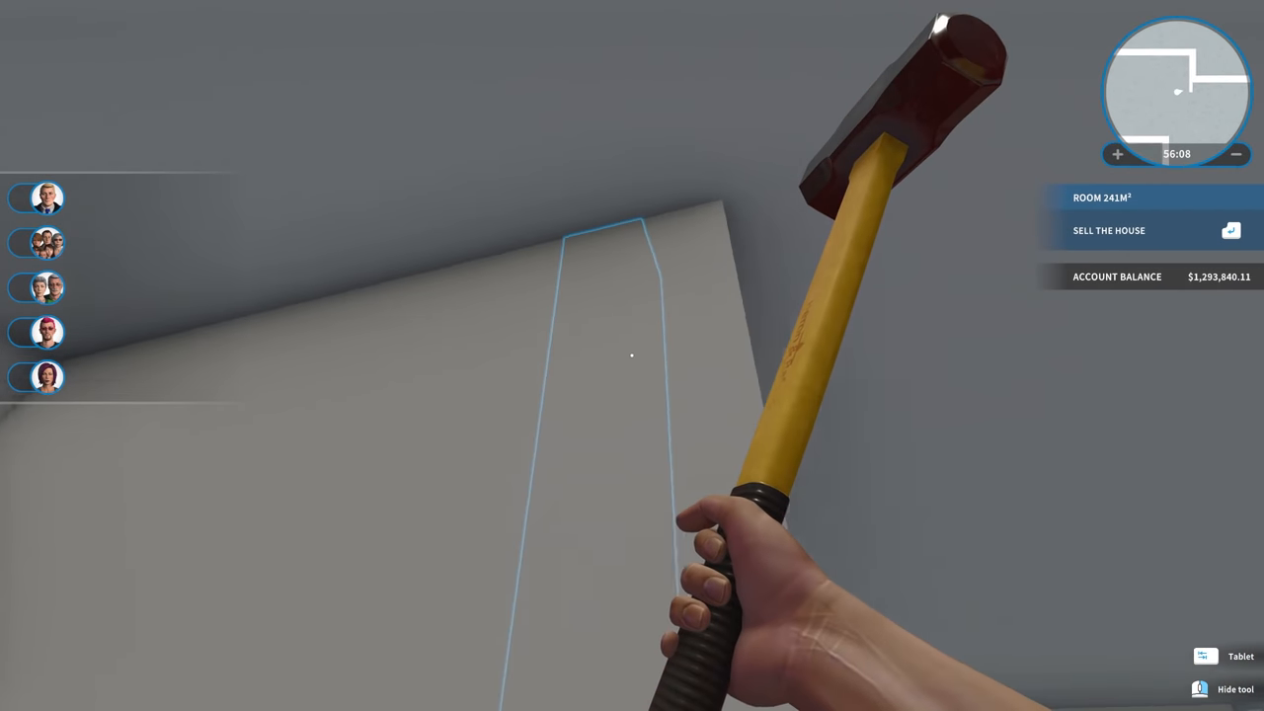
click(632, 355)
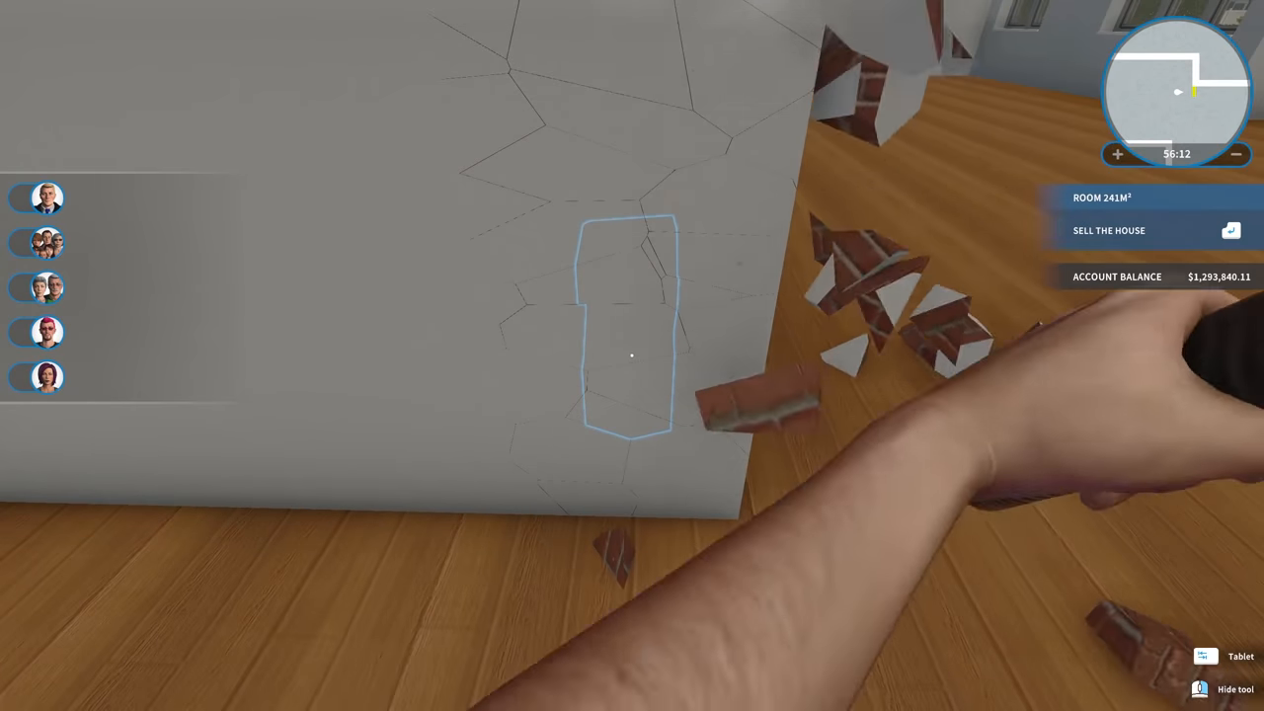
click(631, 355)
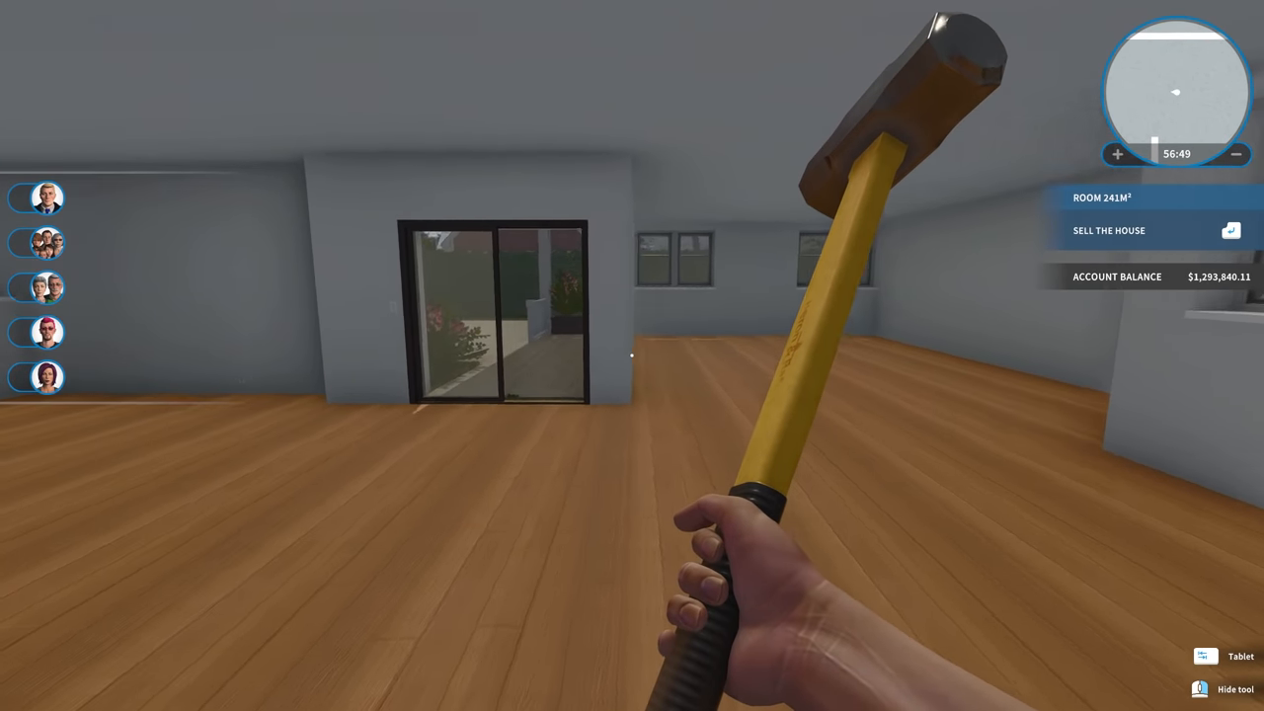
mouse_move(632, 355)
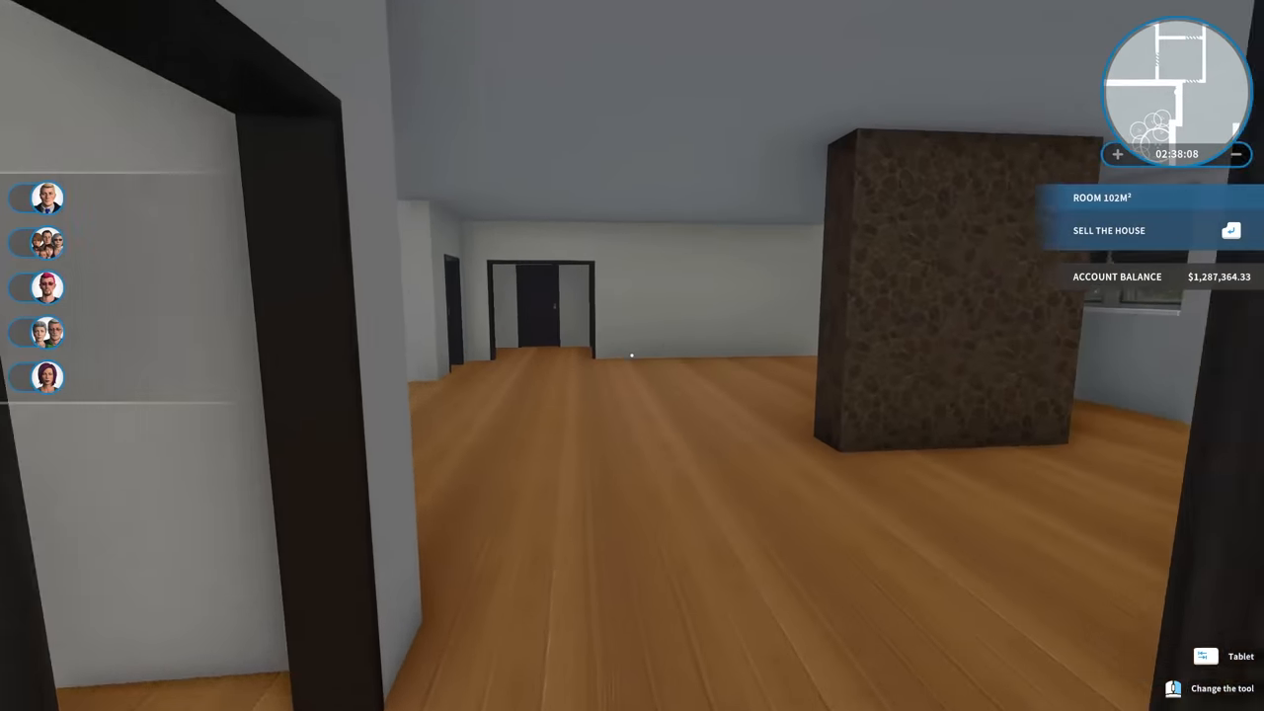
mouse_move(632, 356)
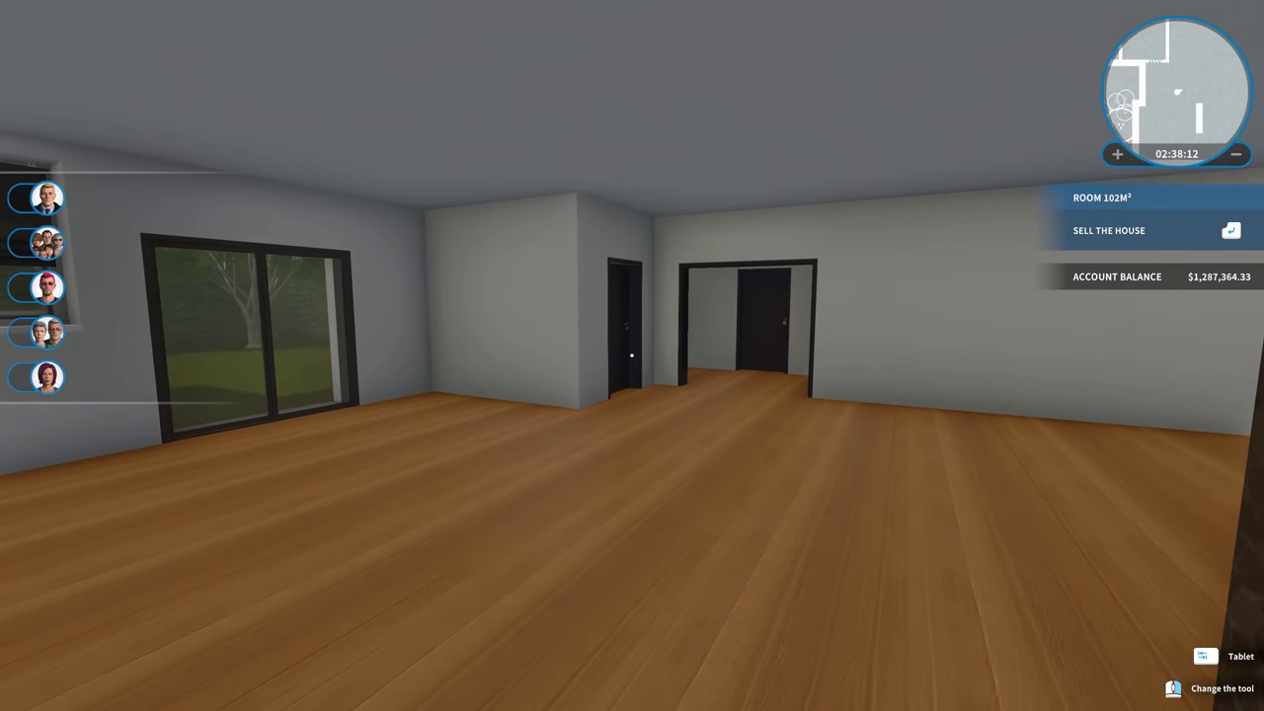
mouse_move(632, 355)
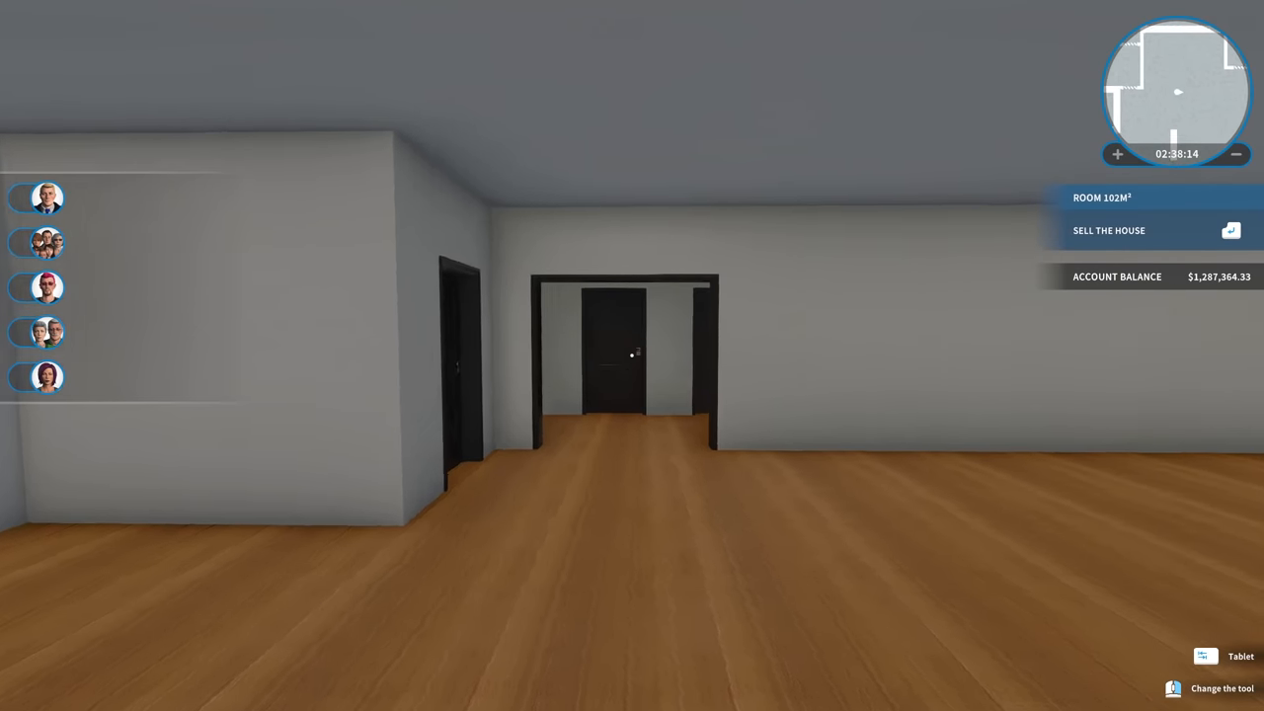
mouse_move(632, 355)
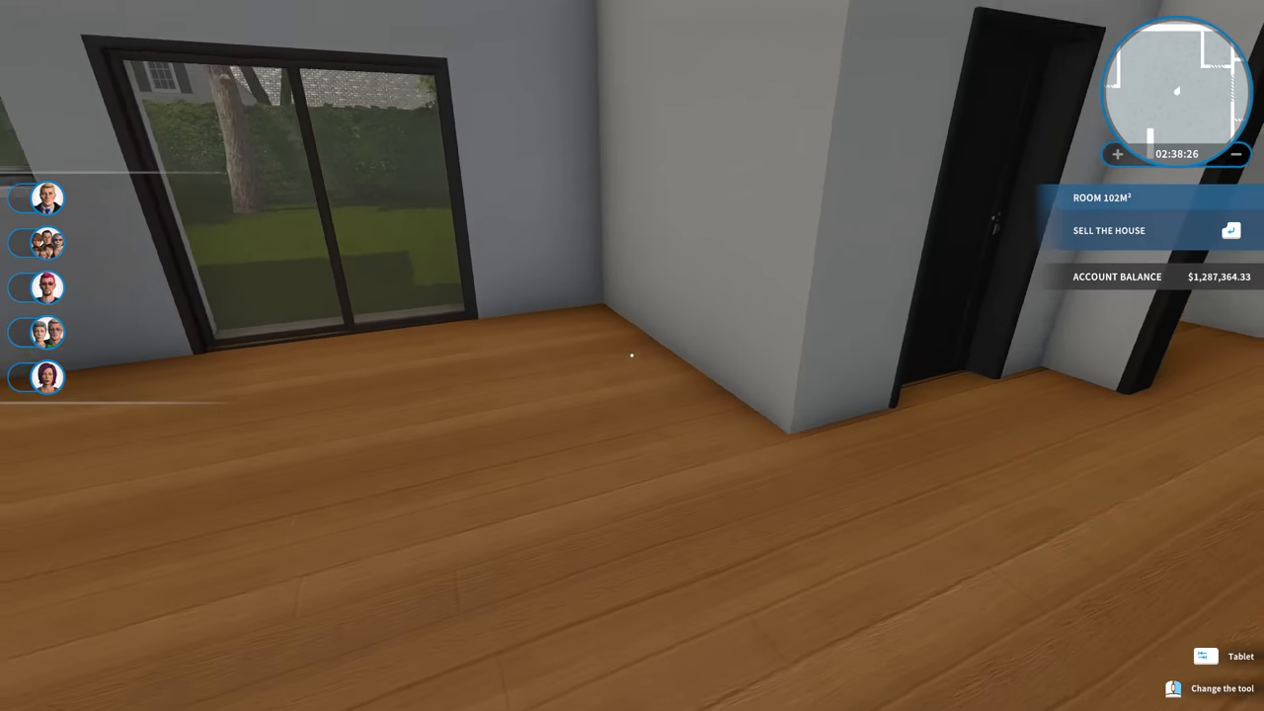
mouse_move(632, 355)
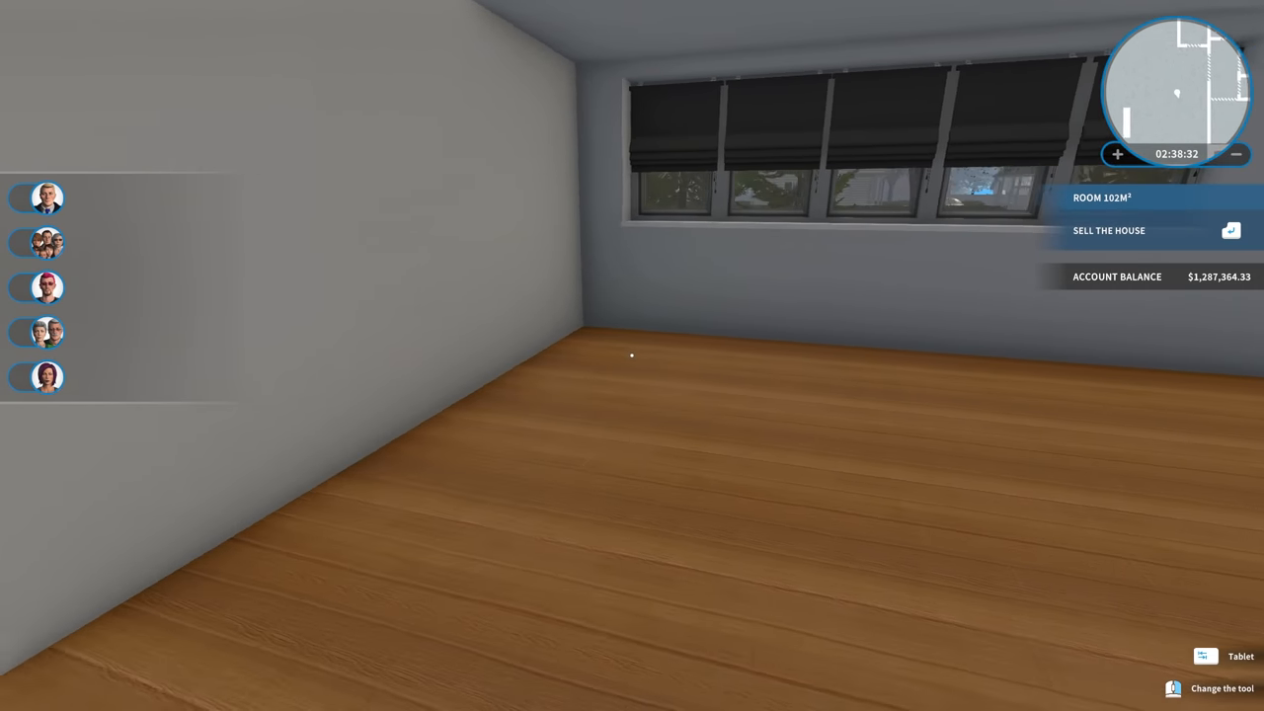
mouse_move(632, 355)
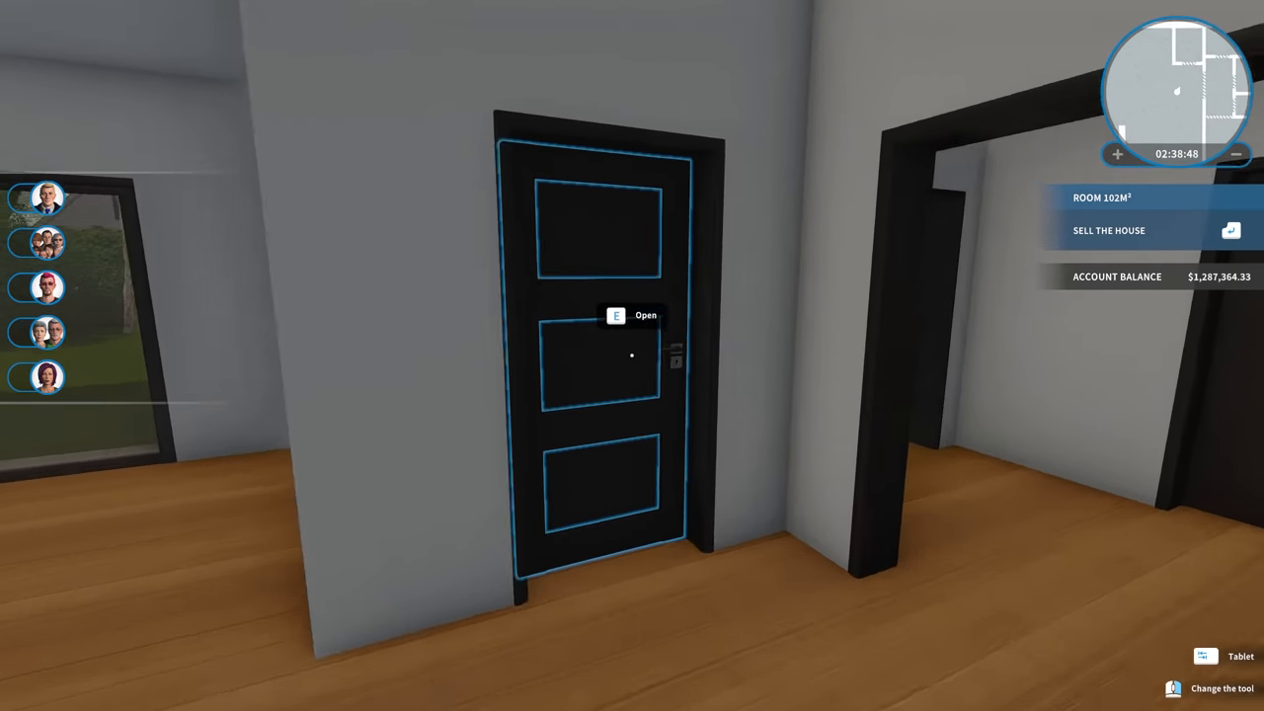
Open the small room's doors along the corridor and close the dark door again.
key(e)
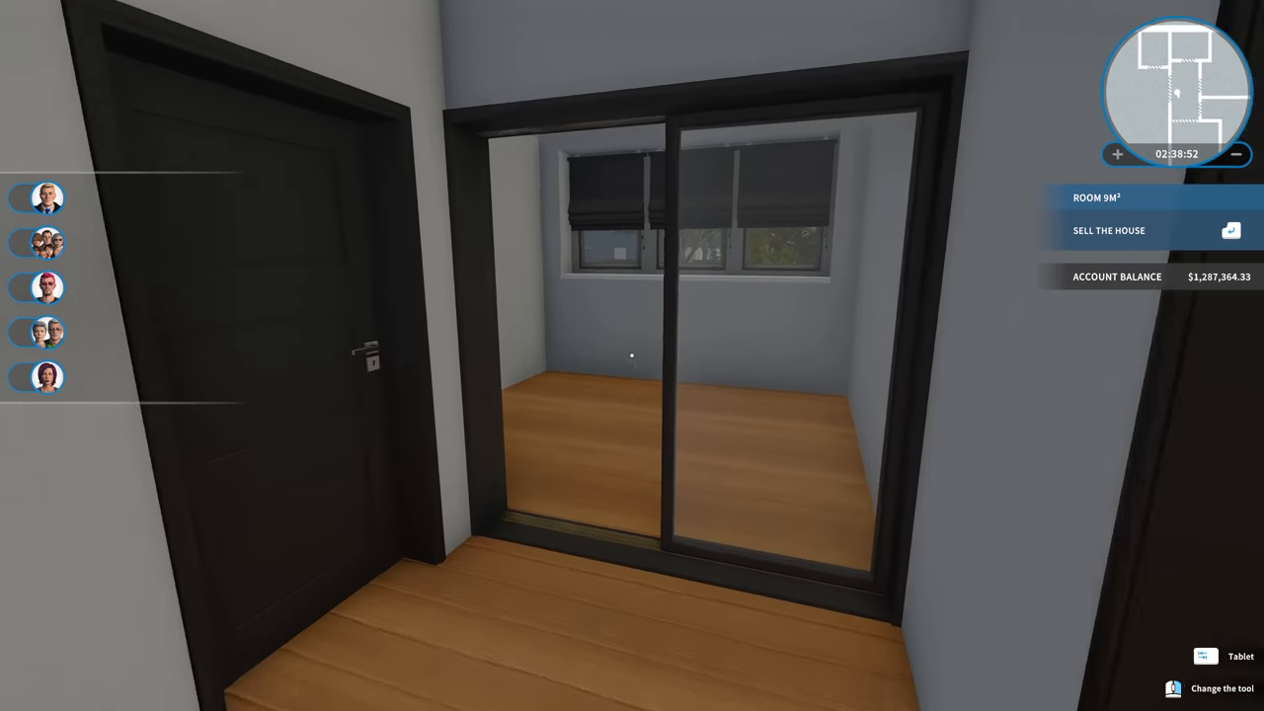
mouse_move(632, 356)
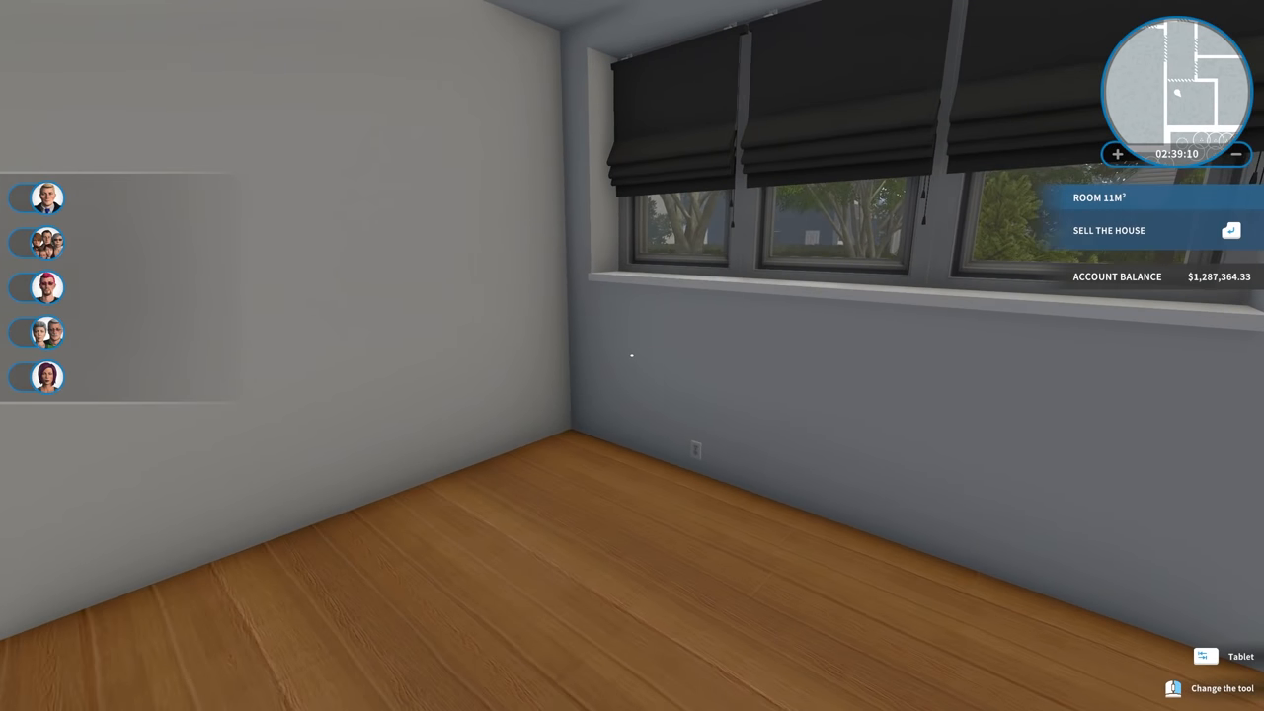
mouse_move(632, 356)
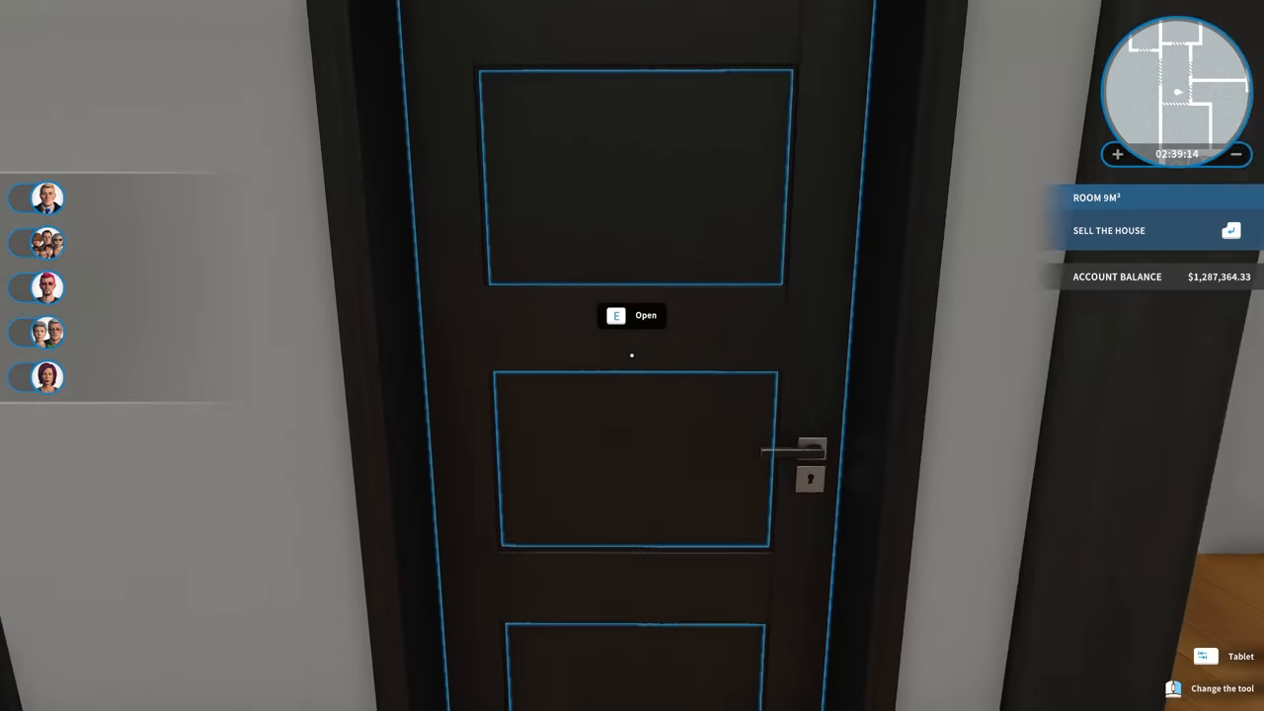
key(e)
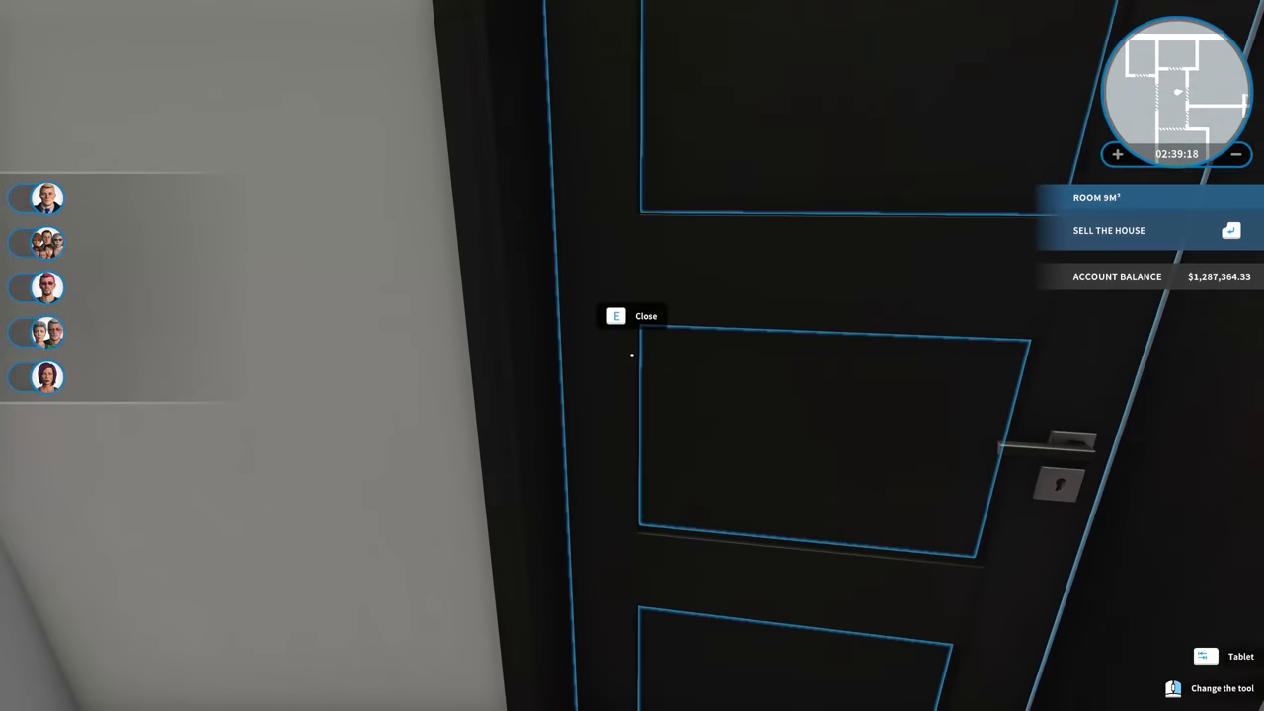
key(e)
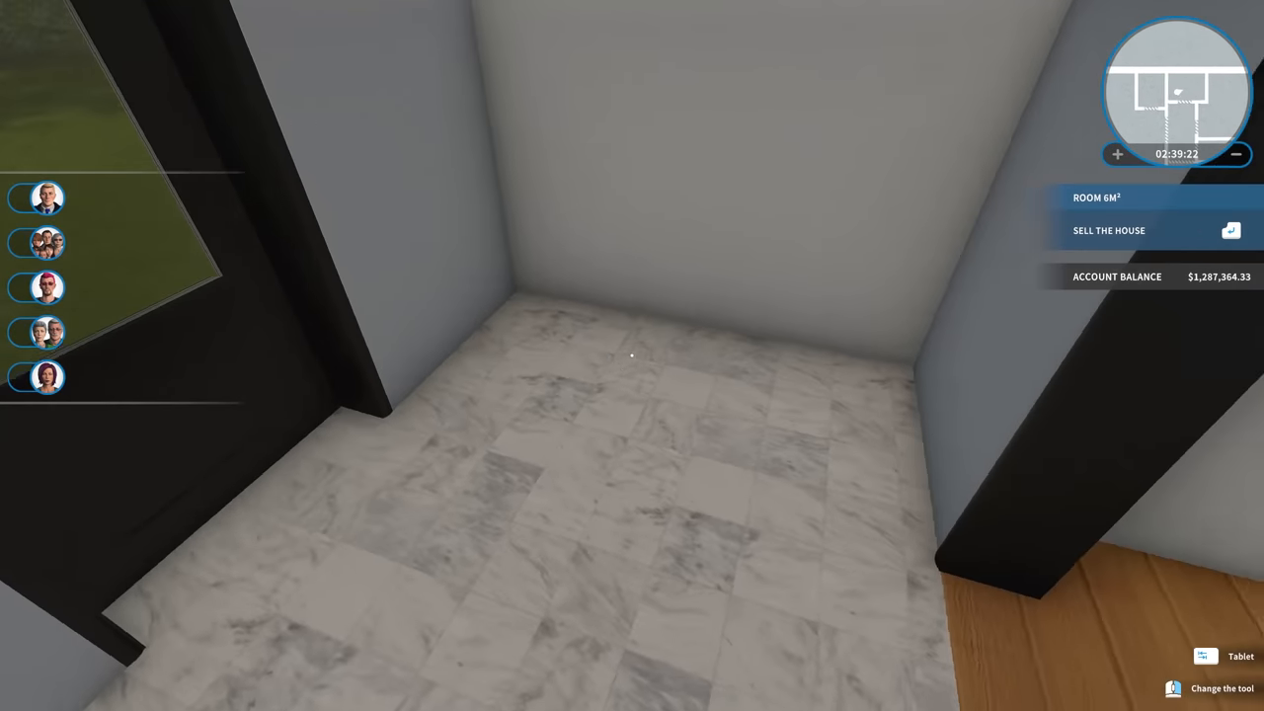
mouse_move(632, 355)
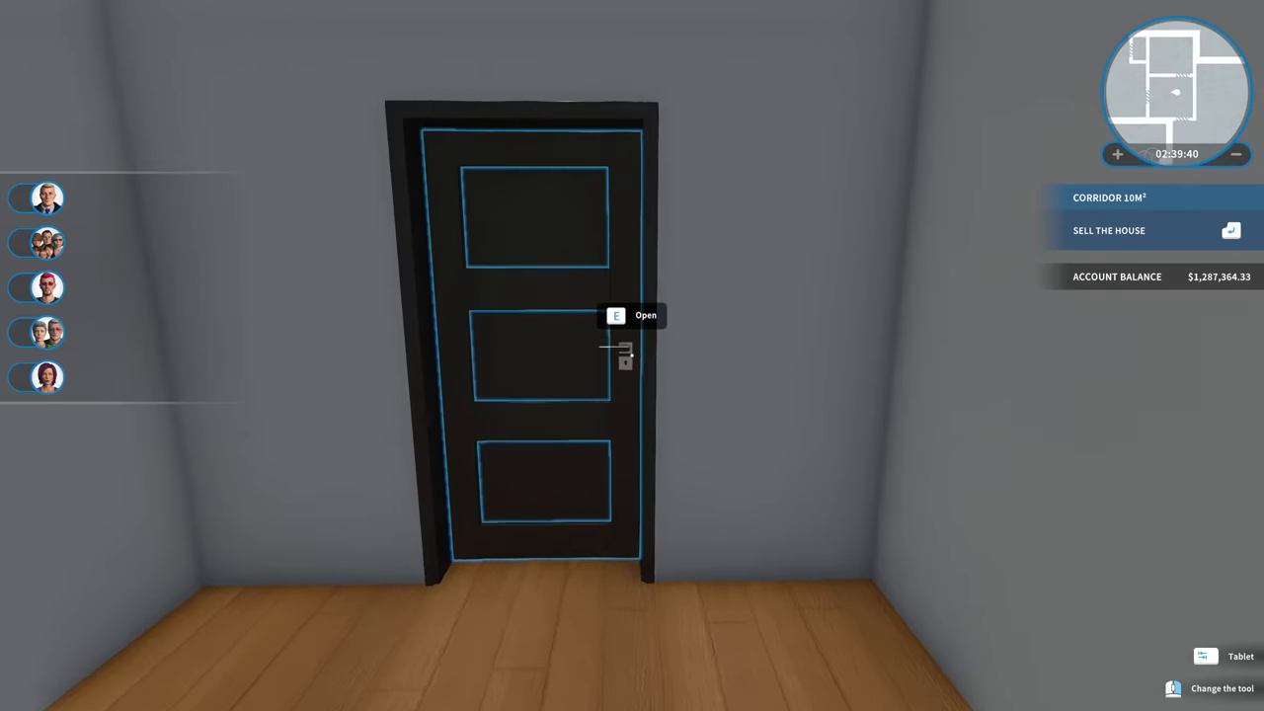
Open the corridor door and the door into the small 9 m² room beyond it.
key(e)
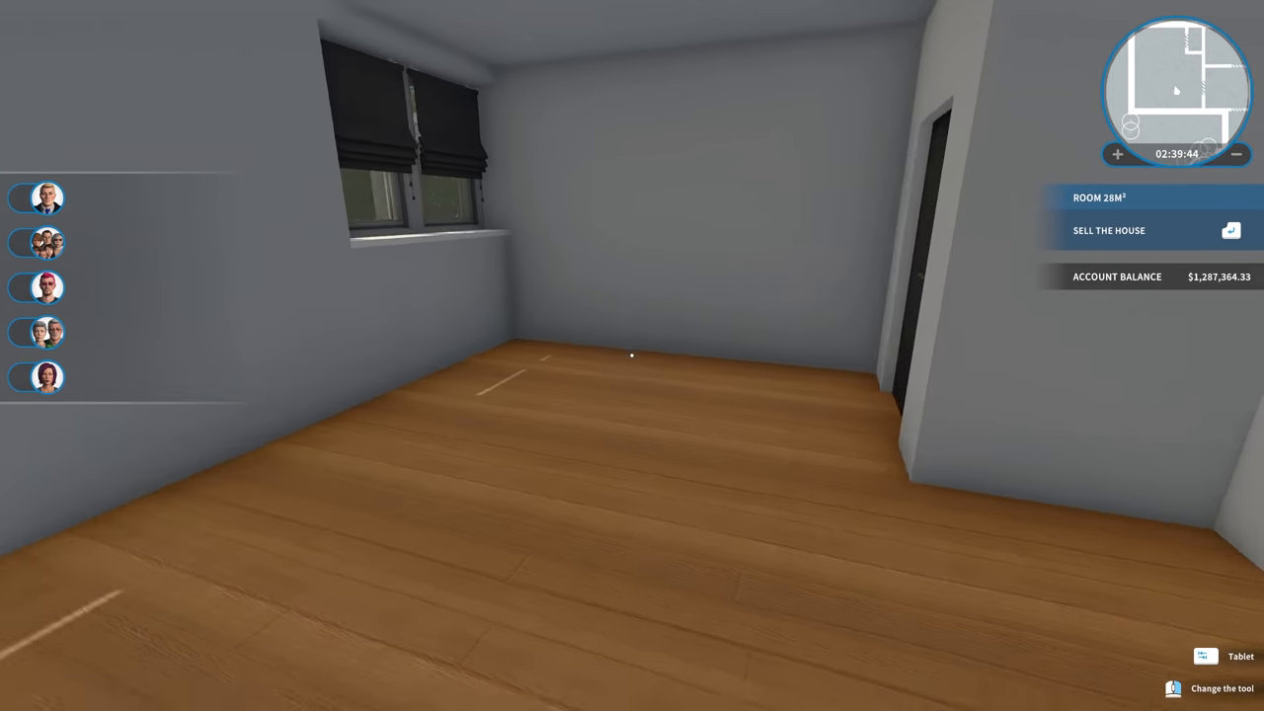
mouse_move(632, 355)
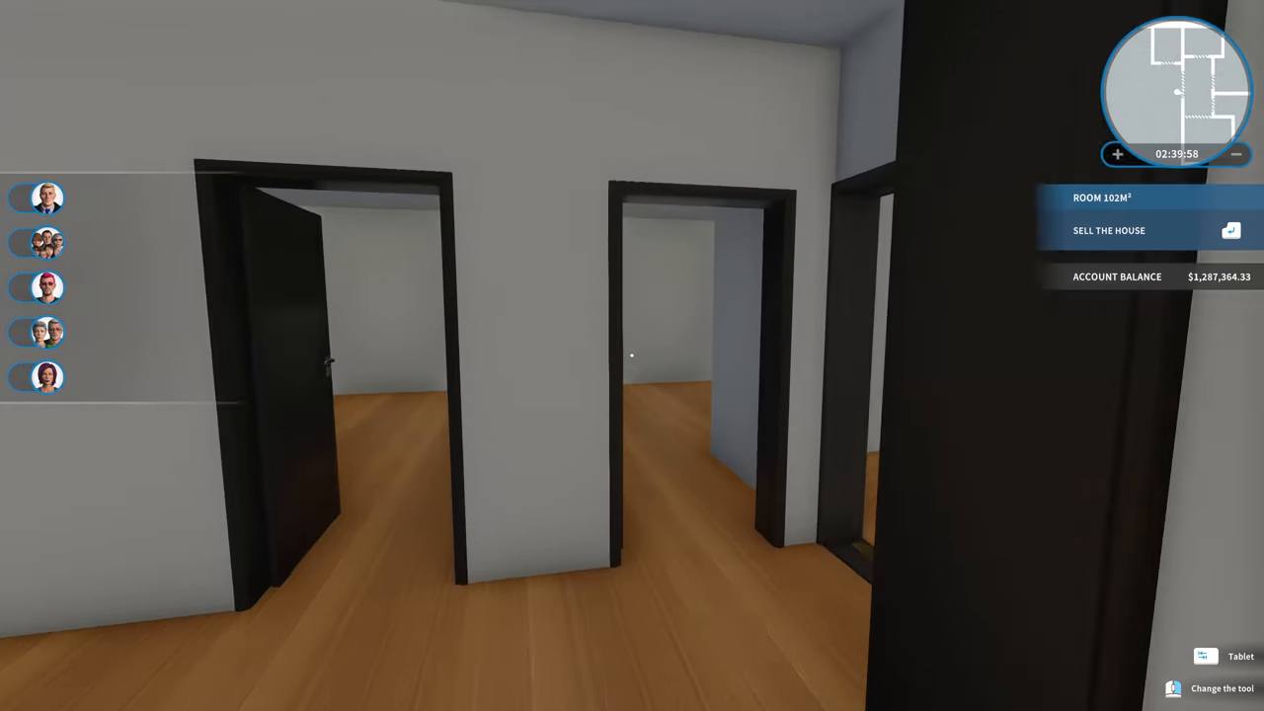
mouse_move(632, 356)
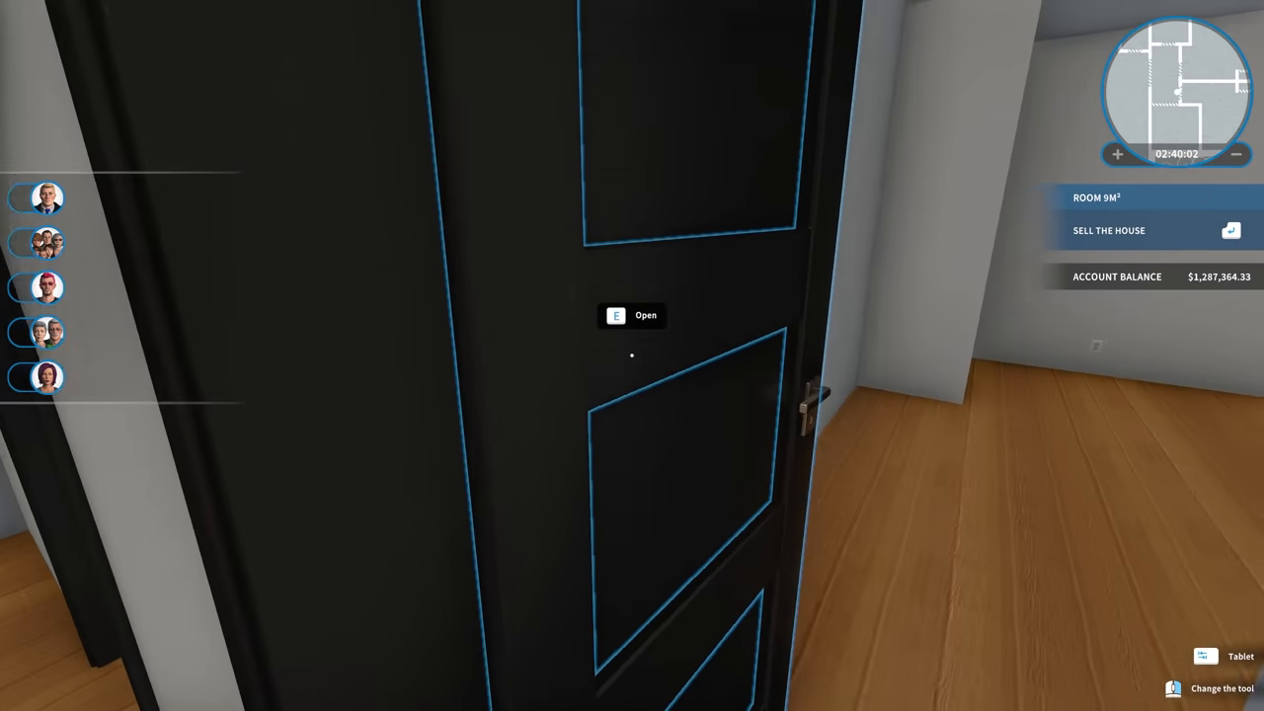
key(e)
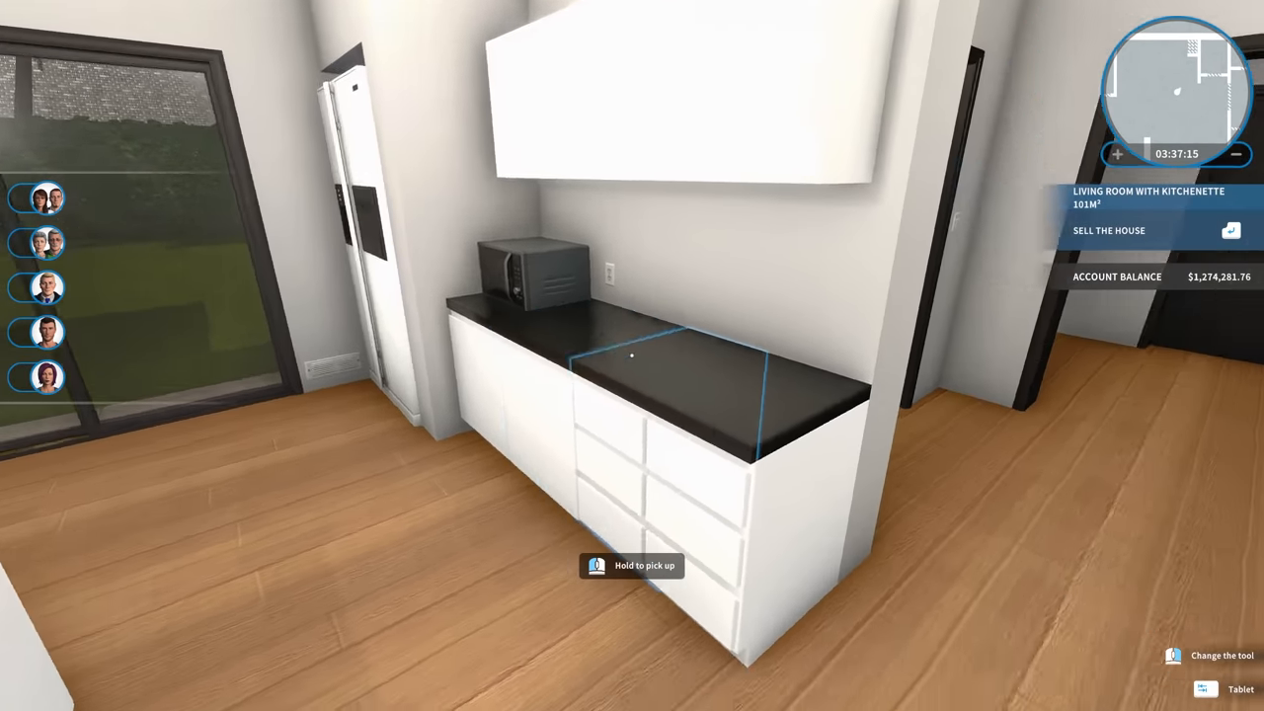
mouse_move(632, 356)
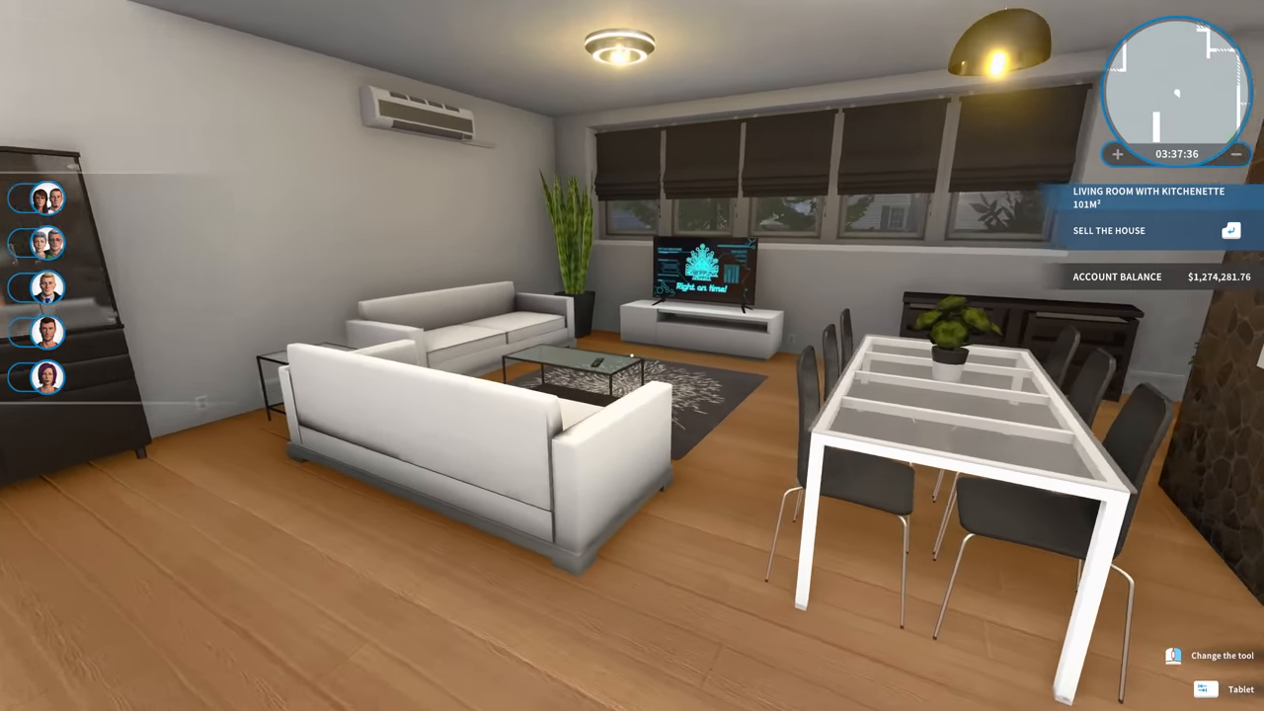
mouse_move(631, 355)
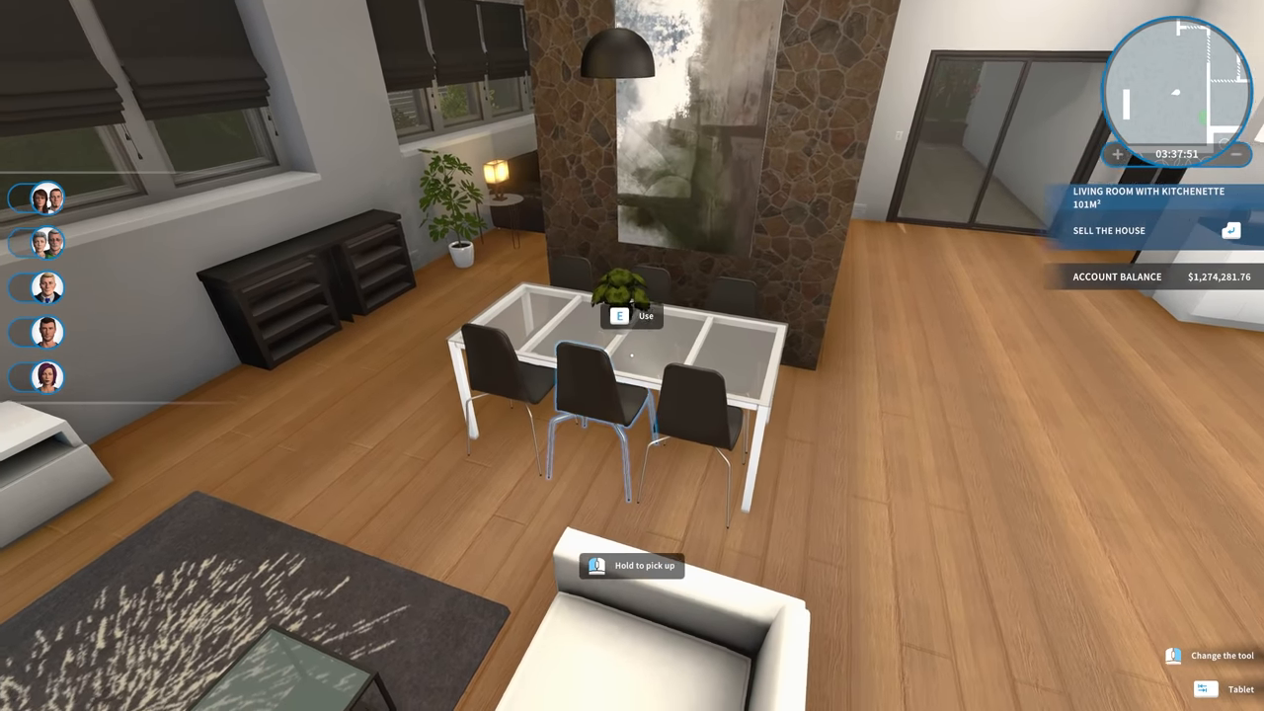
mouse_move(631, 356)
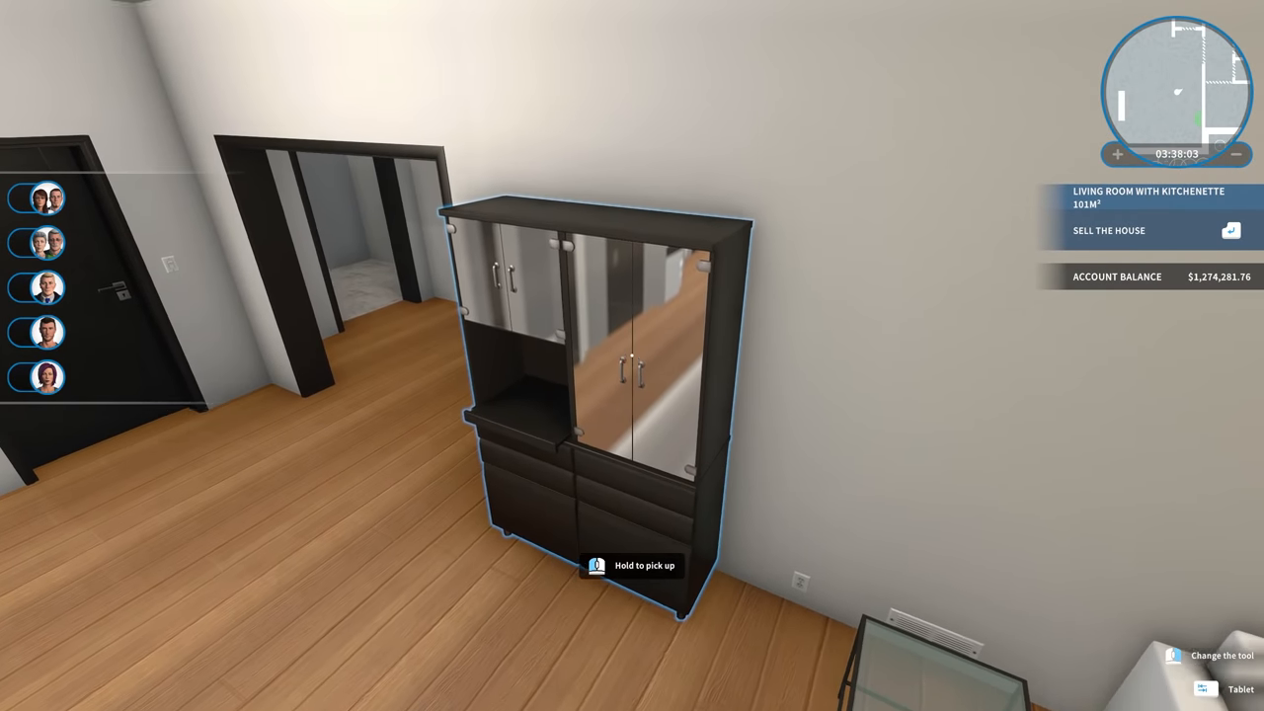
mouse_move(632, 355)
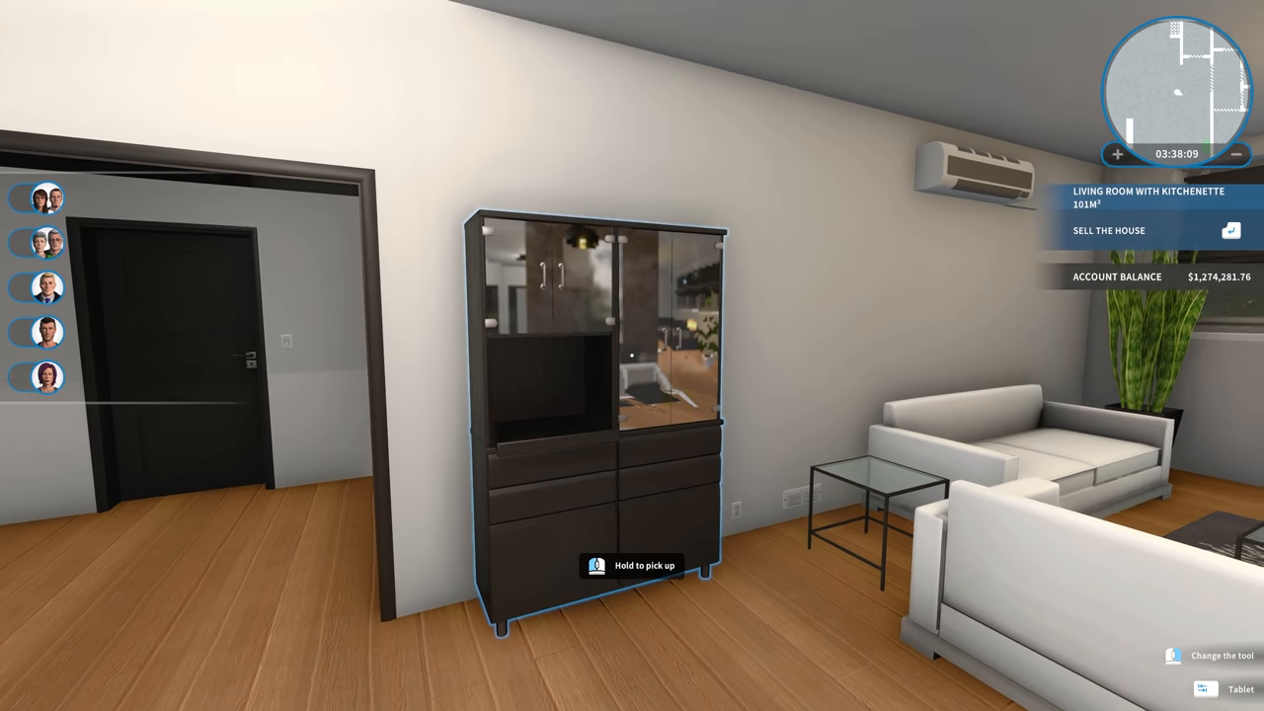
mouse_move(632, 355)
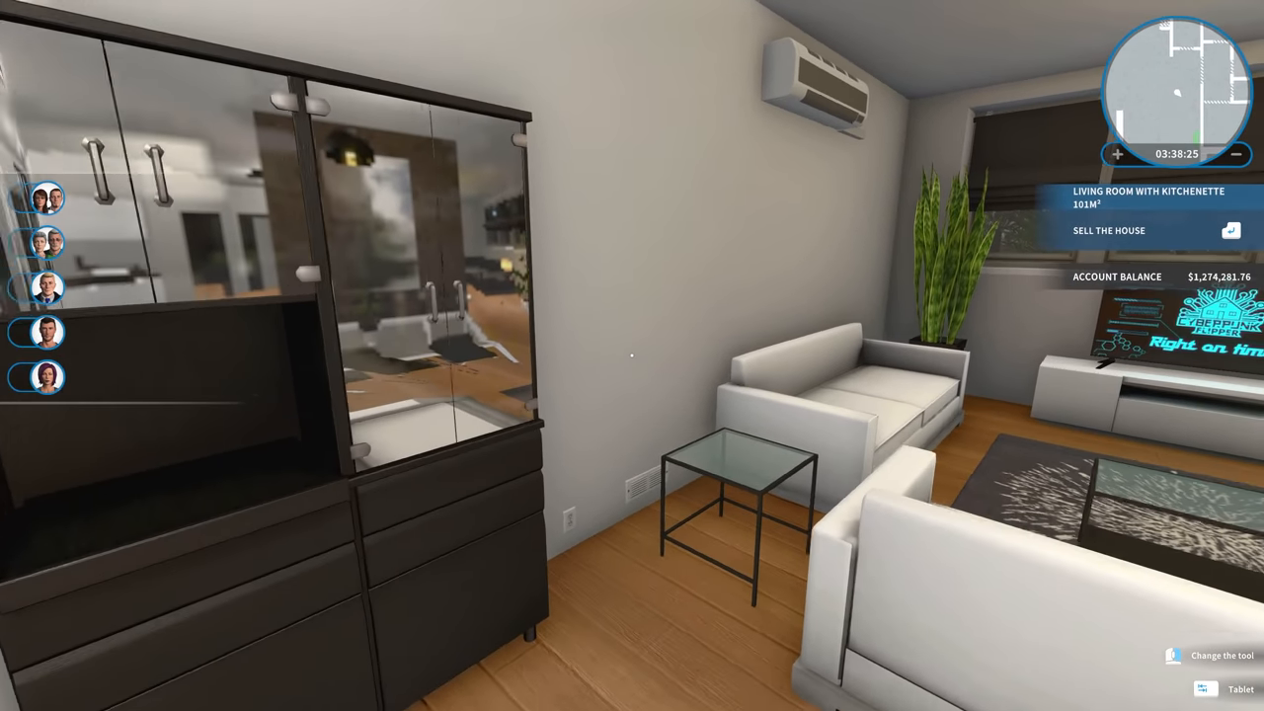
mouse_move(631, 356)
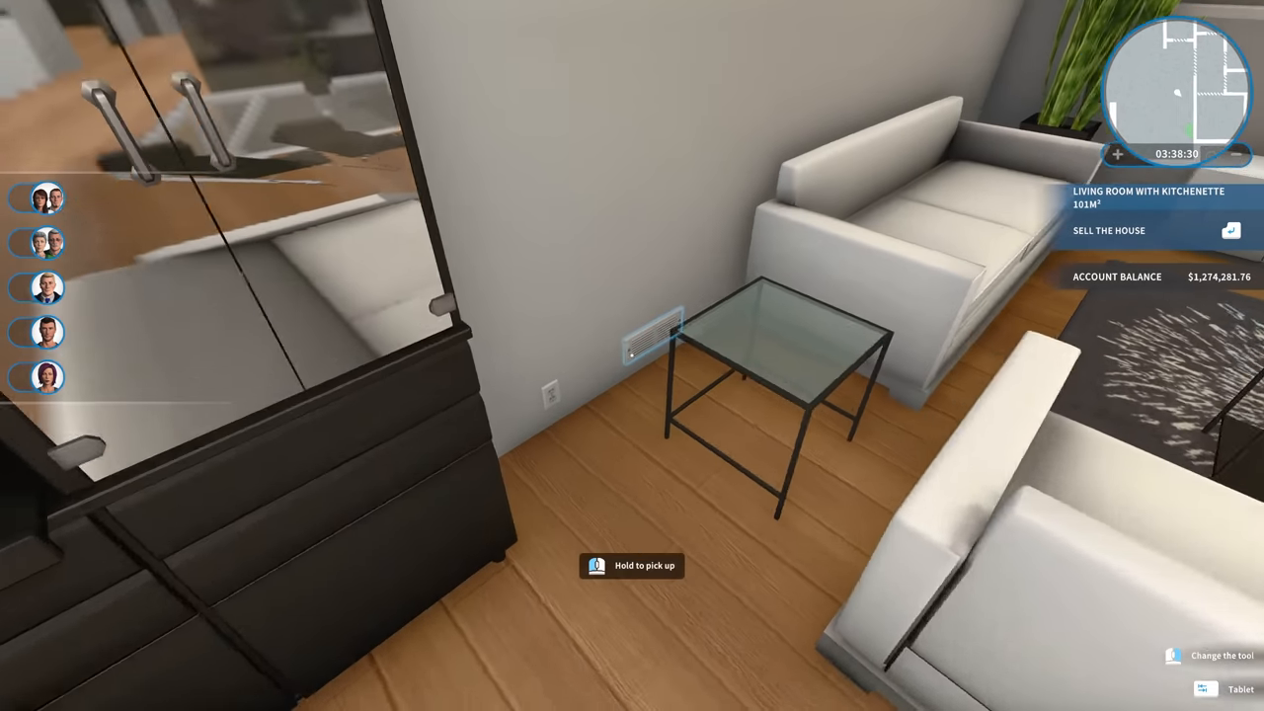
mouse_move(631, 355)
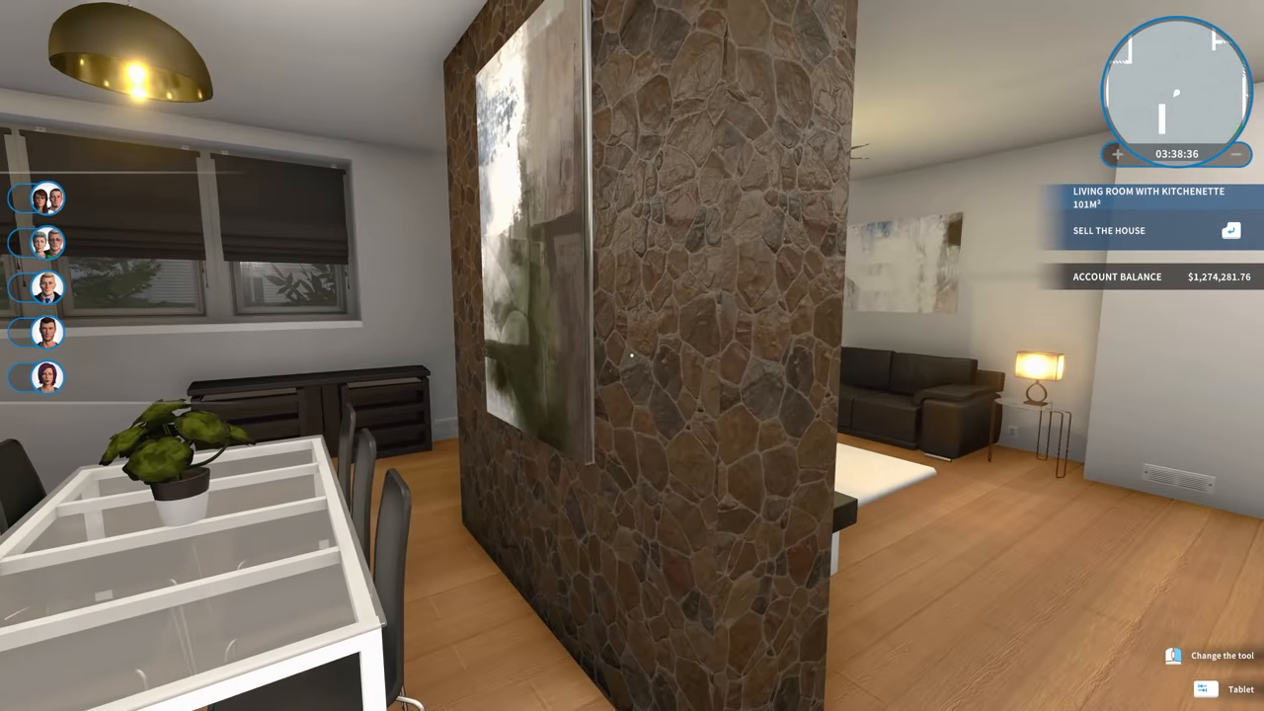
mouse_move(632, 355)
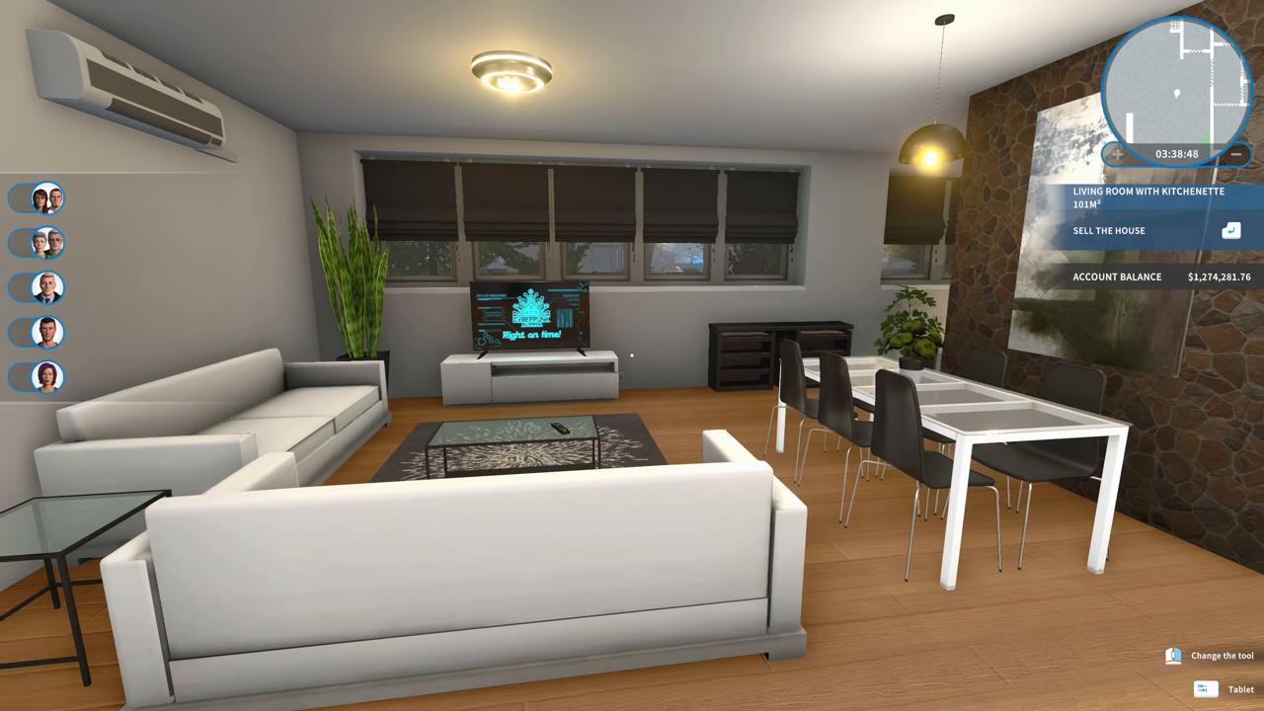
mouse_move(632, 355)
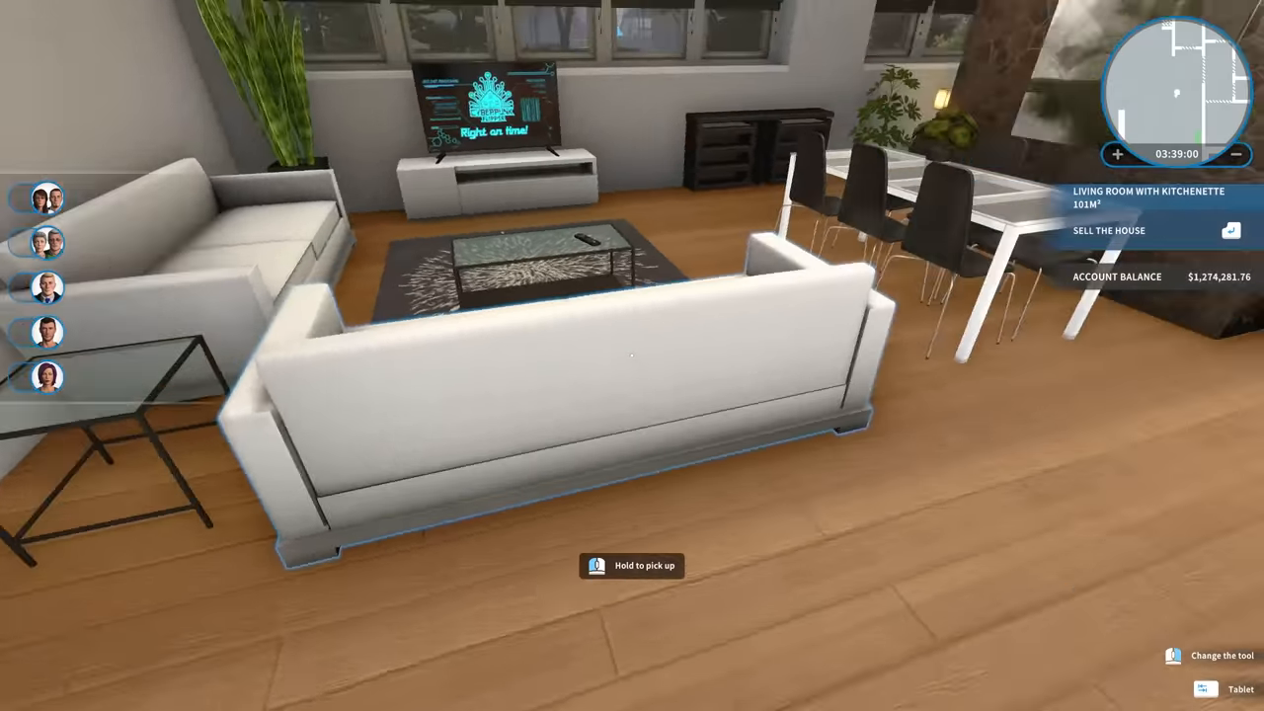
mouse_move(632, 355)
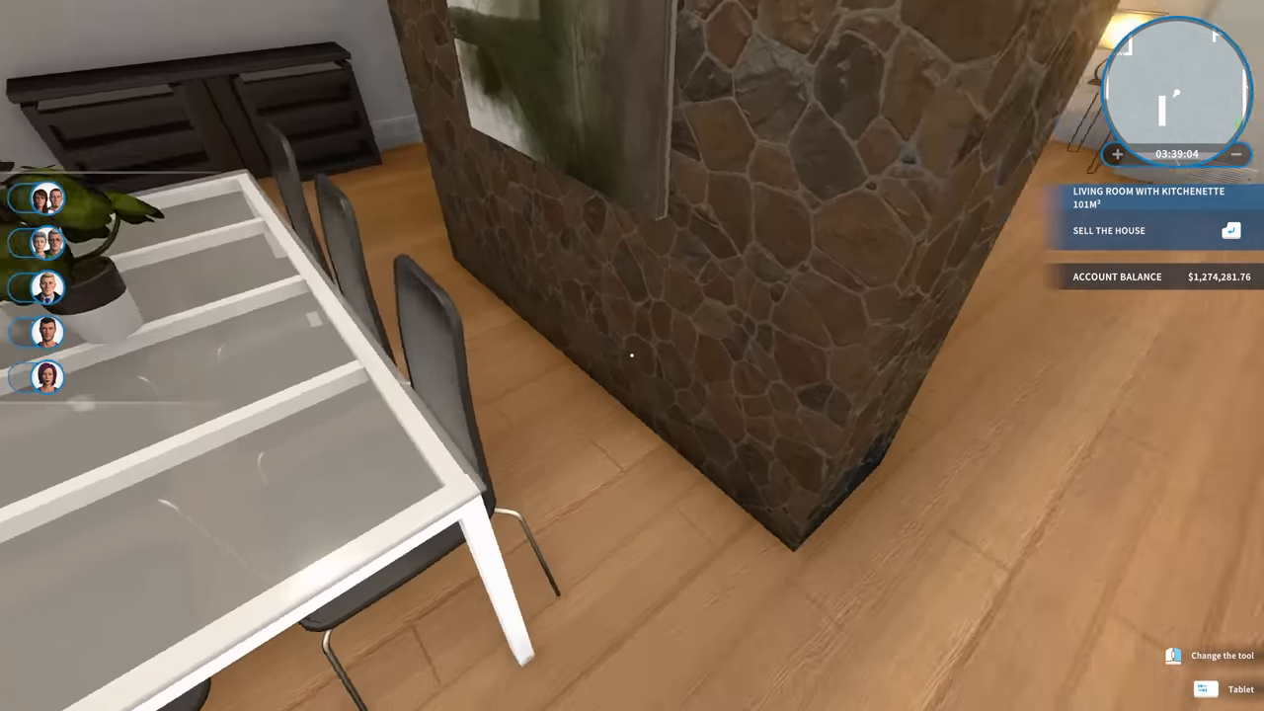
mouse_move(632, 355)
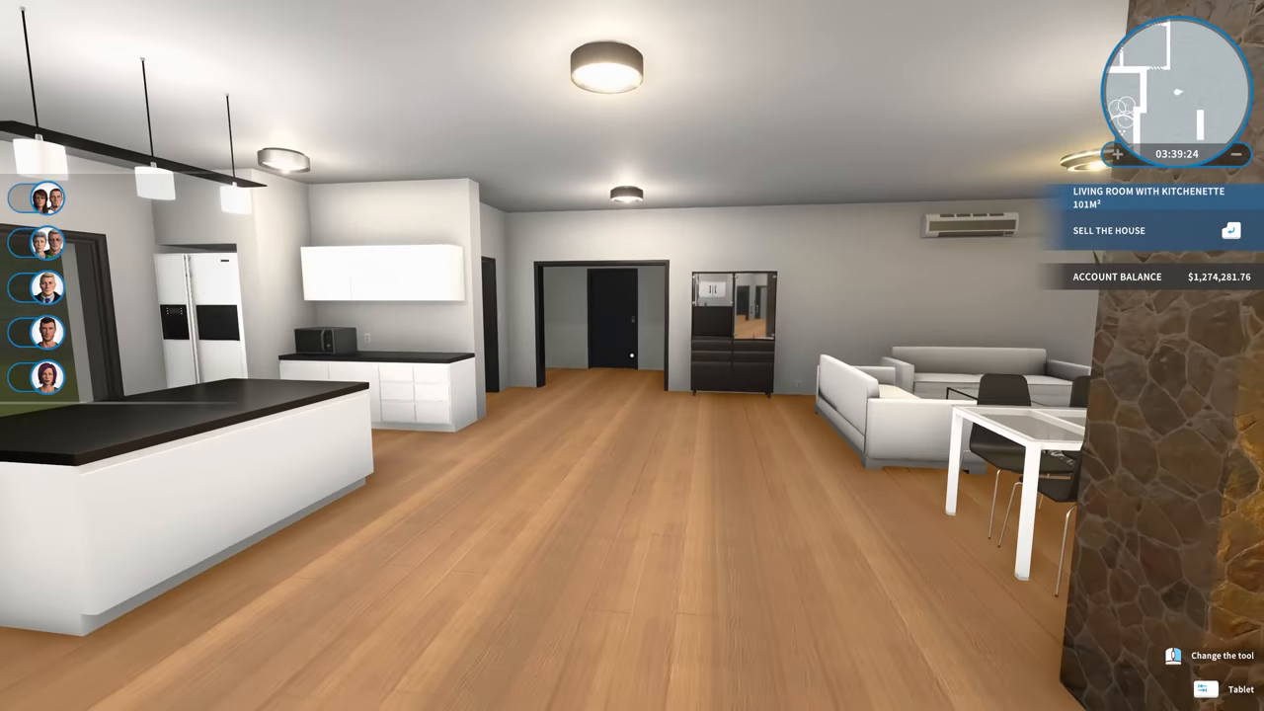
mouse_move(632, 355)
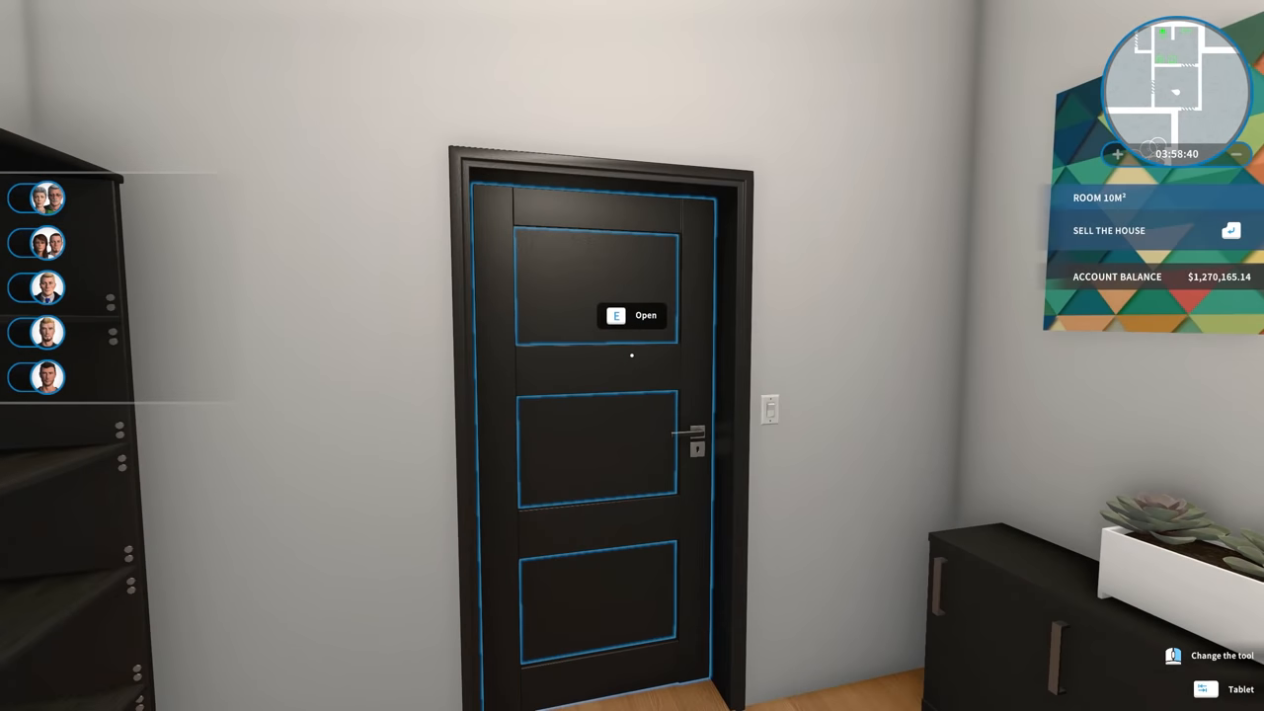
key(e)
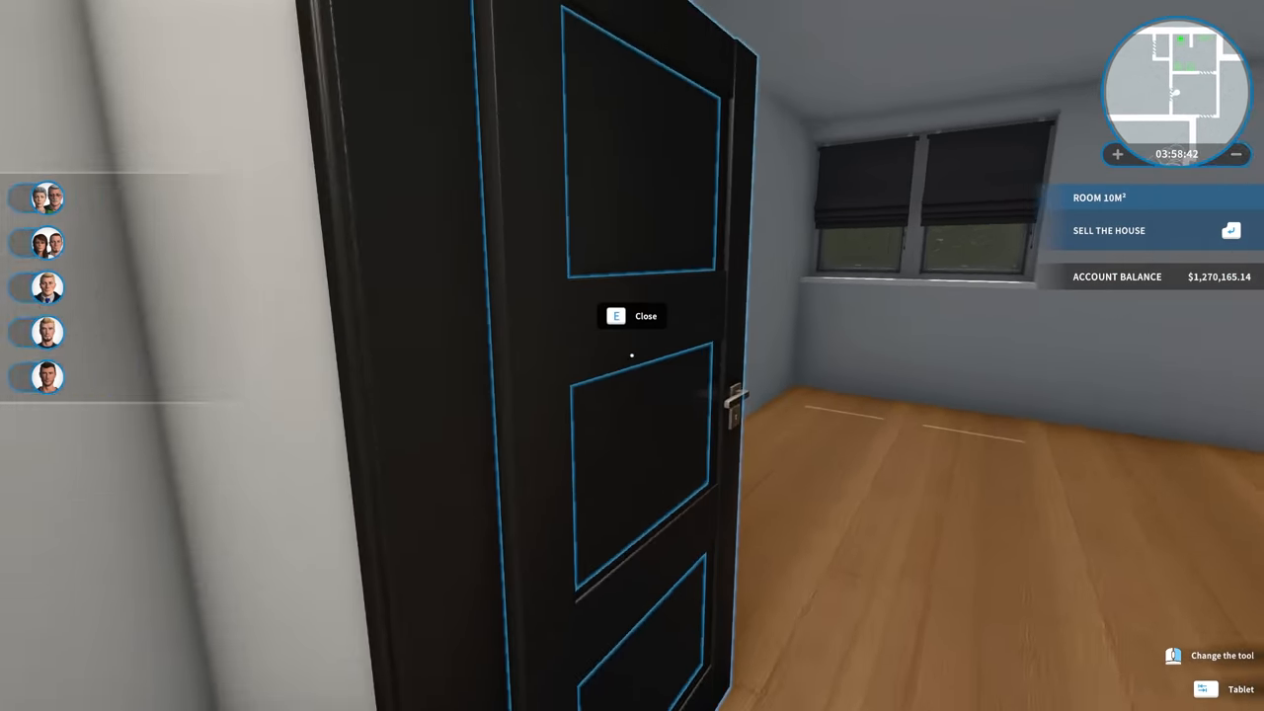
key(e)
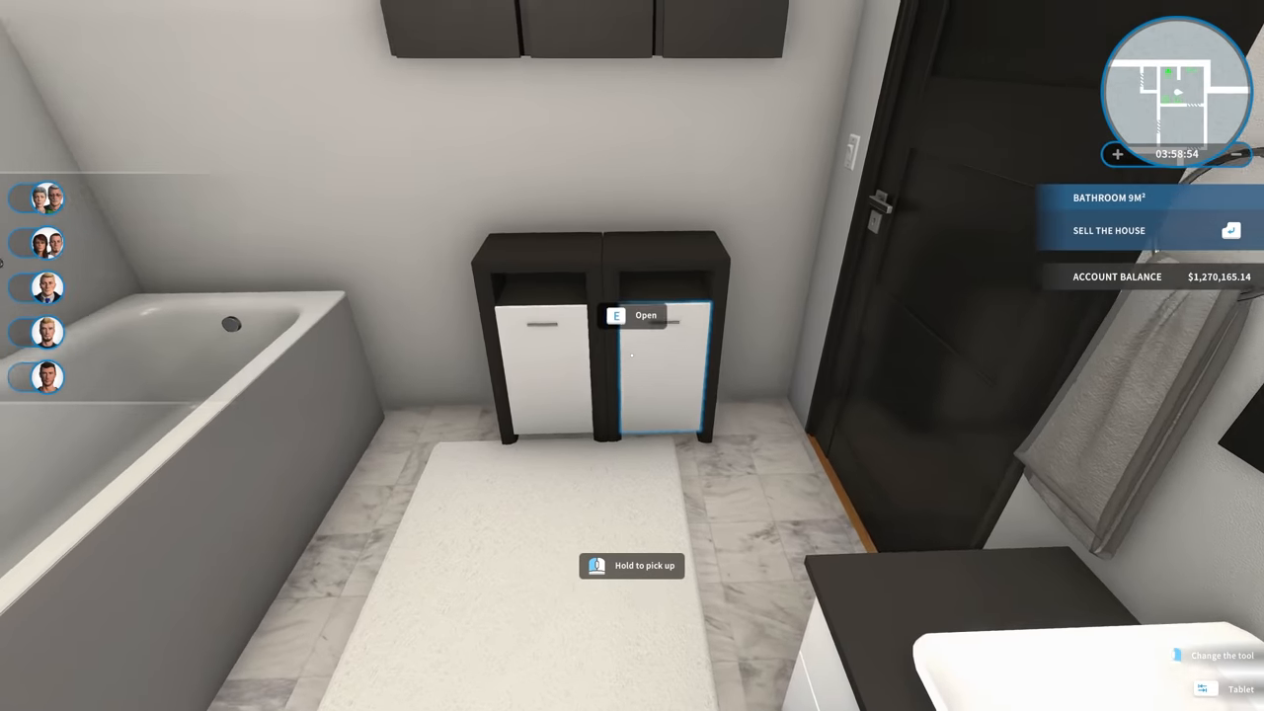
mouse_move(632, 355)
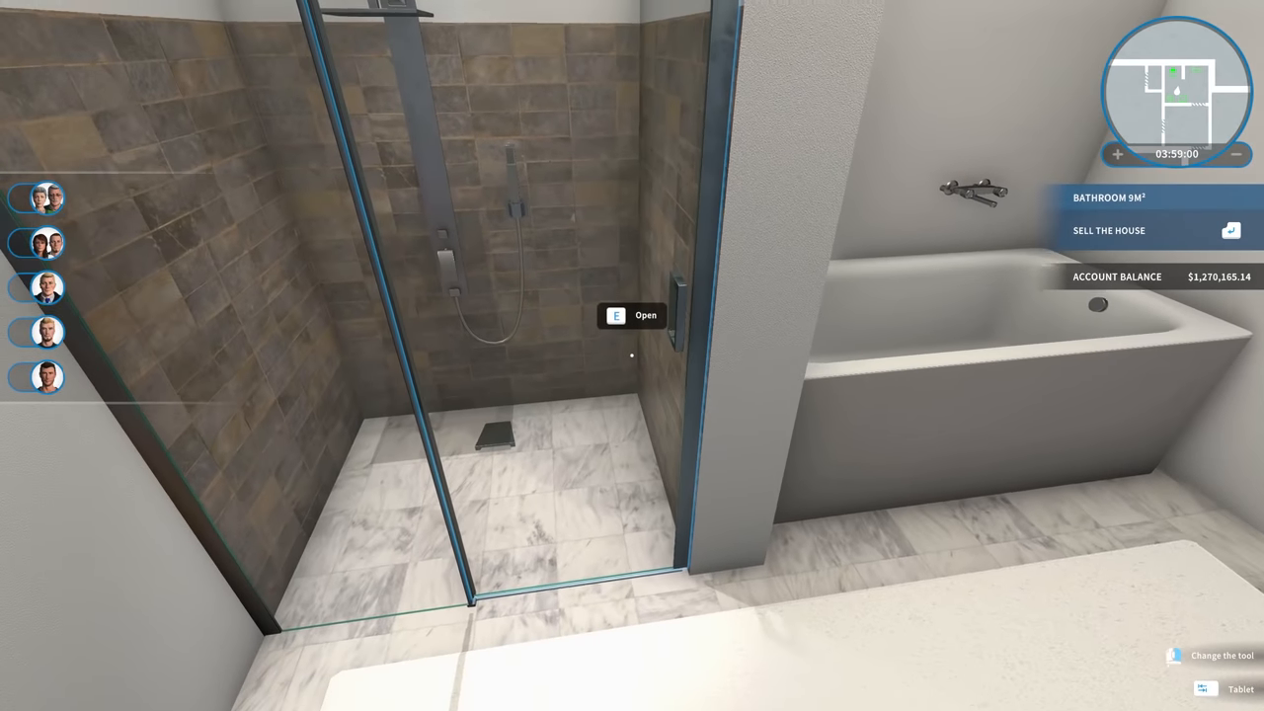
mouse_move(632, 356)
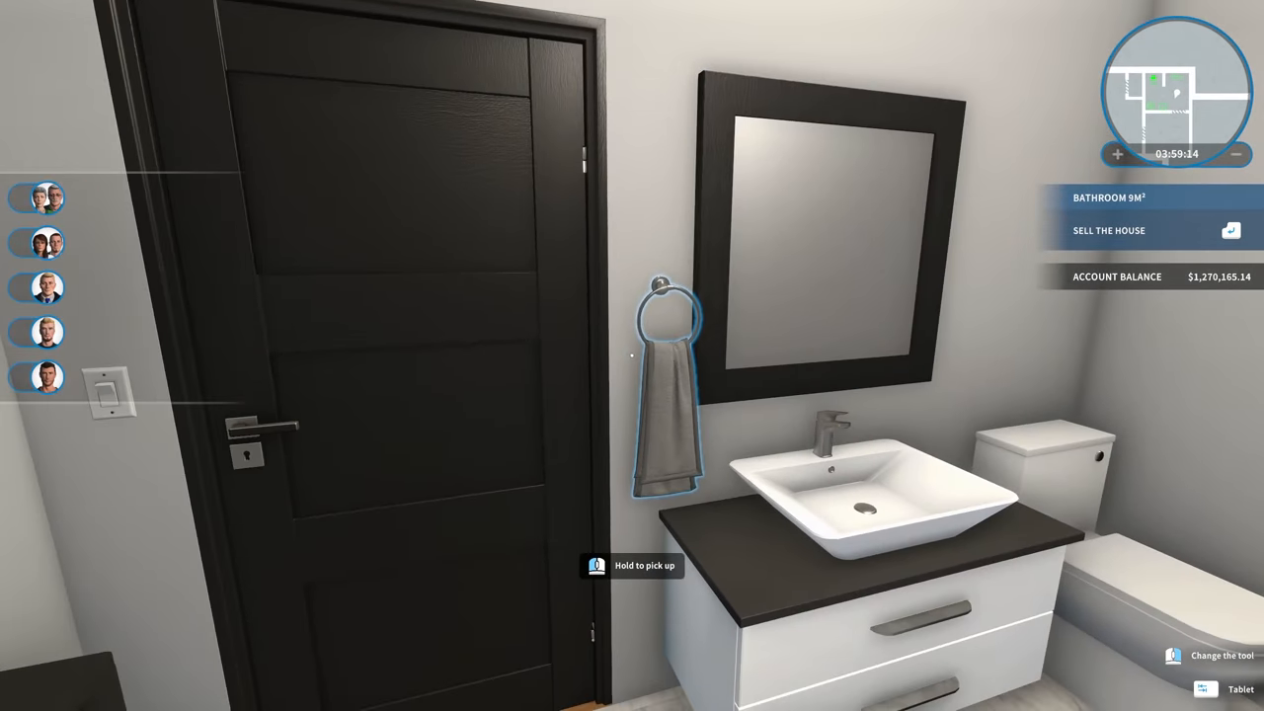
mouse_move(632, 355)
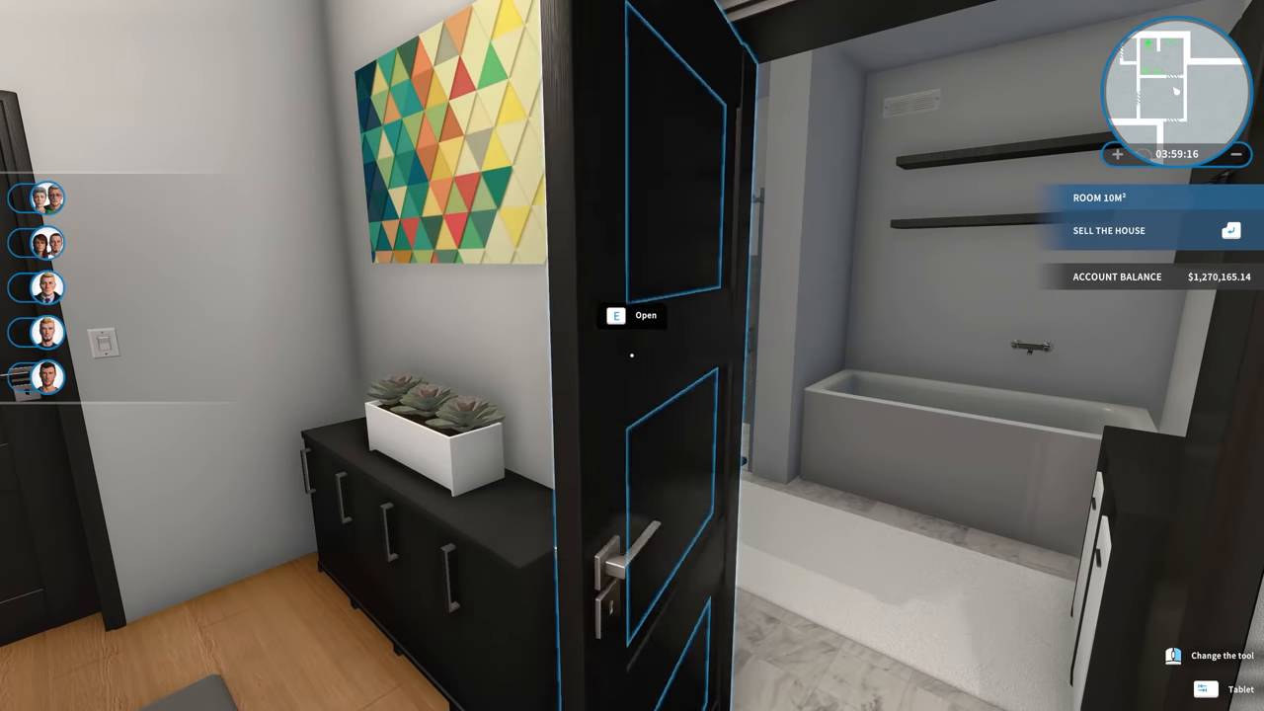
mouse_move(632, 356)
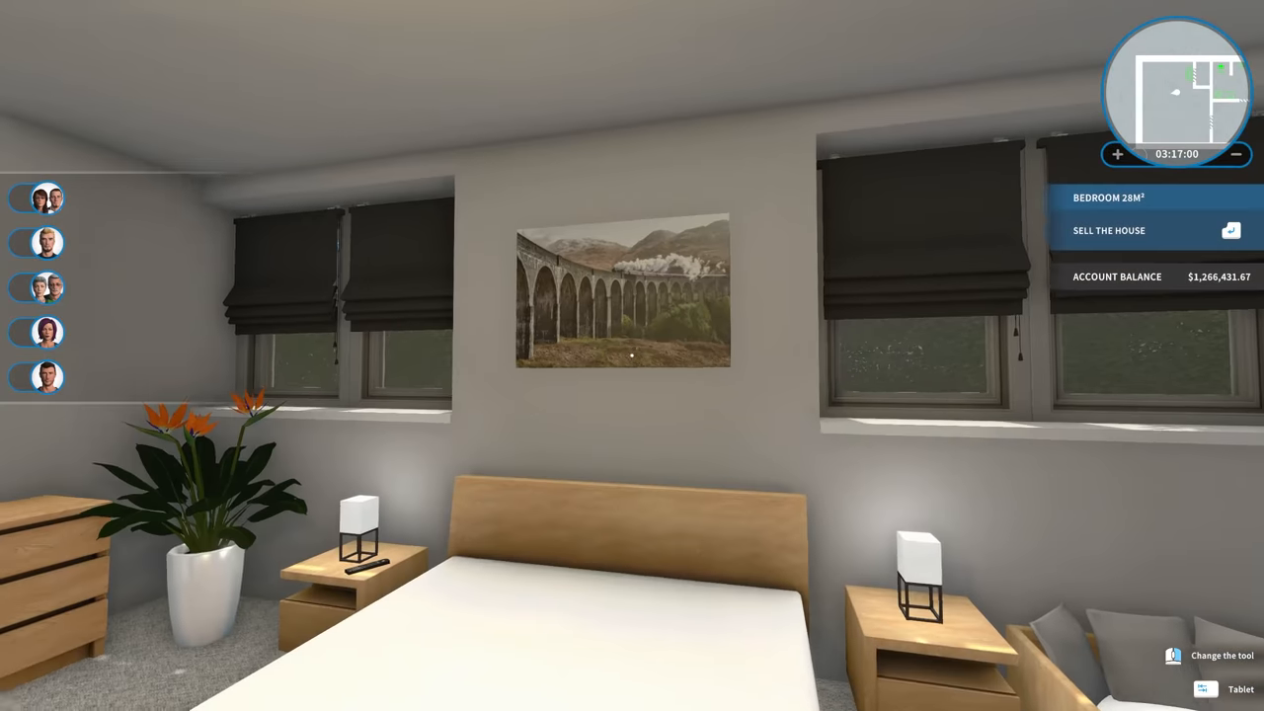
mouse_move(632, 356)
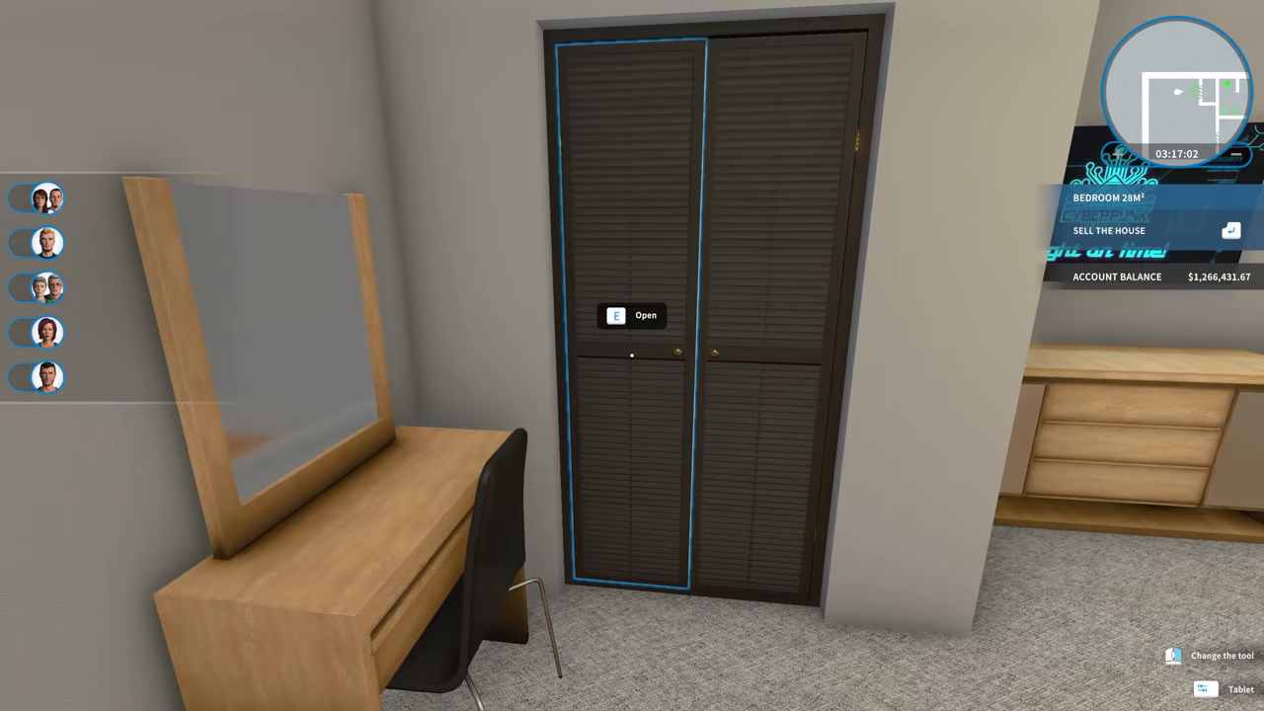
Open the closet doors in the furnished 28 m² bedroom.
key(e)
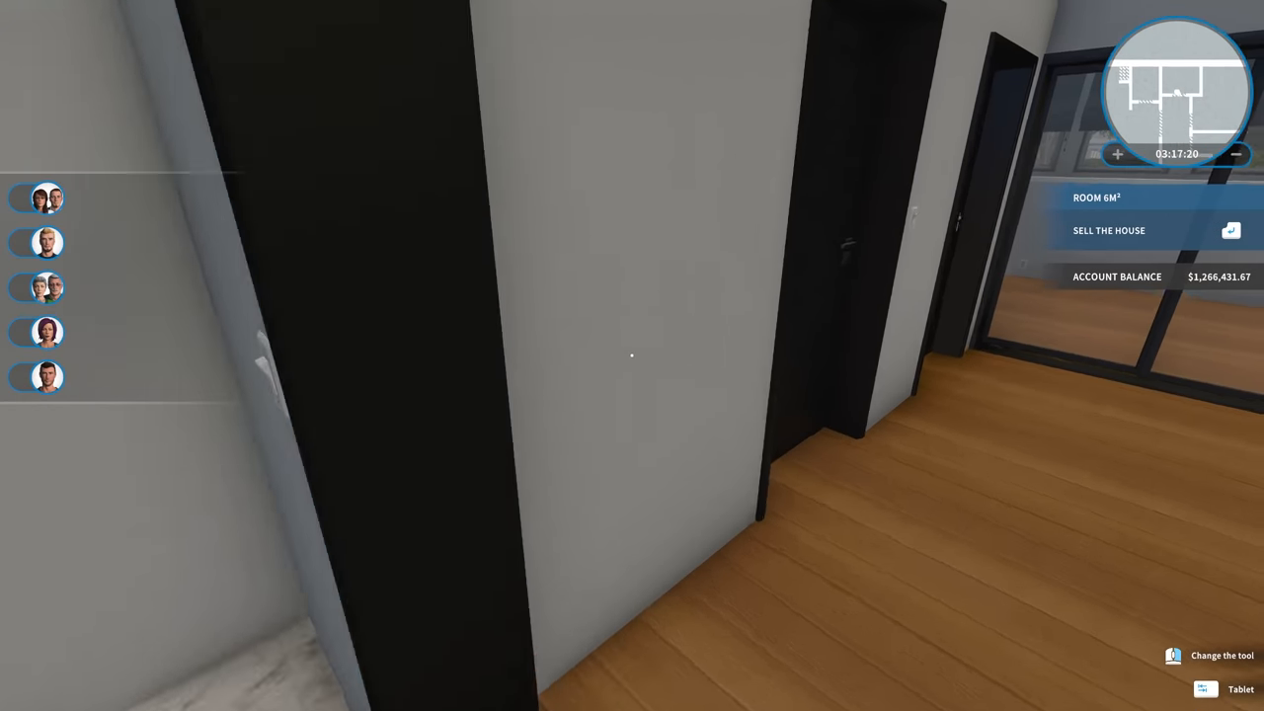
mouse_move(631, 356)
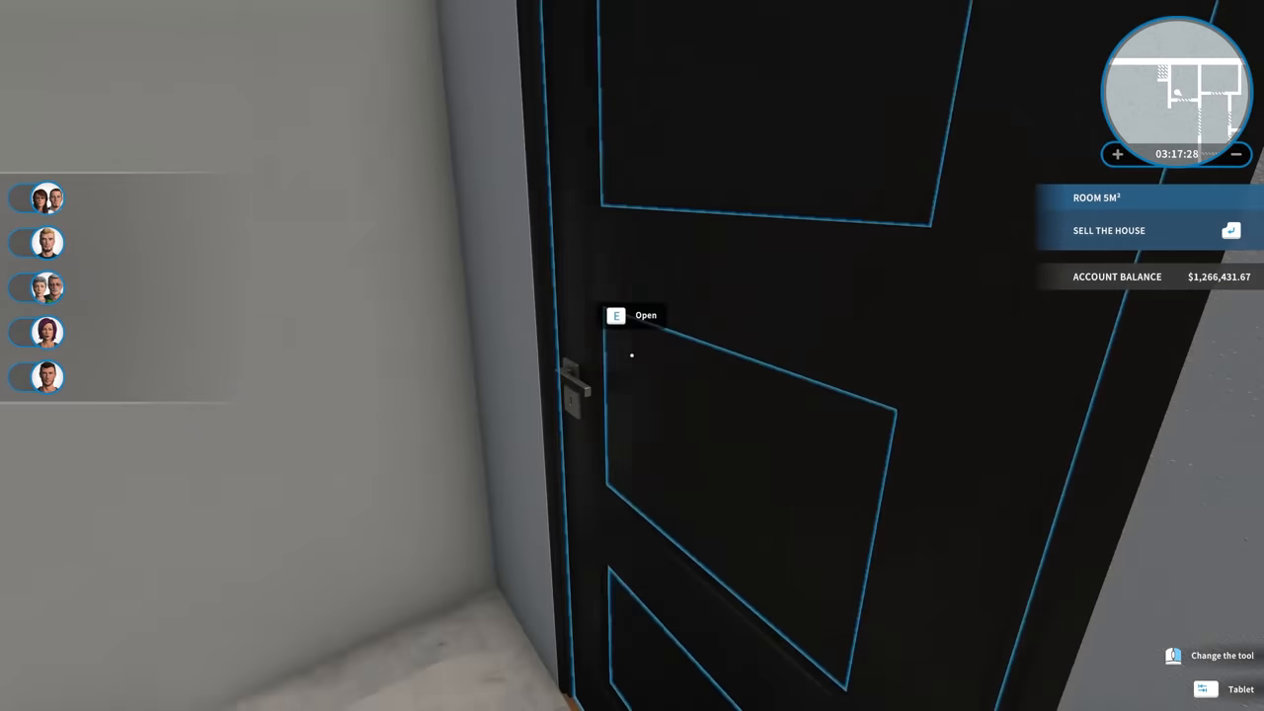
Enter the 5 m² bathroom and leave again through its door toward the bedroom closet.
key(e)
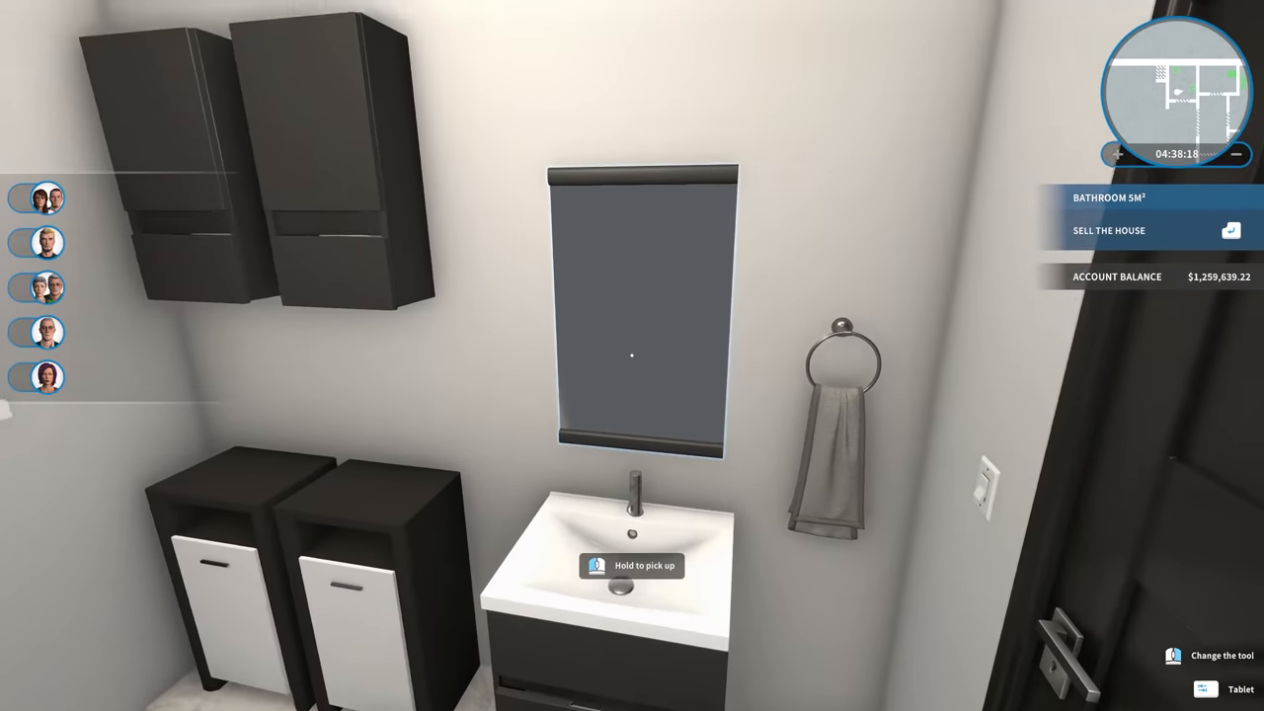
mouse_move(632, 355)
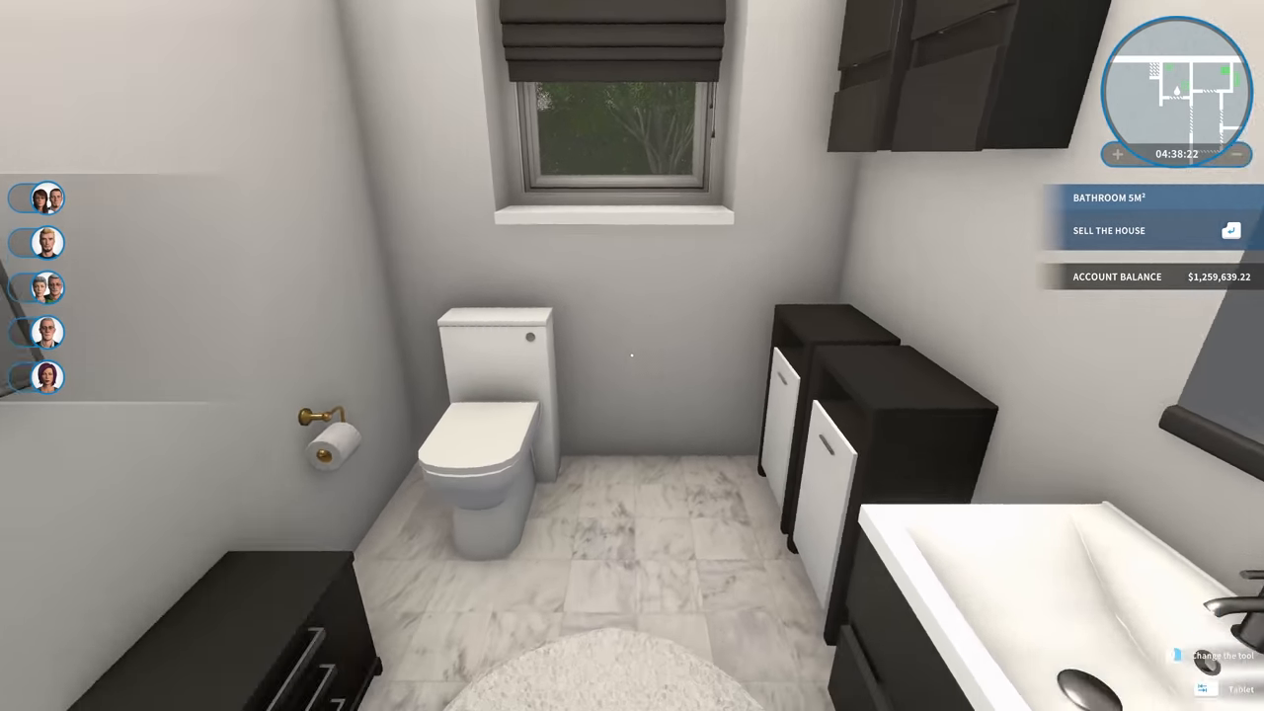
mouse_move(631, 355)
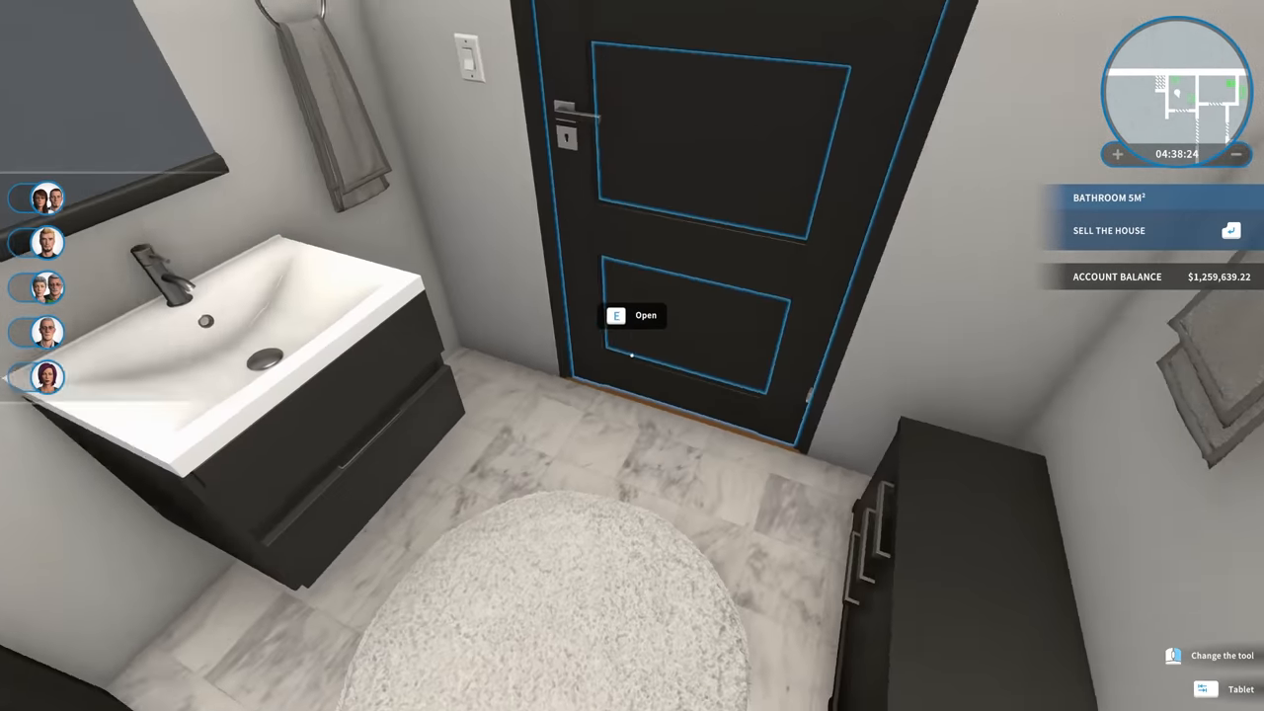
key(e)
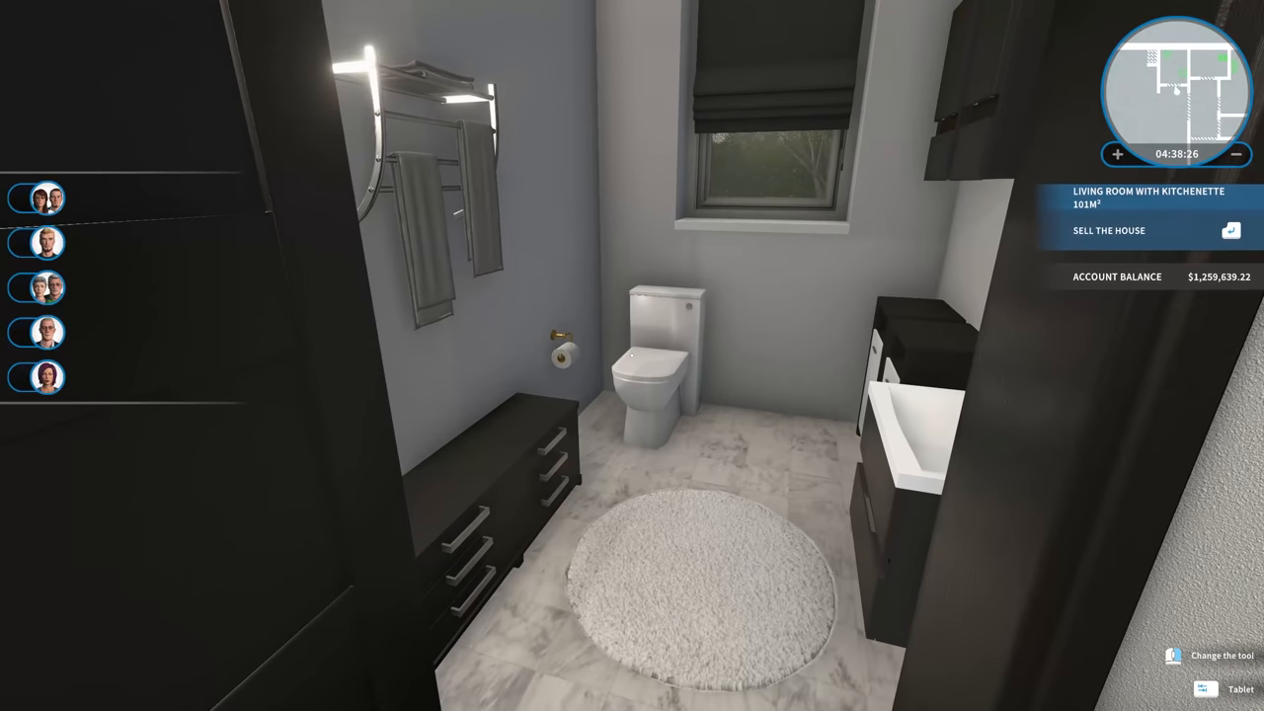
mouse_move(632, 356)
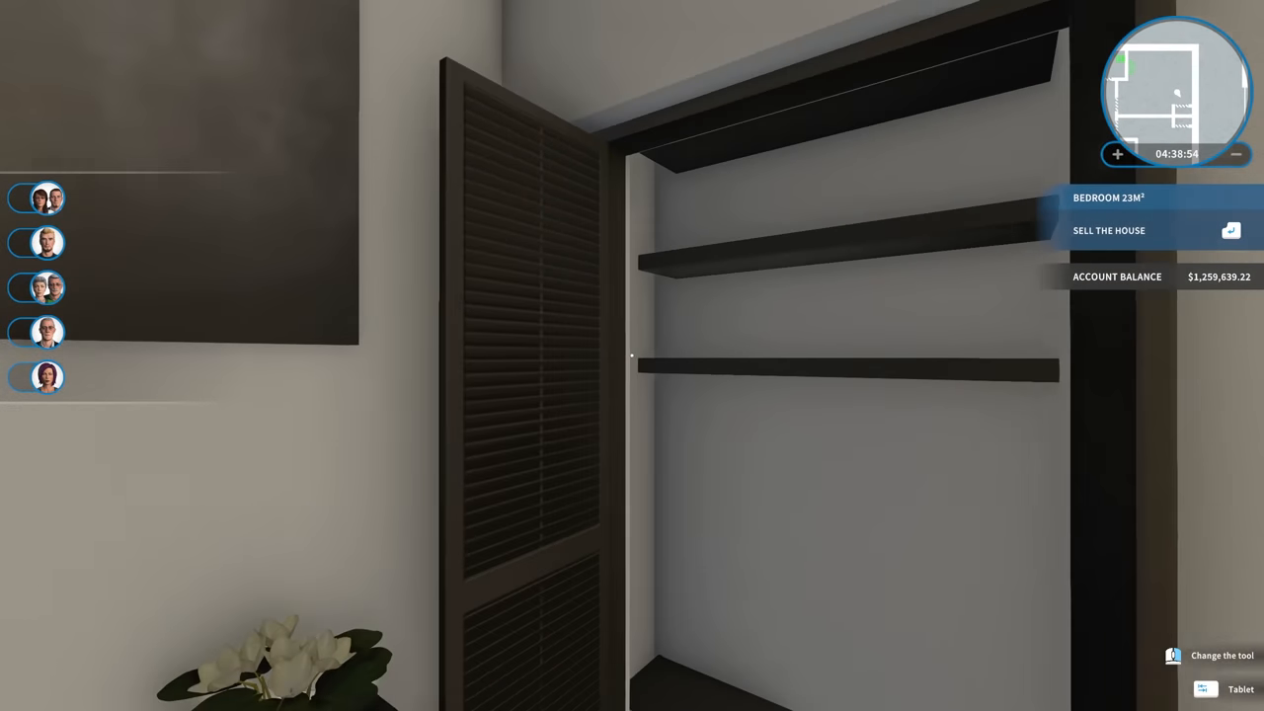
mouse_move(632, 355)
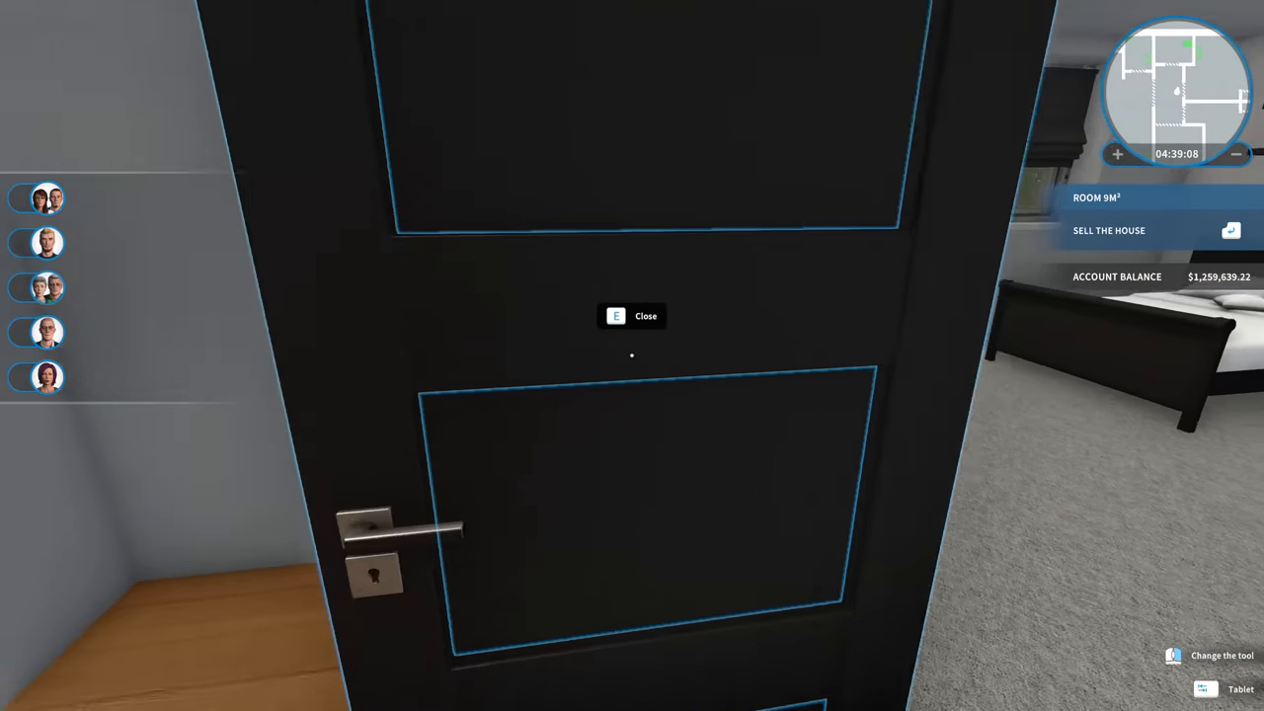
Shut the small room's door and slide open the glass door to the home library.
key(e)
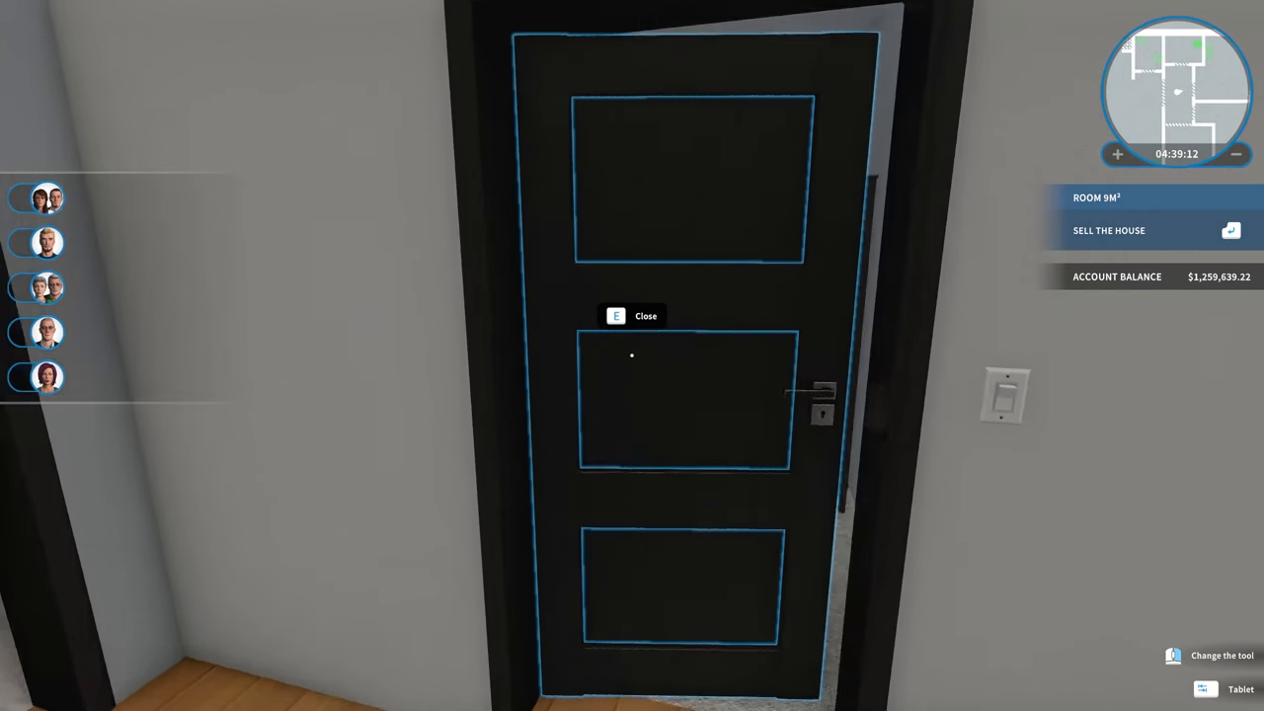
key(e)
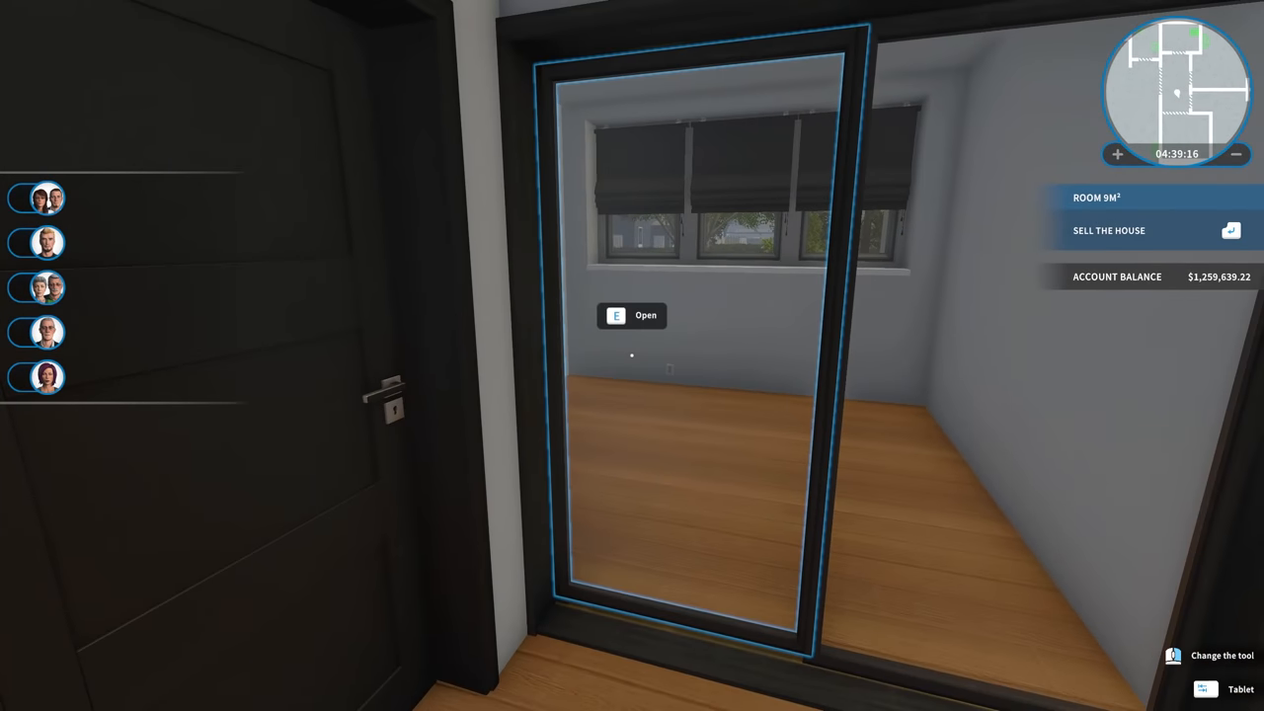
key(e)
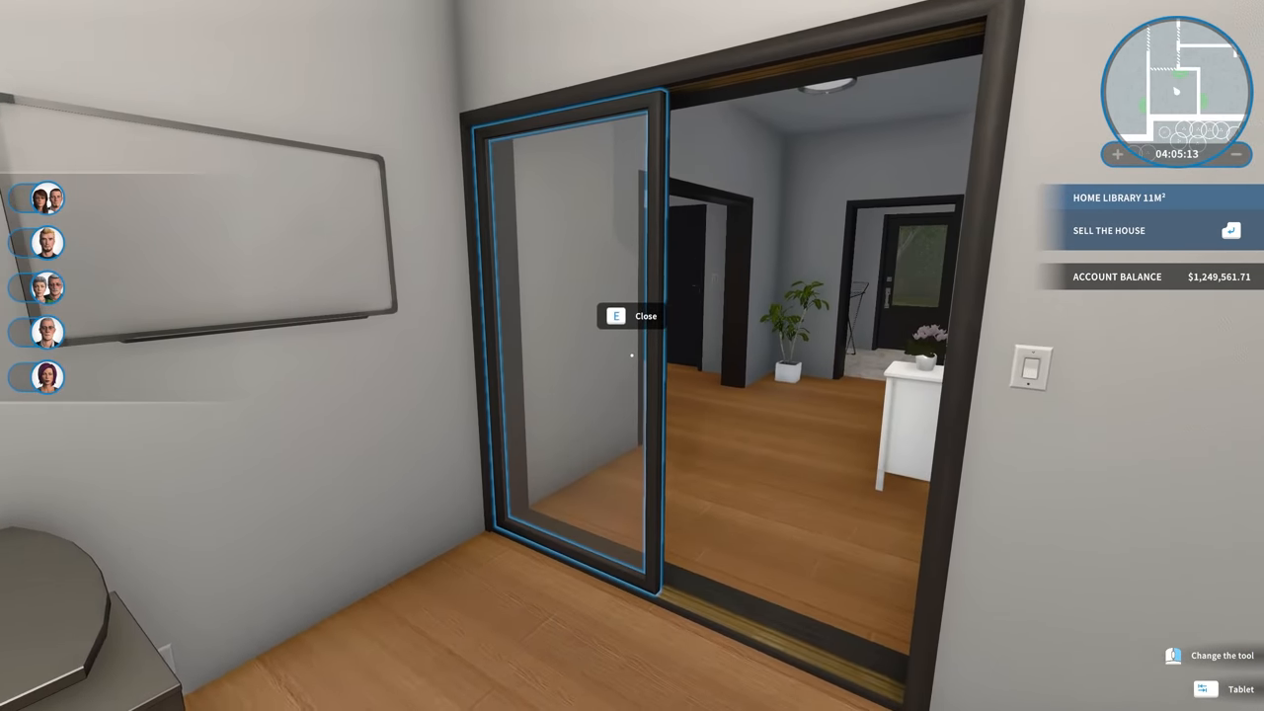
mouse_move(632, 356)
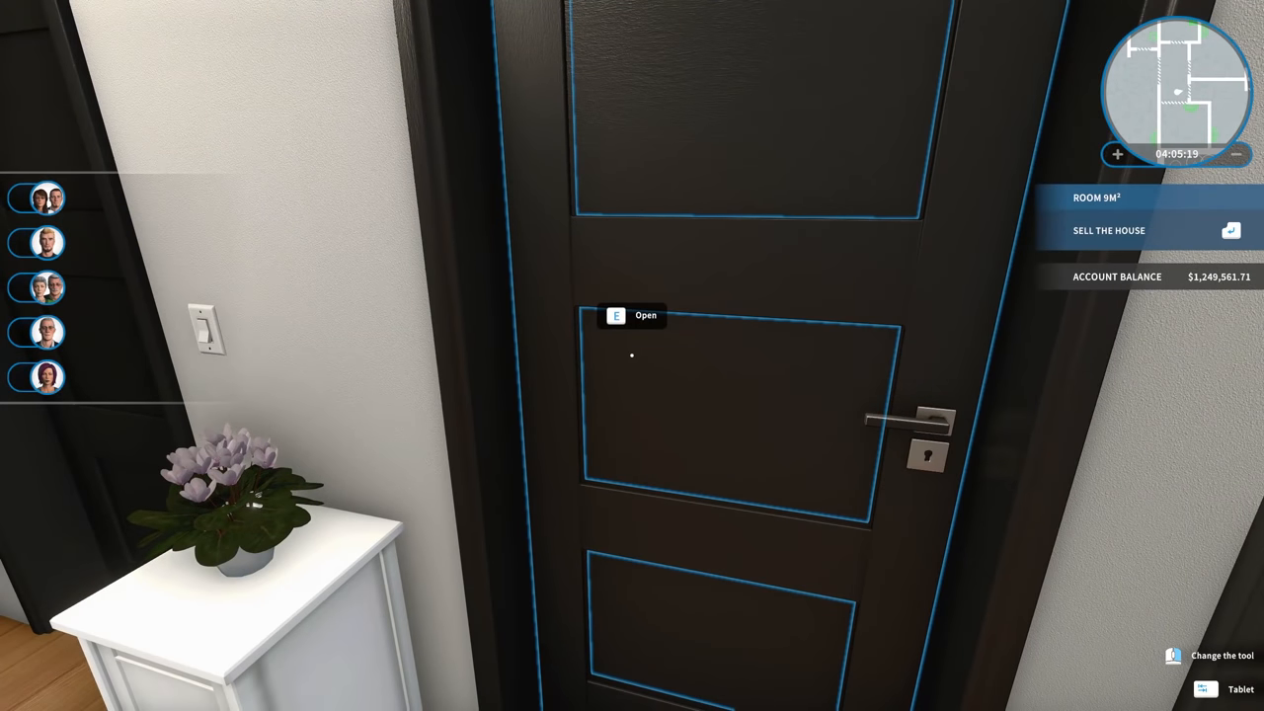
key(e)
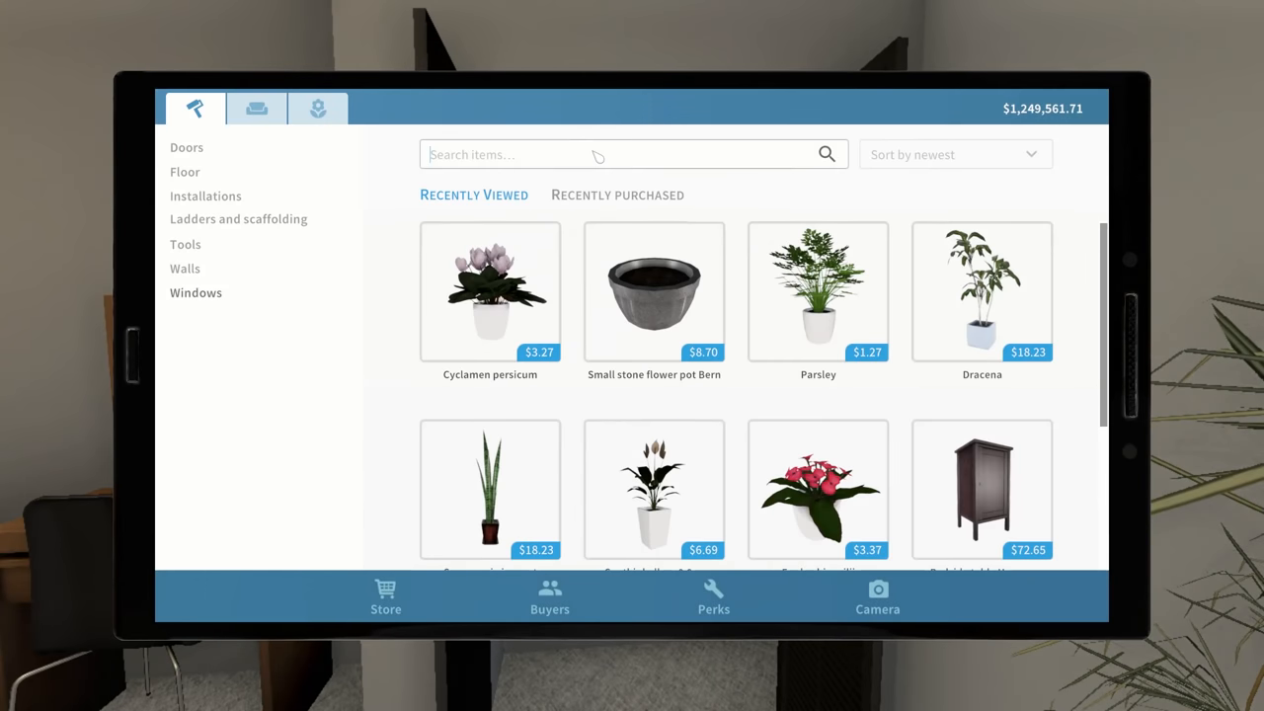
Search 'shelf', select the Mememo wooden hanging shelf in Black Wood finish.
text(shelf)
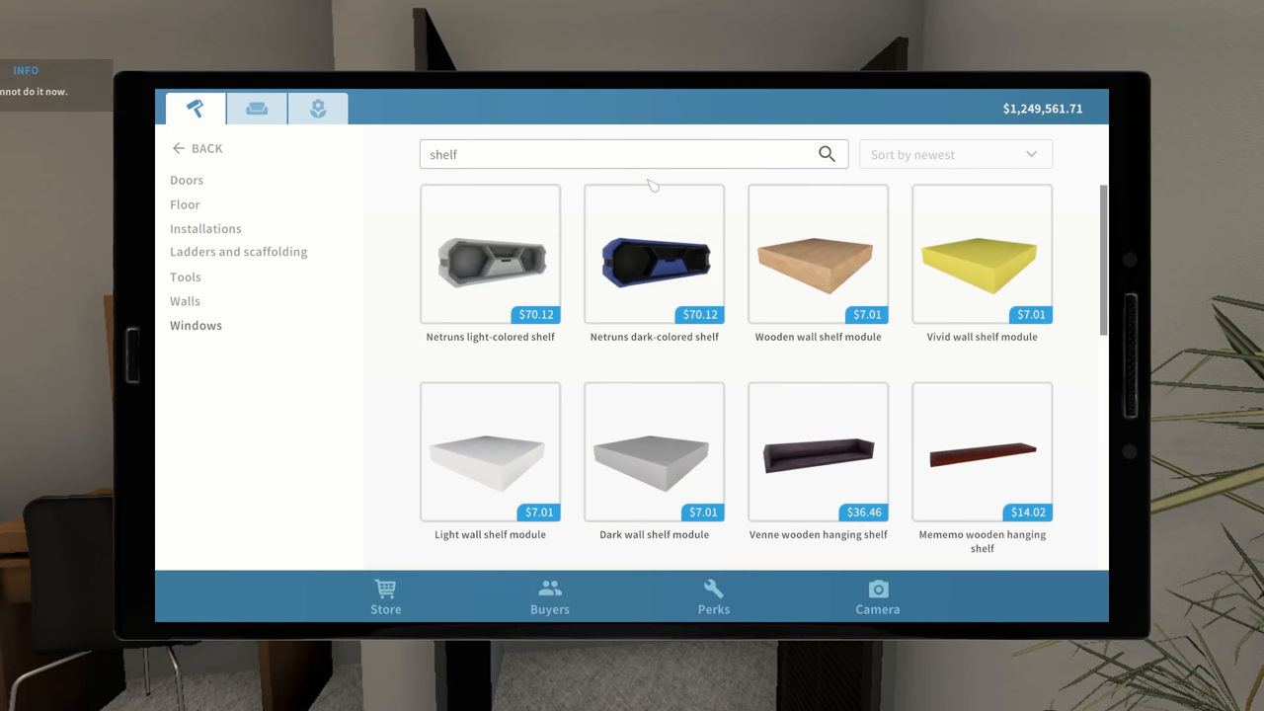
click(982, 450)
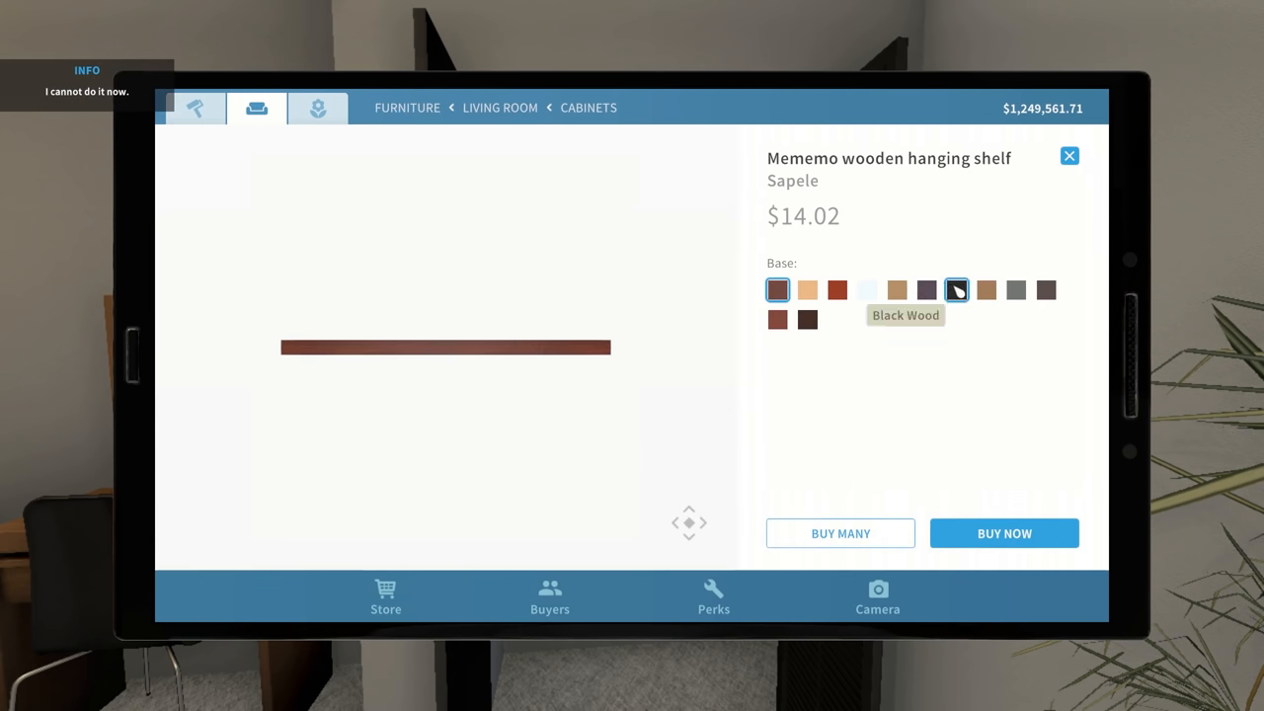
click(1003, 533)
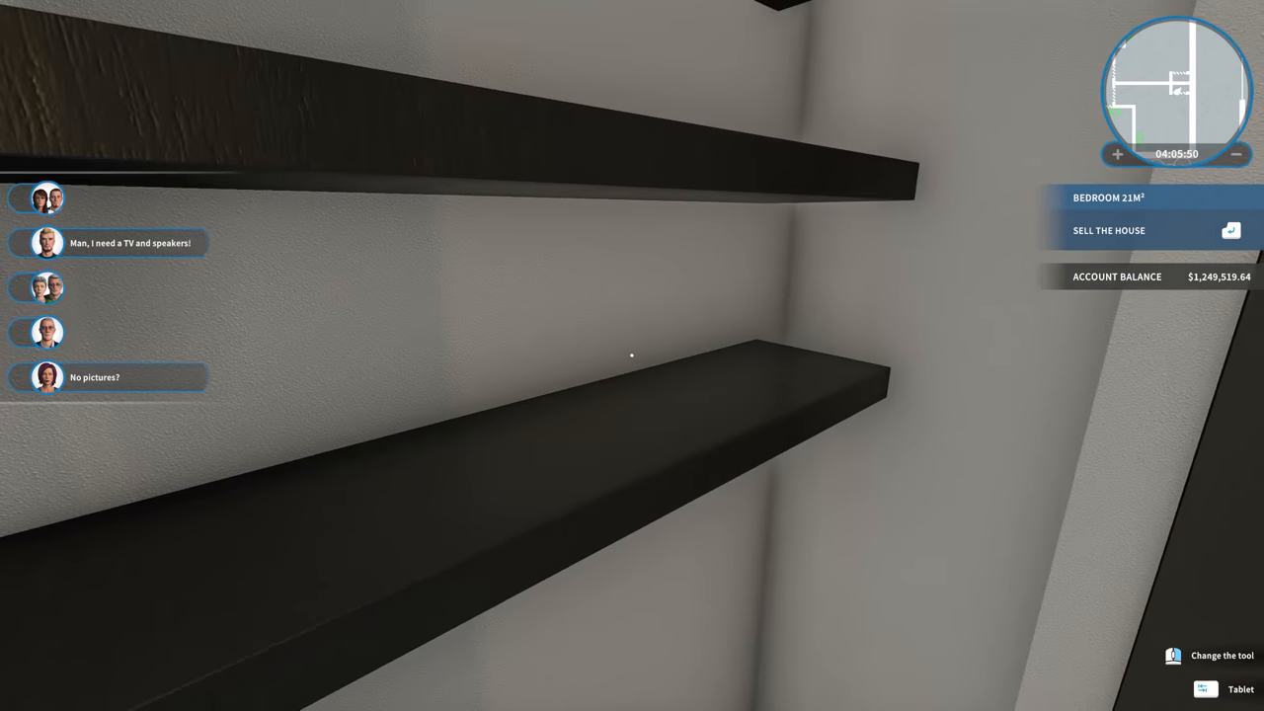
mouse_move(632, 356)
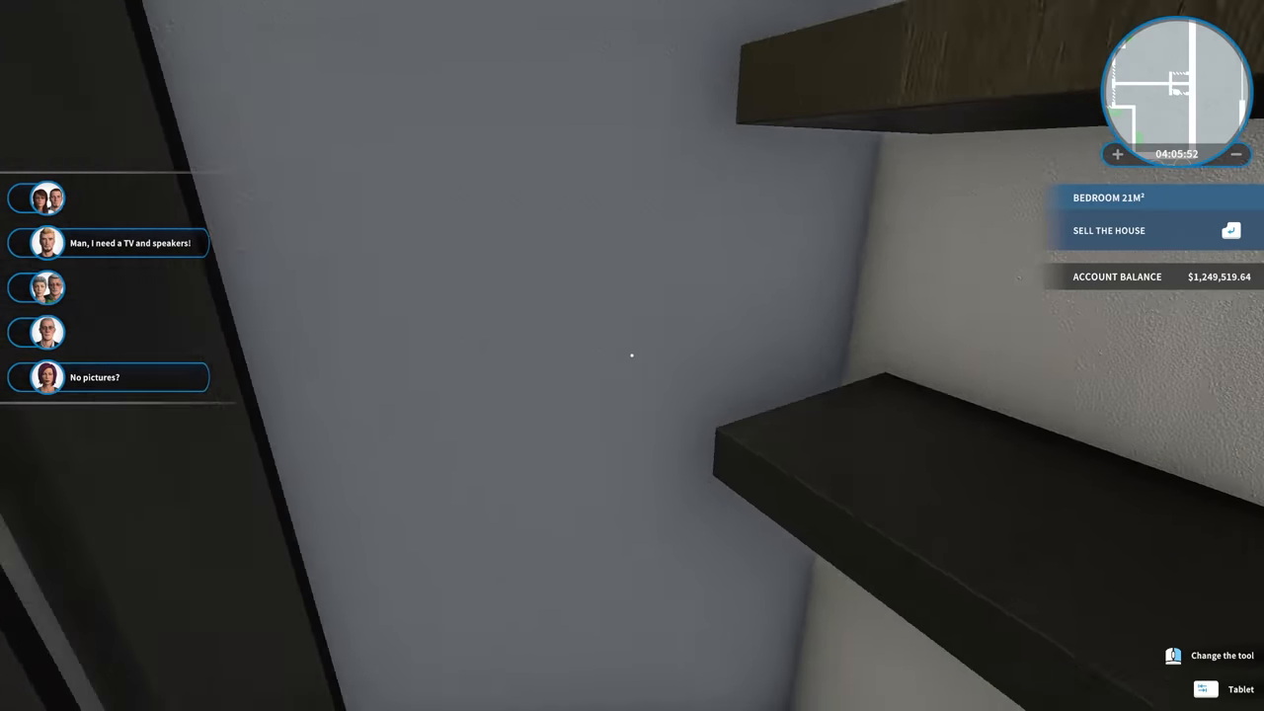
mouse_move(632, 355)
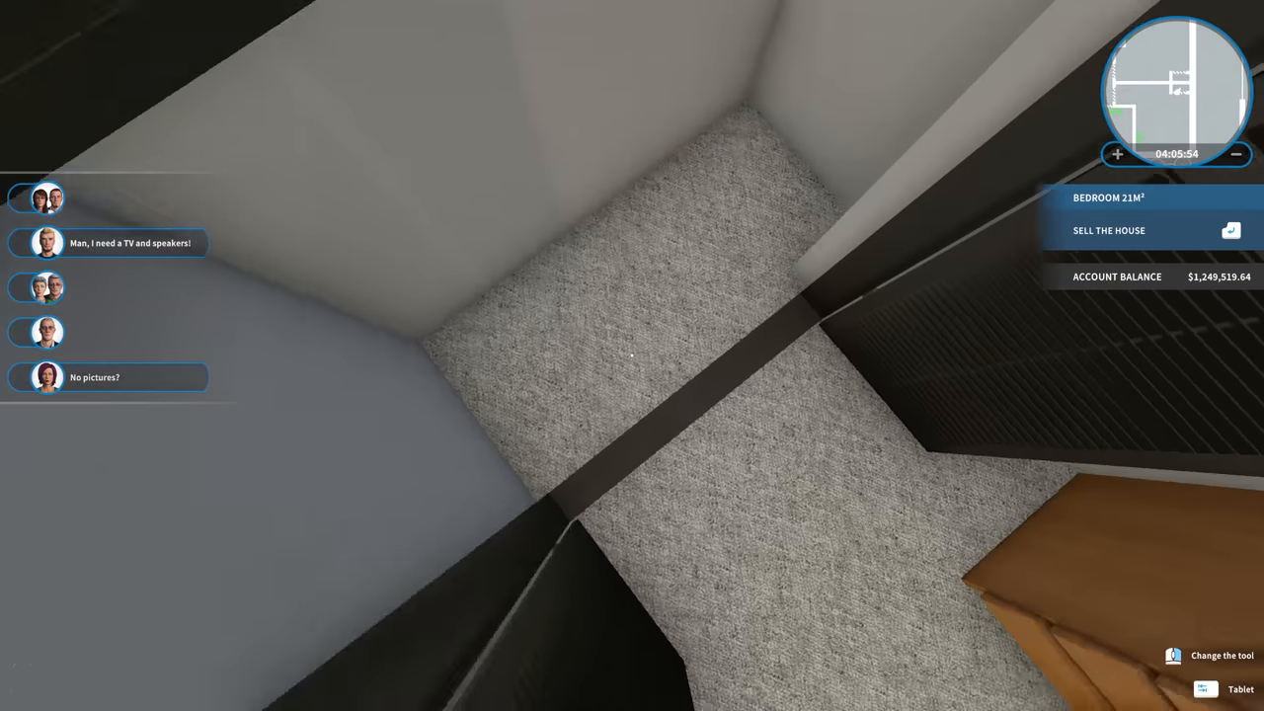
mouse_move(631, 355)
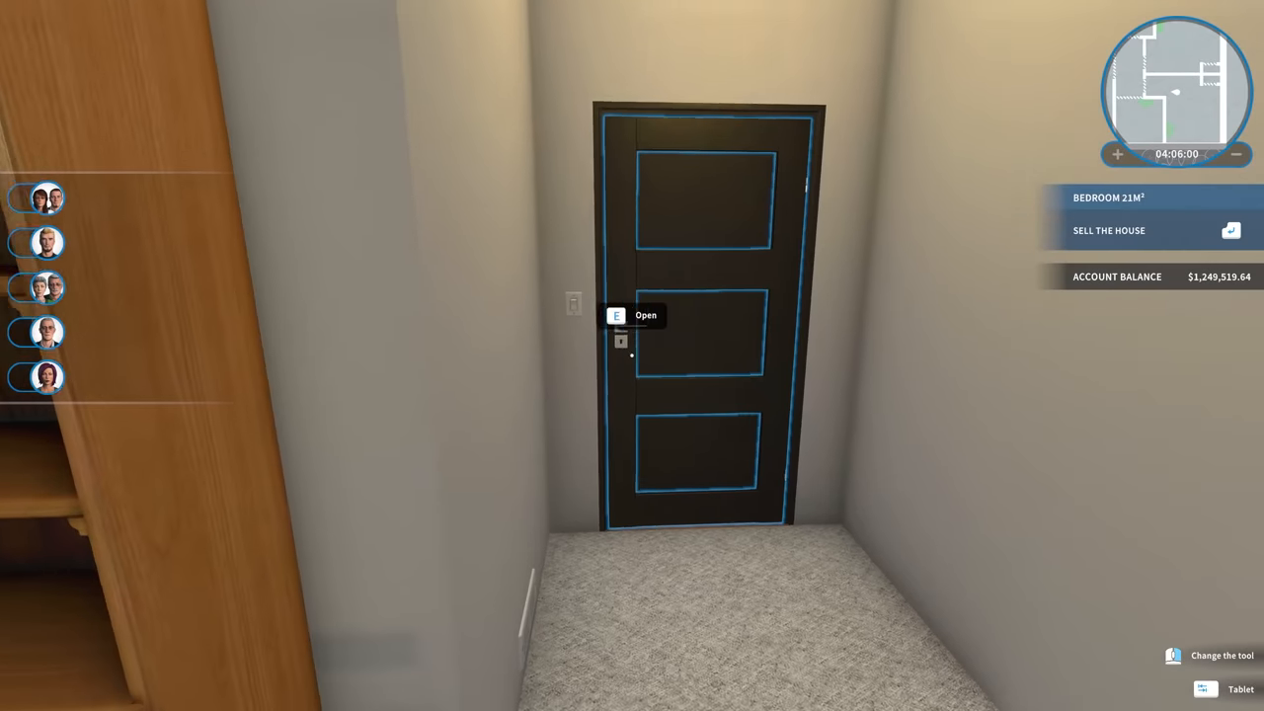
Open the bedroom door to start touring the finished house.
key(e)
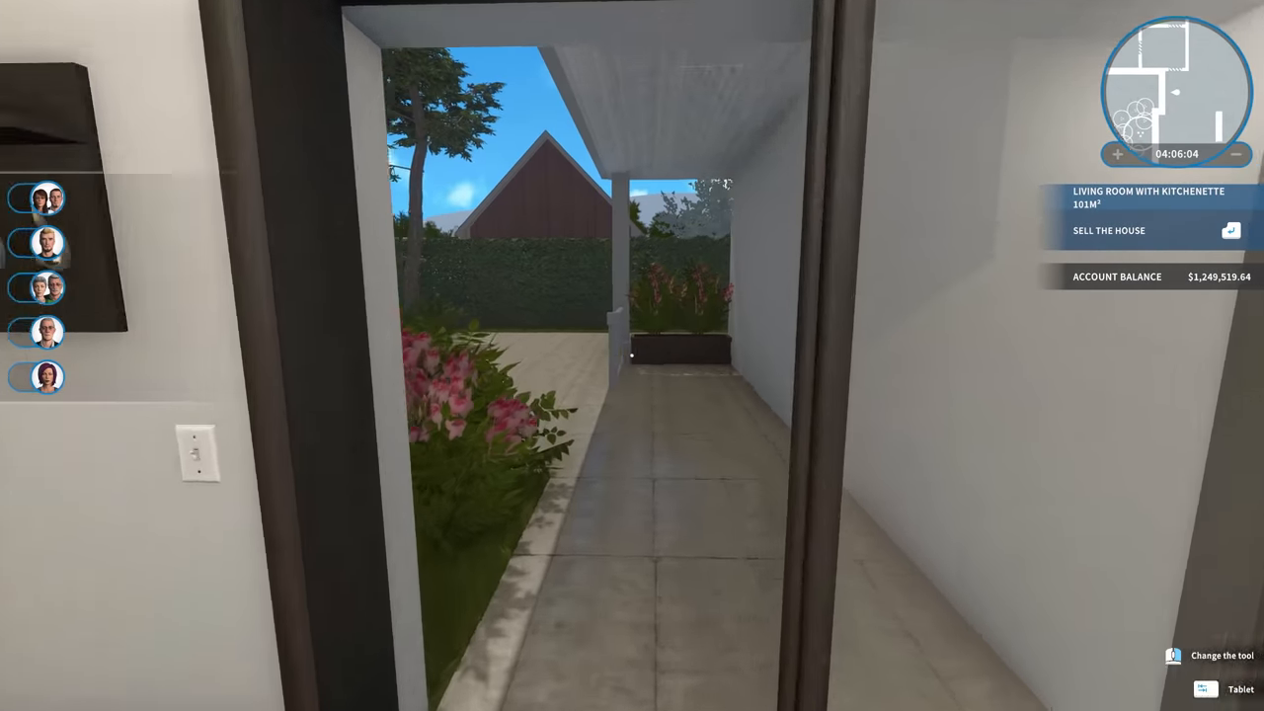
mouse_move(632, 356)
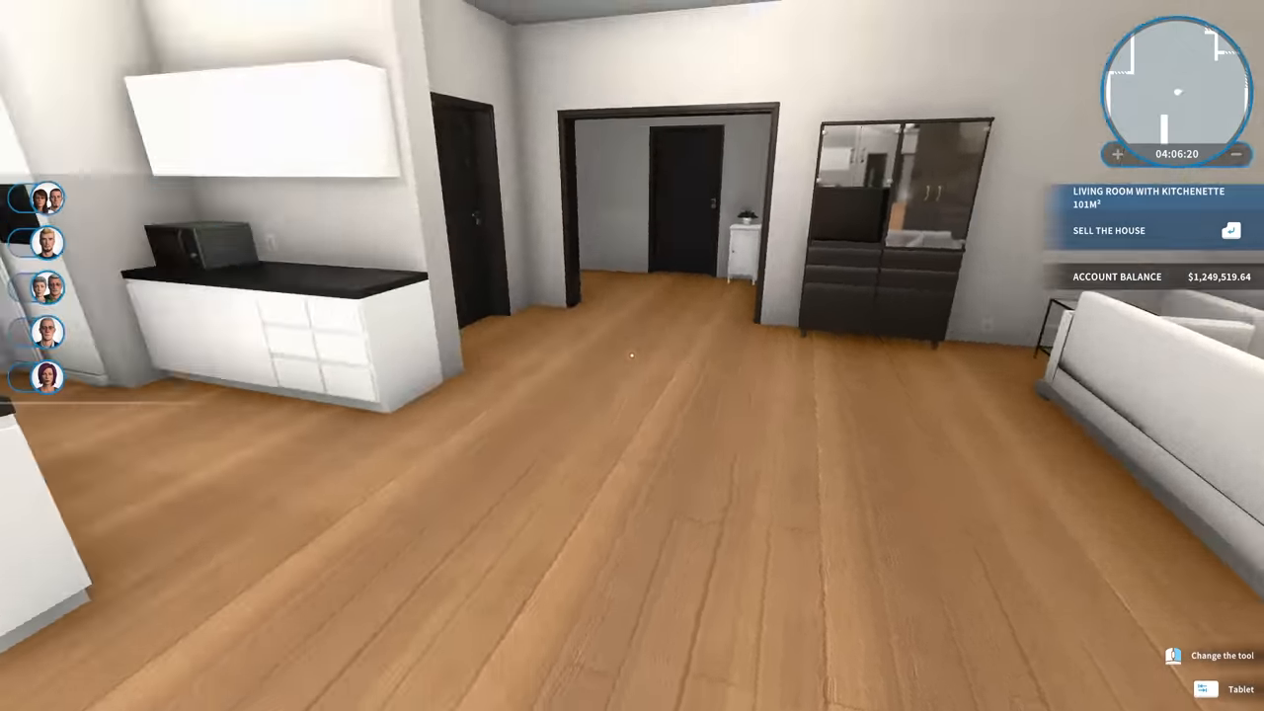
mouse_move(632, 355)
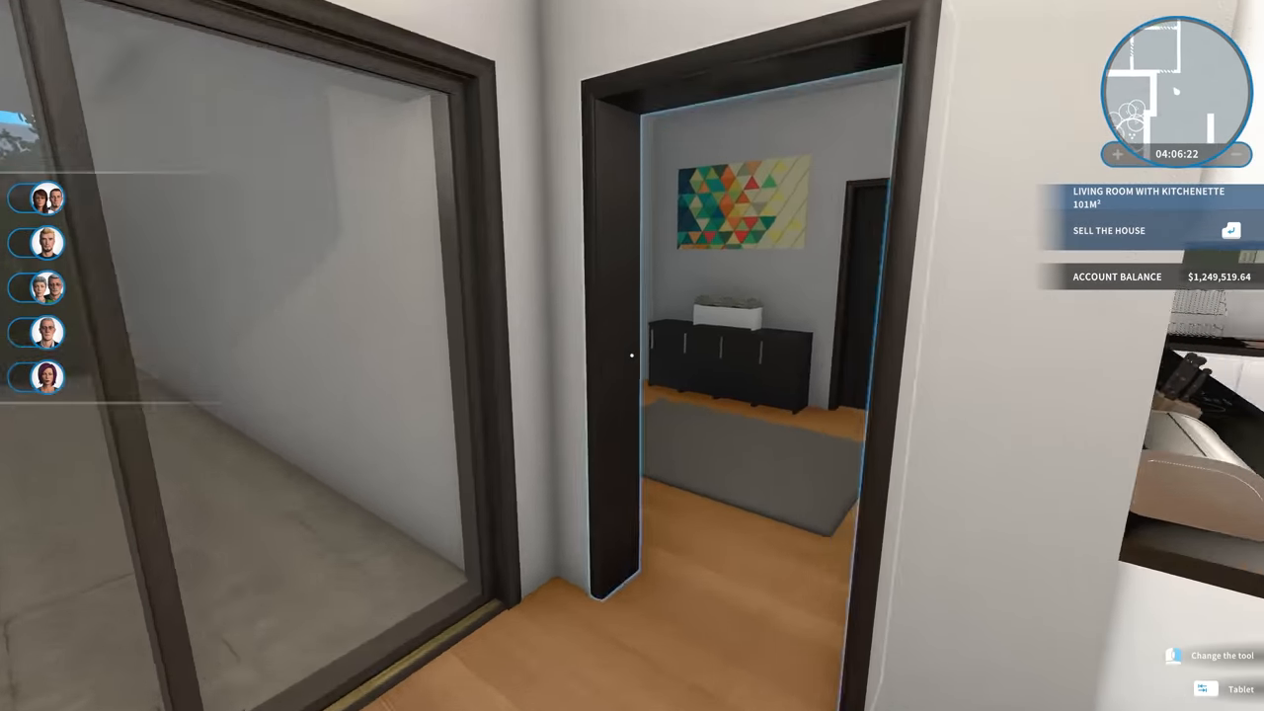
mouse_move(631, 355)
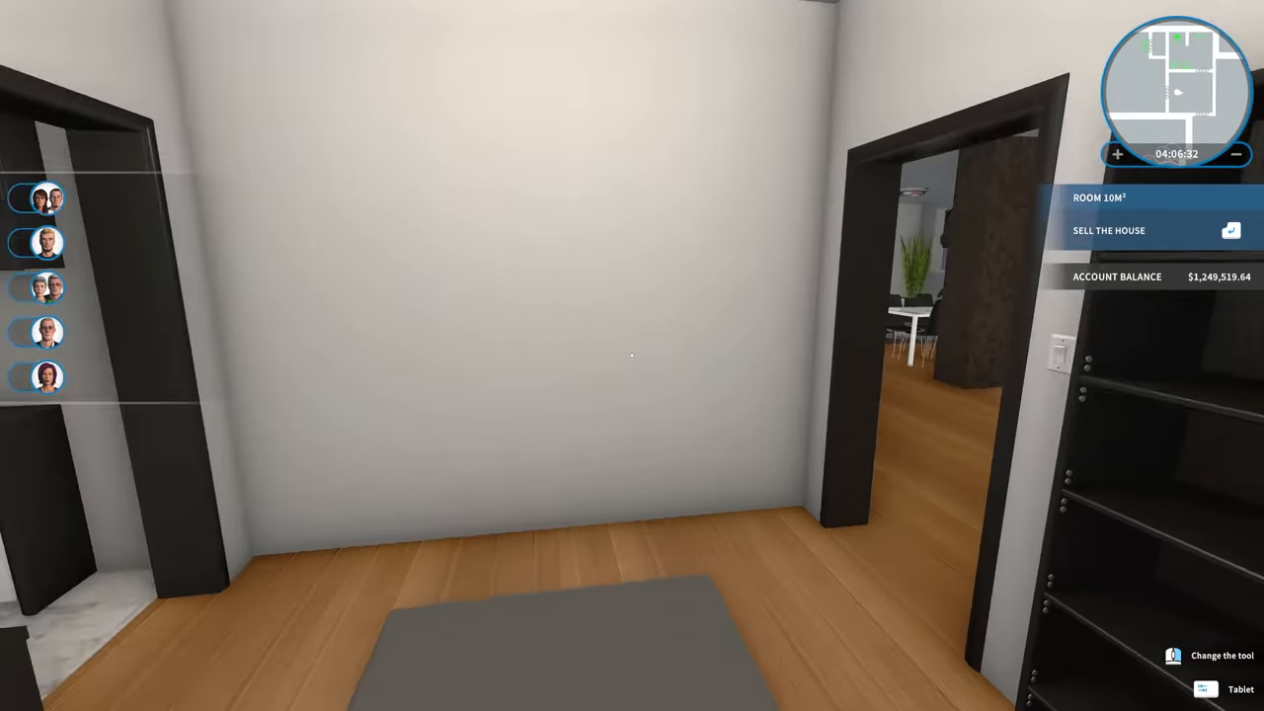
mouse_move(632, 355)
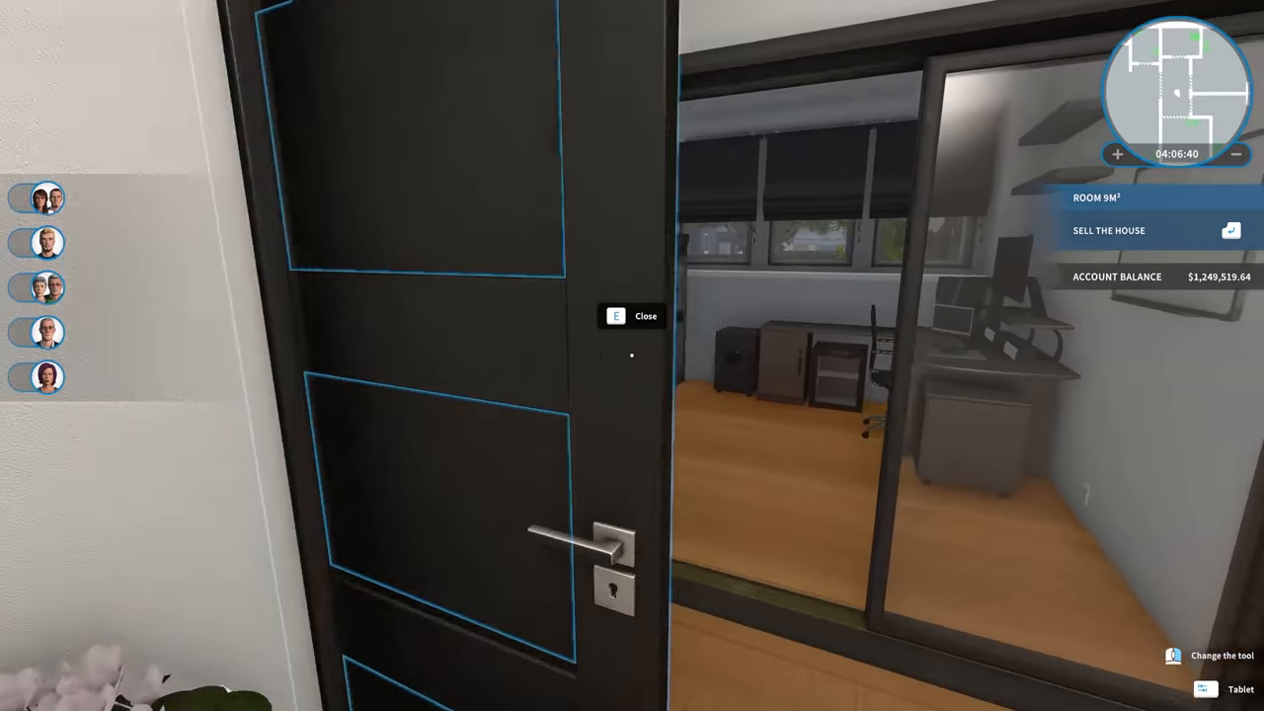
mouse_move(632, 356)
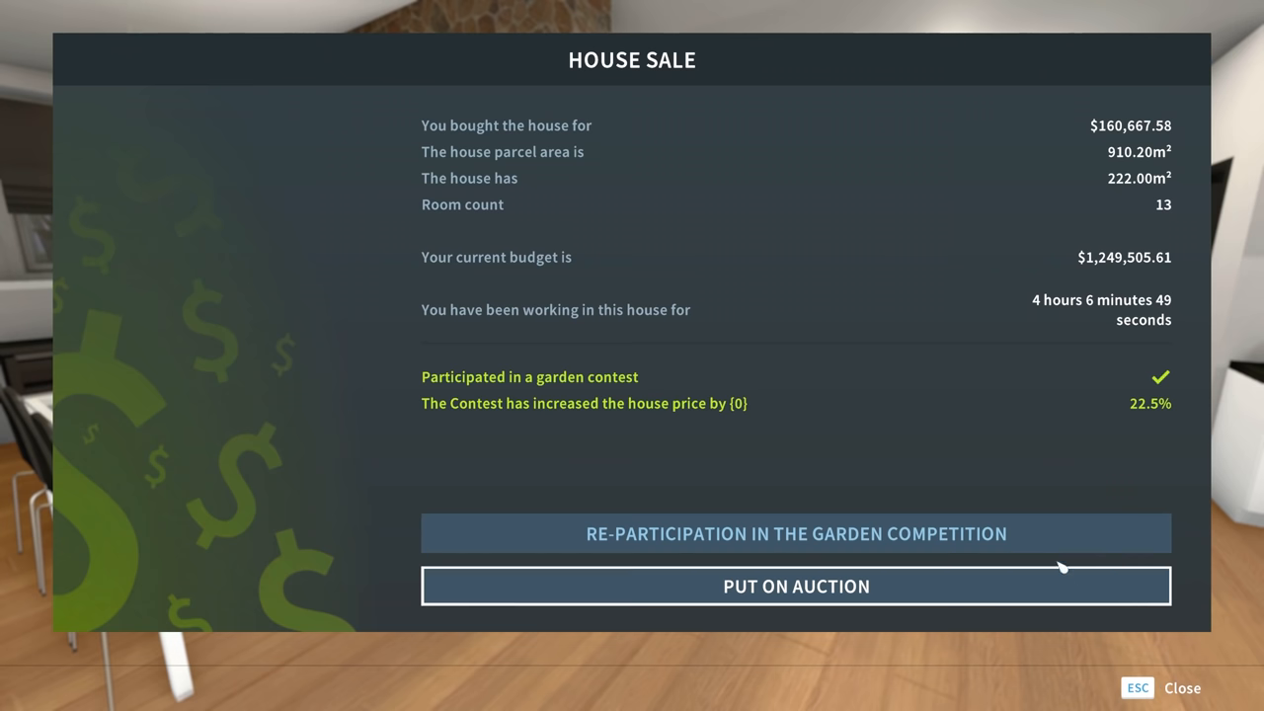
Auction the house to the Smoth Family for $251,066.92, earning a $128,764.91 profit.
click(796, 584)
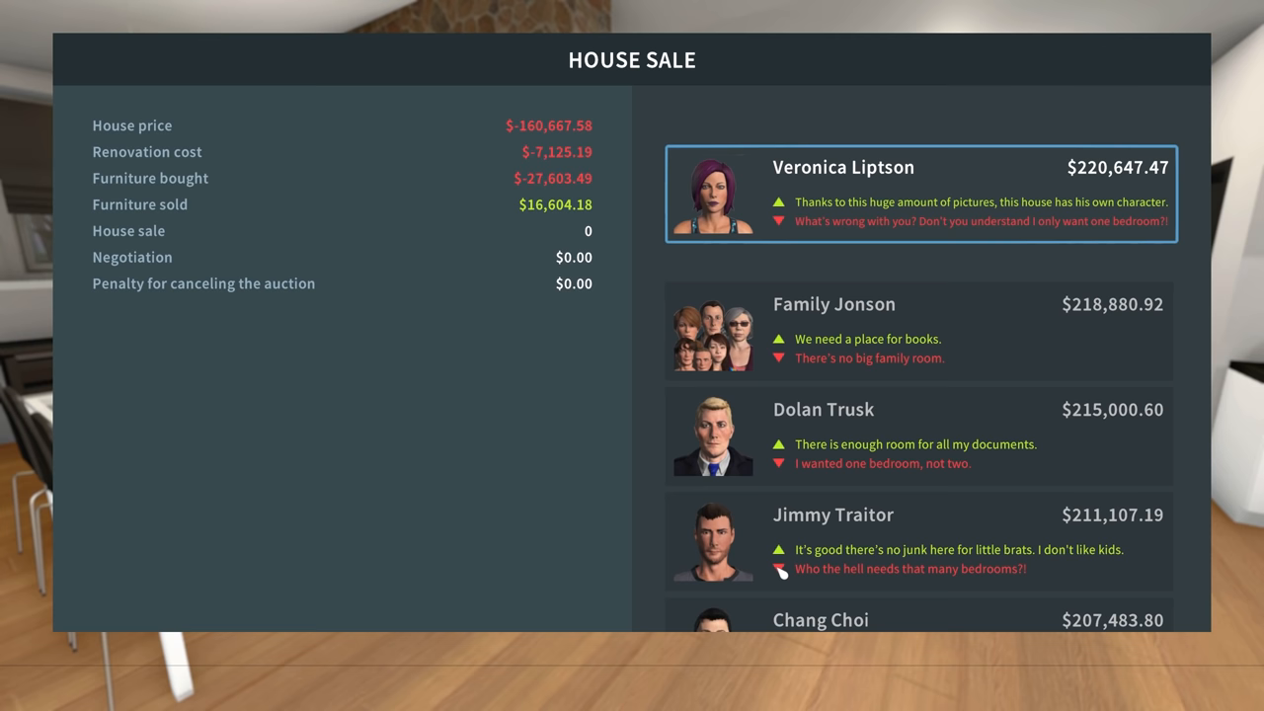
scroll(up, 3)
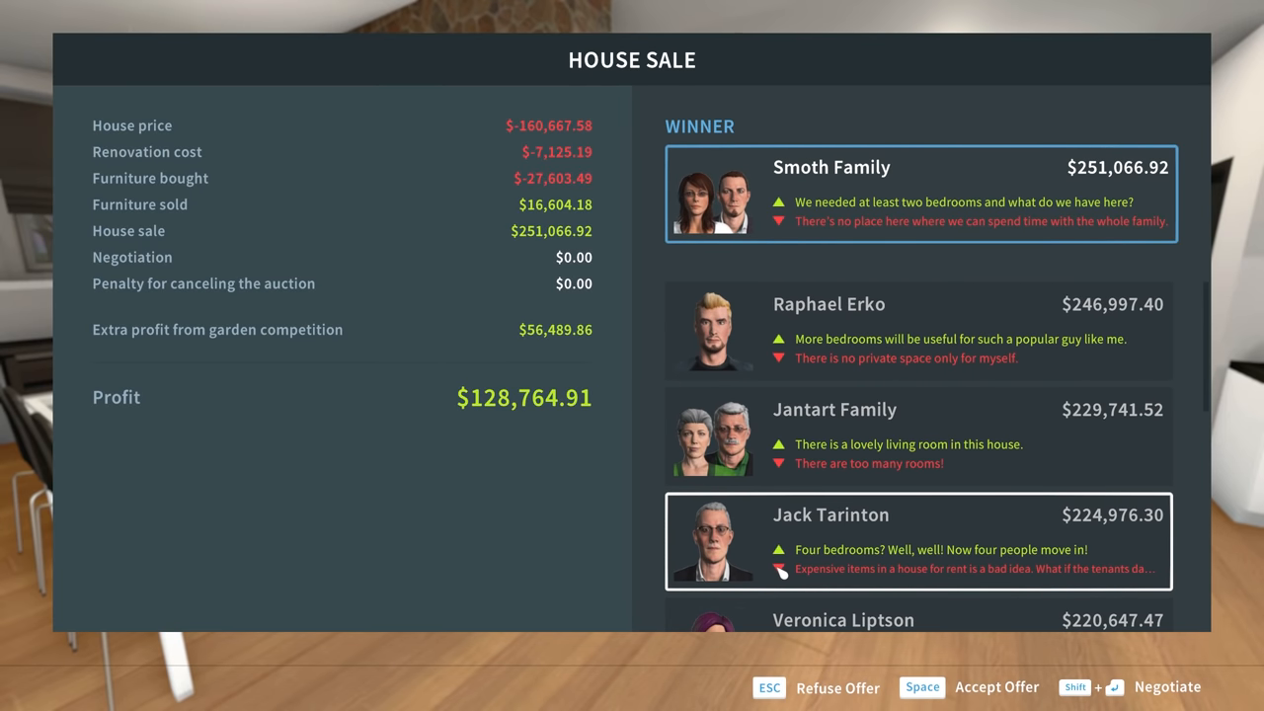
mouse_move(770, 568)
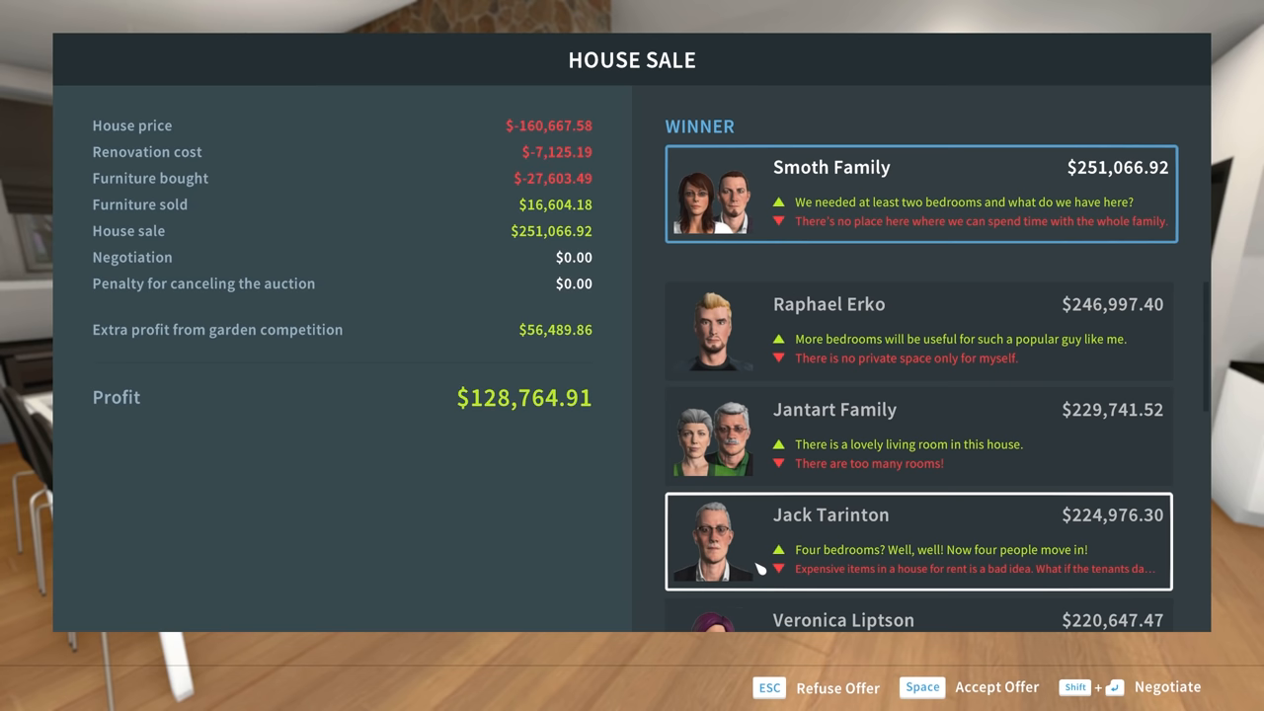
mouse_move(549, 419)
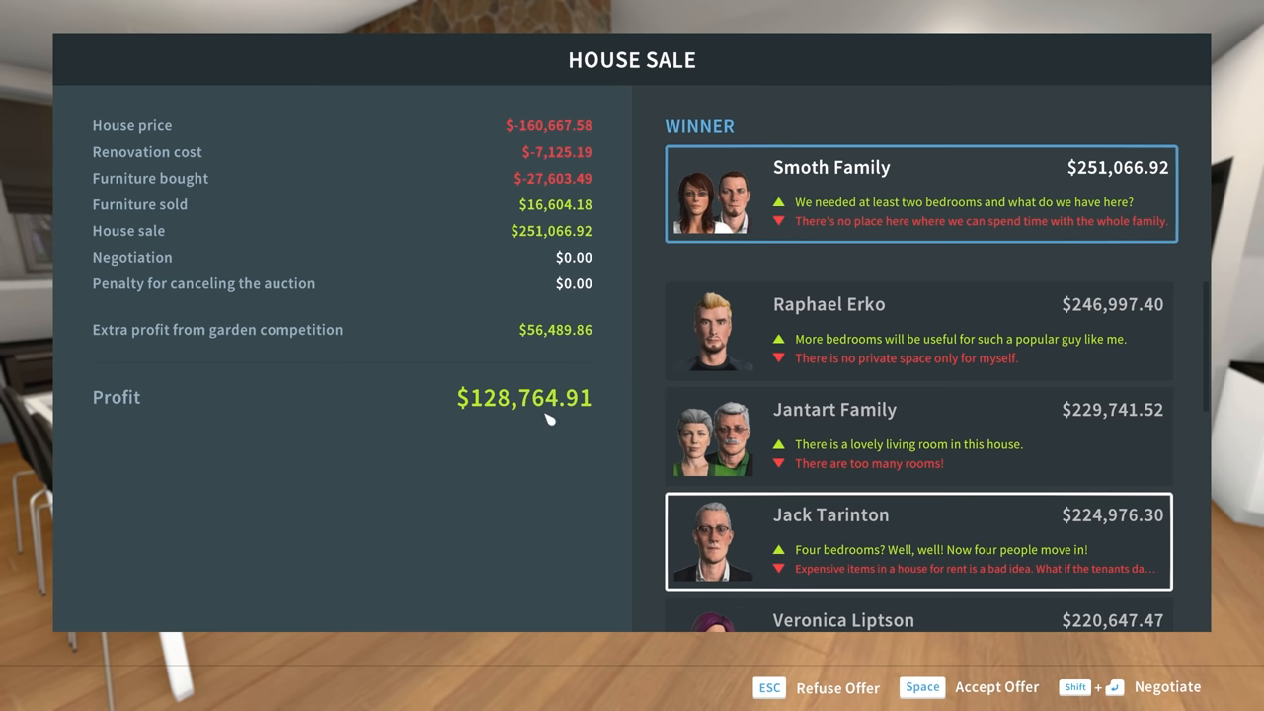